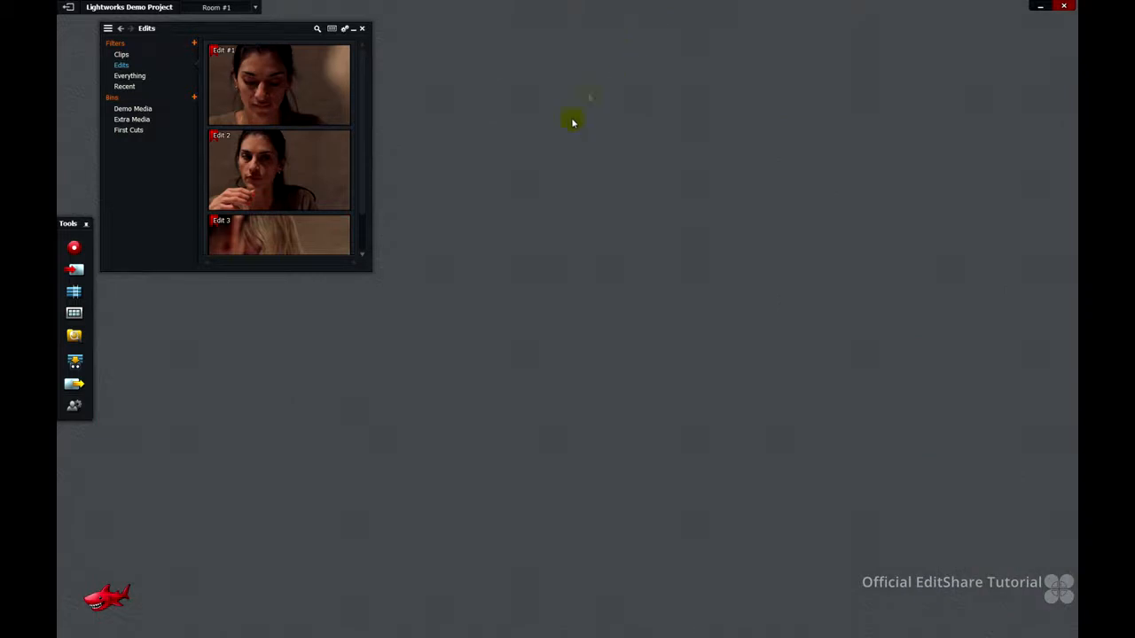
pyautogui.moveTo(73, 293)
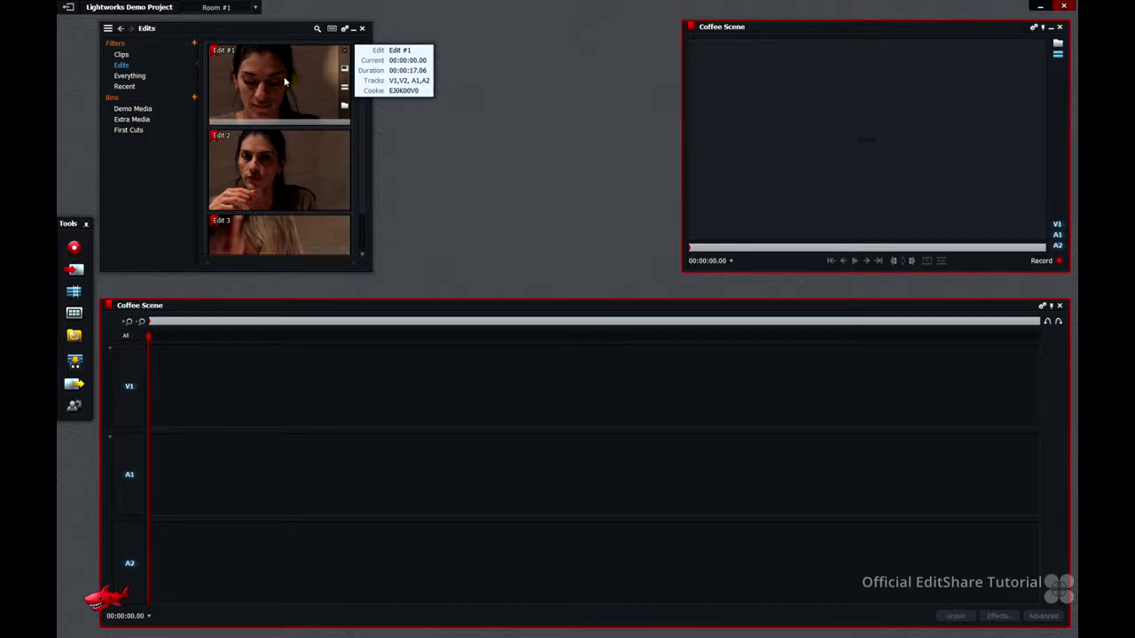
# Load Edit #1 from the Edits bin into its own source viewer.
pyautogui.doubleClick(279, 84)
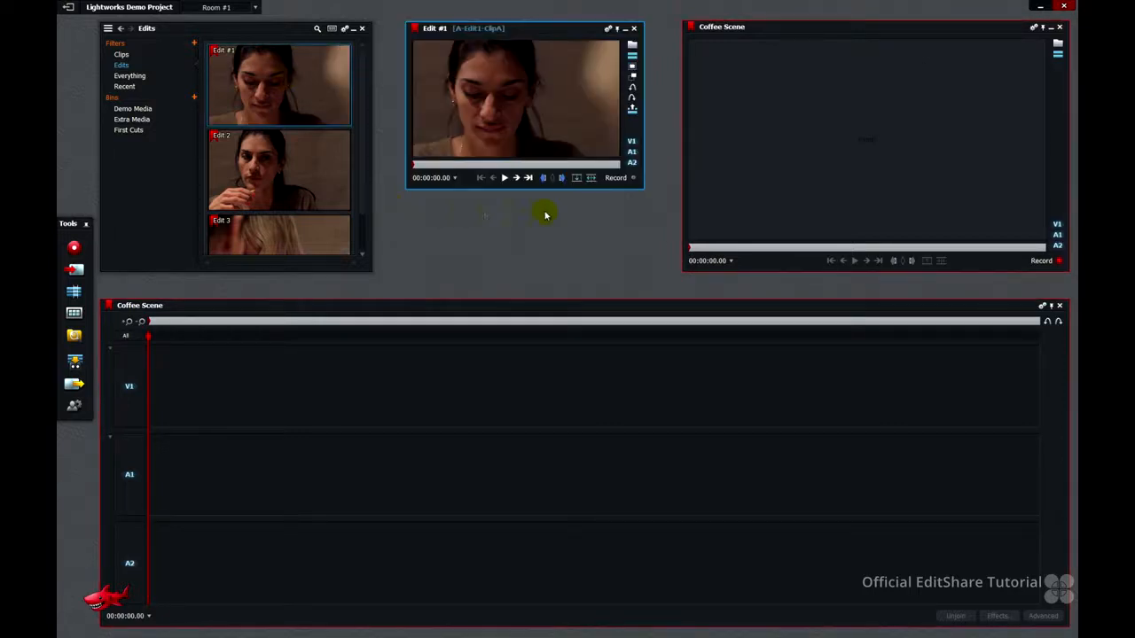
pyautogui.moveTo(632, 62)
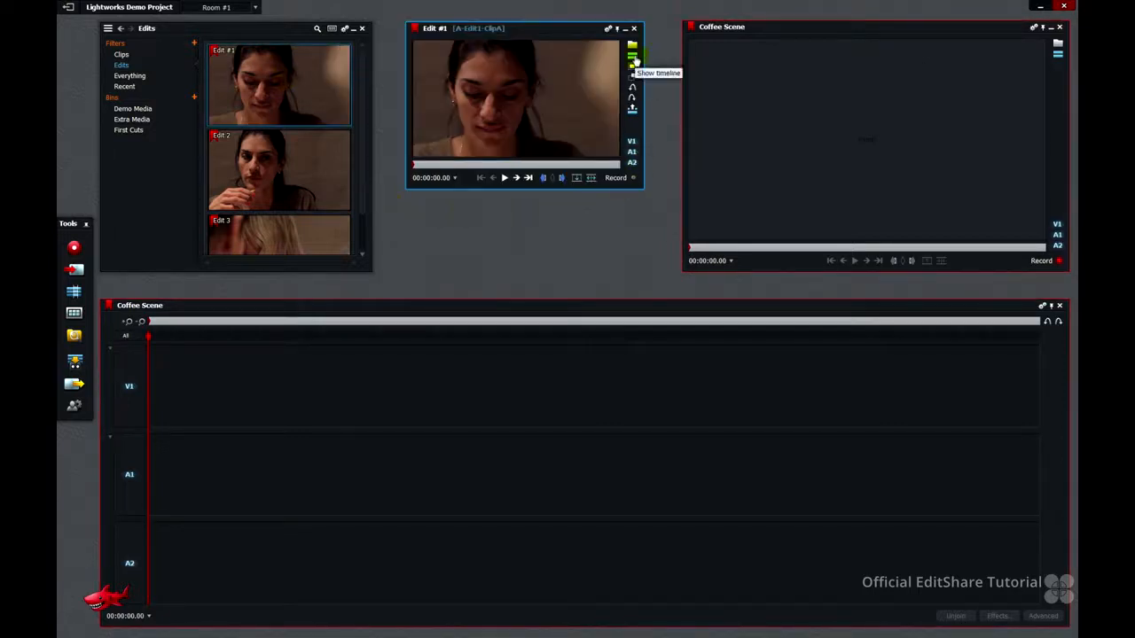
# Reveal Edit #1's timeline with its title, video and audio clips.
pyautogui.click(632, 58)
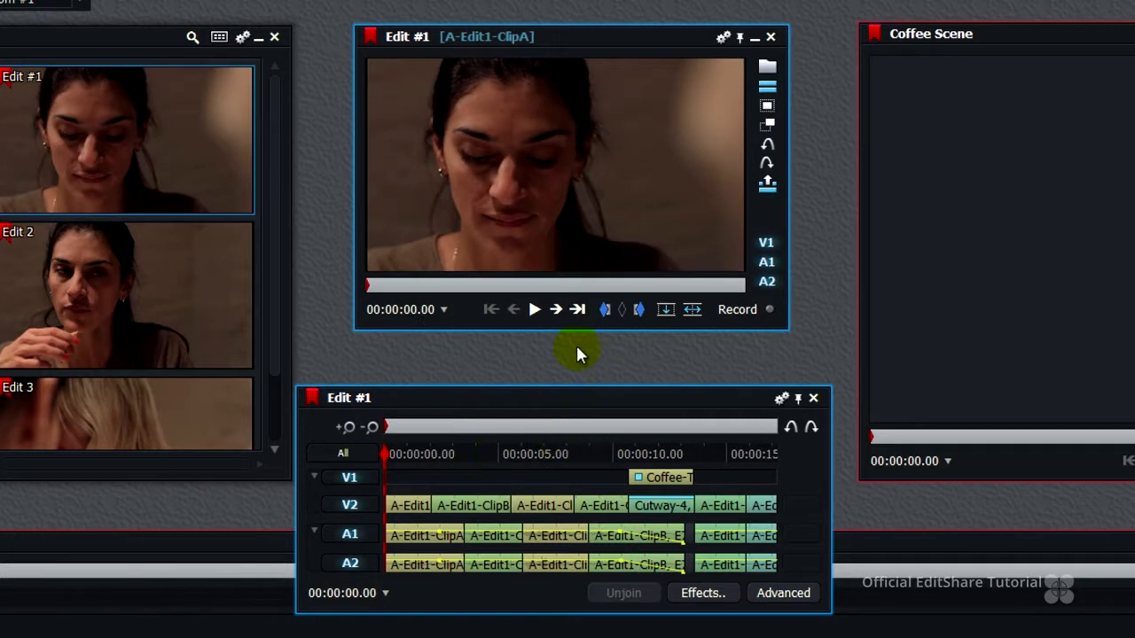
pyautogui.moveTo(514, 364)
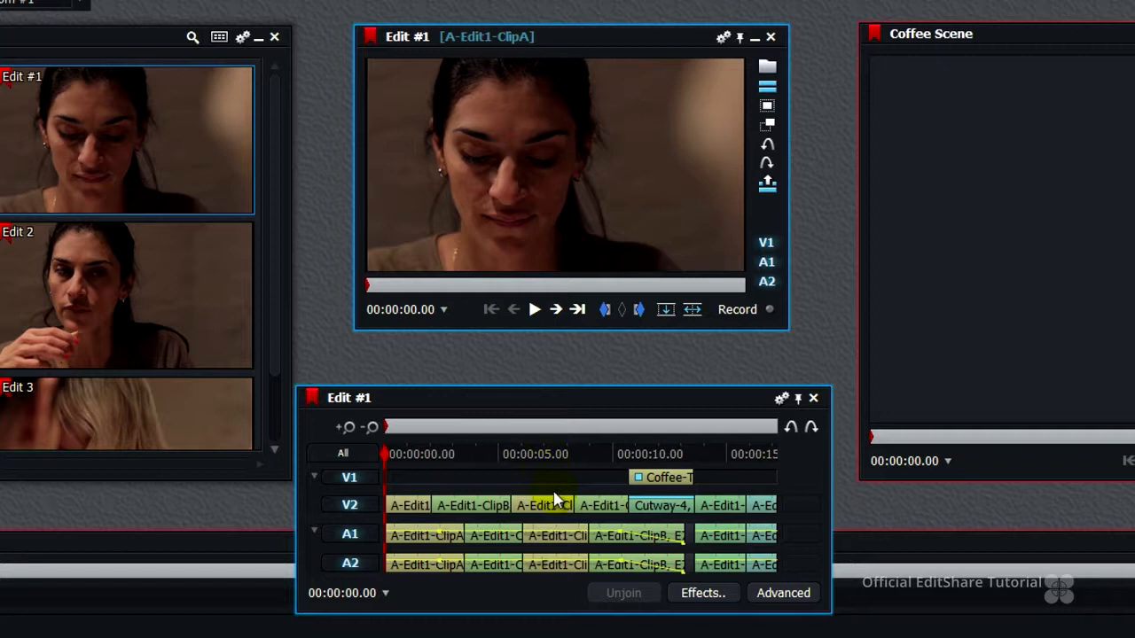
pyautogui.moveTo(693, 310)
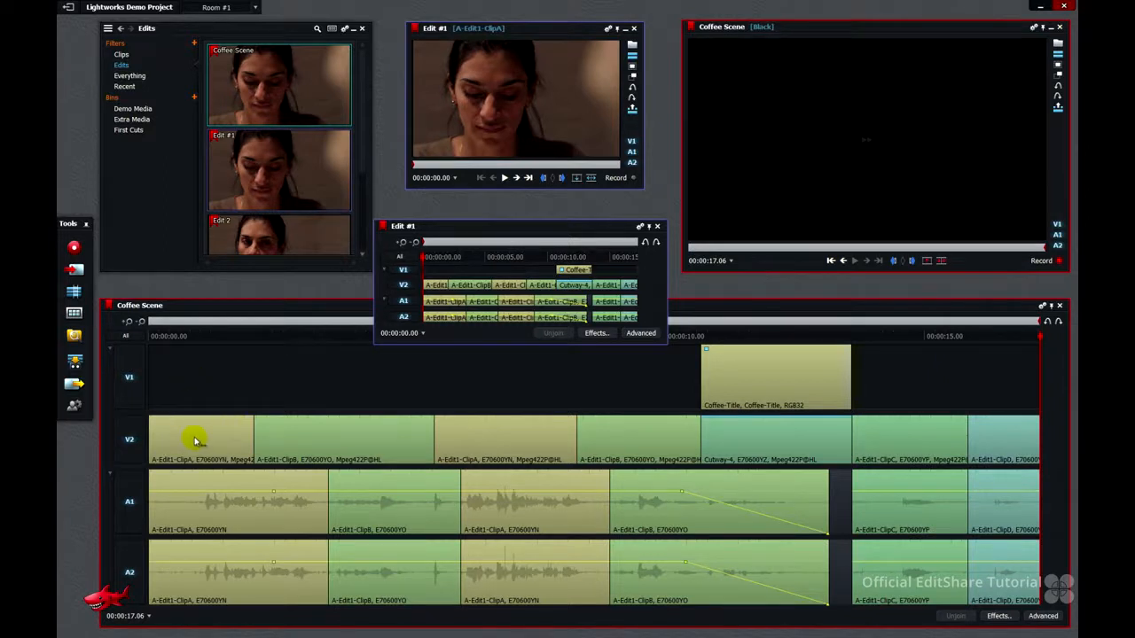
pyautogui.moveTo(133, 410)
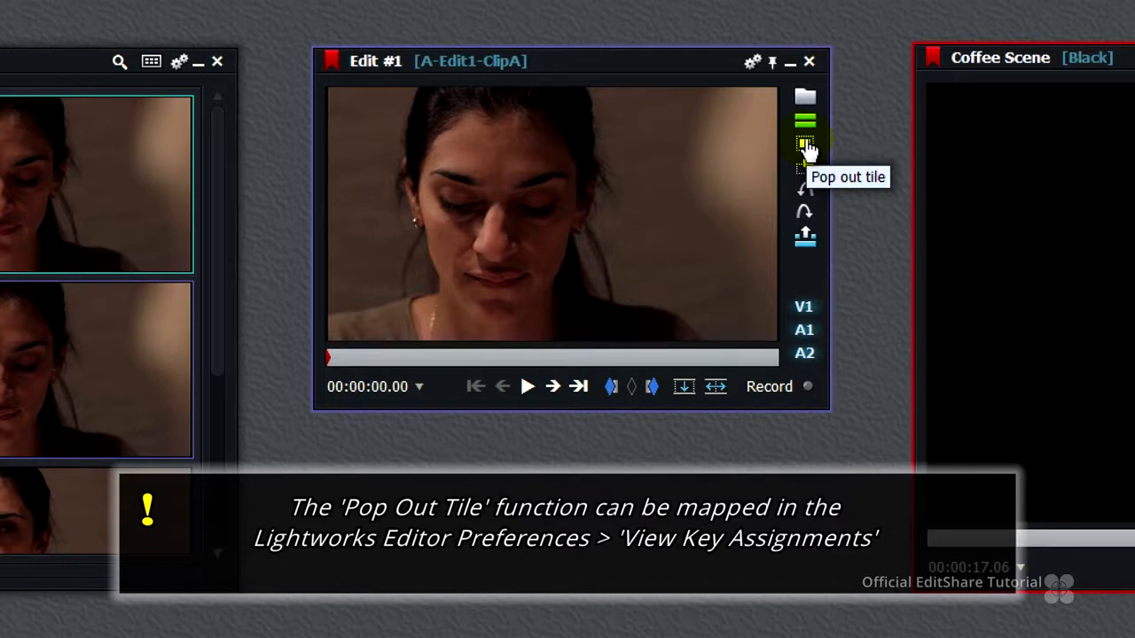
# Pop the viewer out as its own tile and reveal Edit 2's timeline.
pyautogui.click(805, 145)
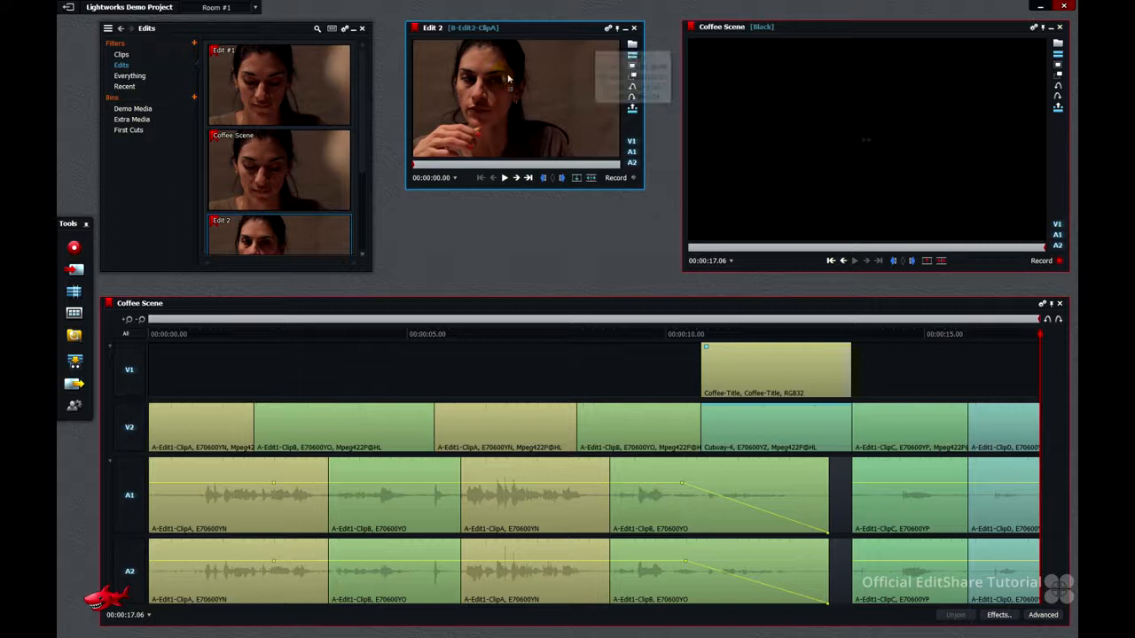
pyautogui.moveTo(632, 57)
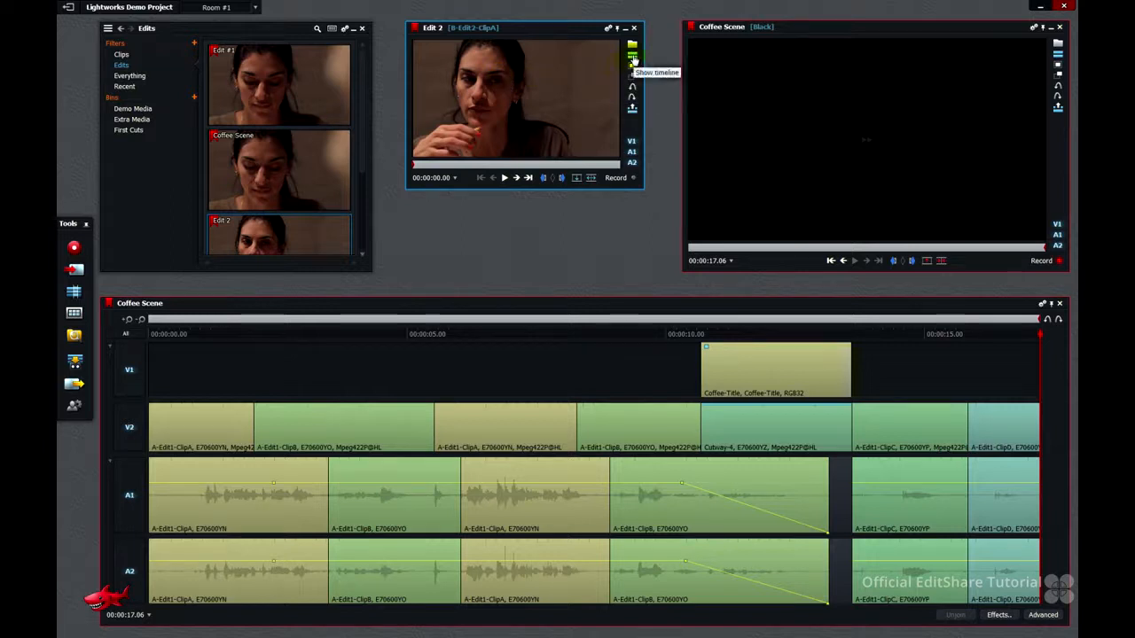
pyautogui.click(632, 58)
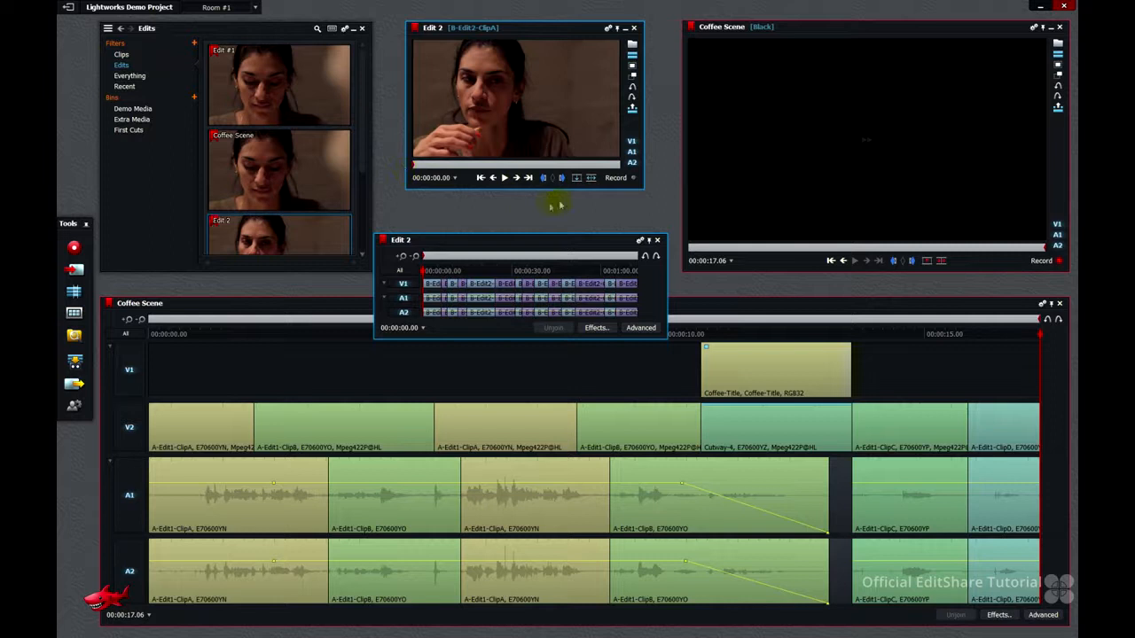
pyautogui.moveTo(591, 178)
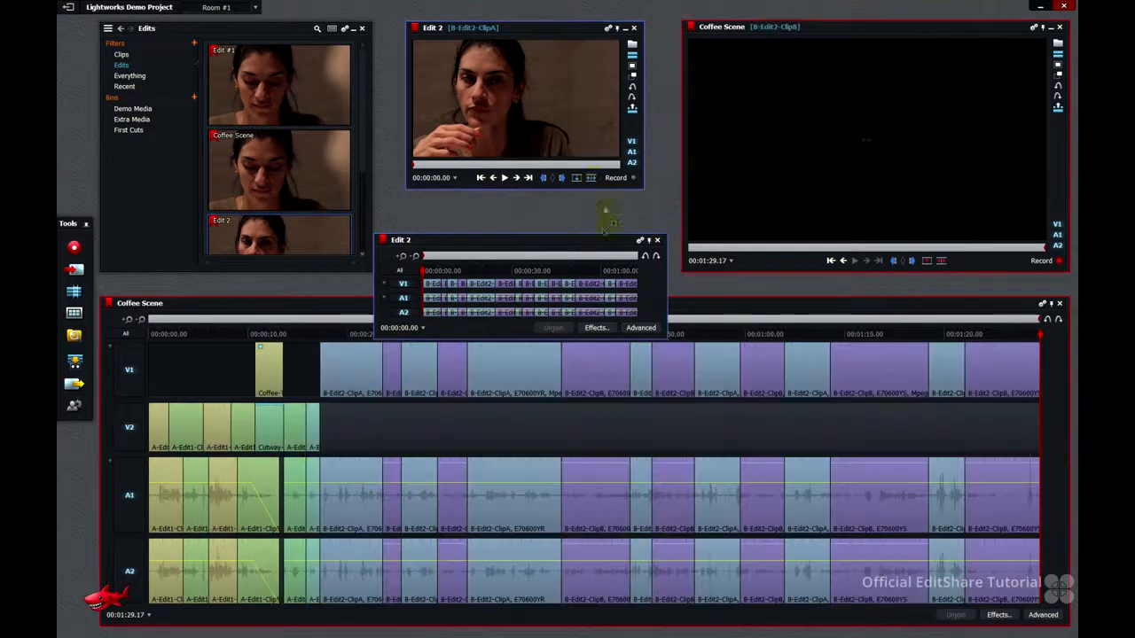
pyautogui.moveTo(348, 371)
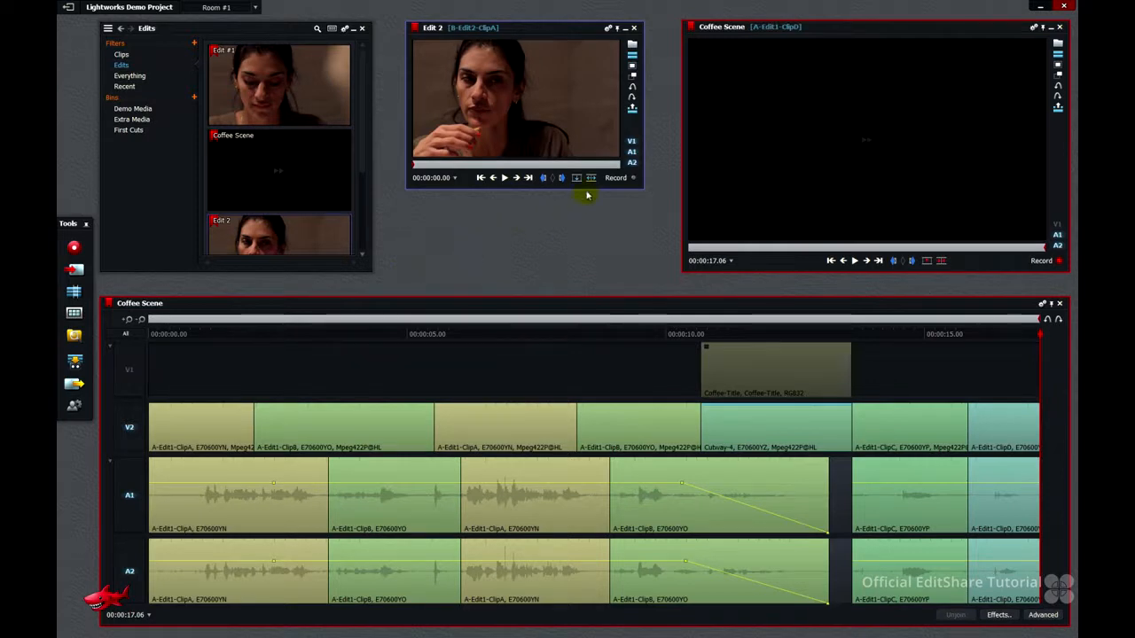
pyautogui.moveTo(592, 178)
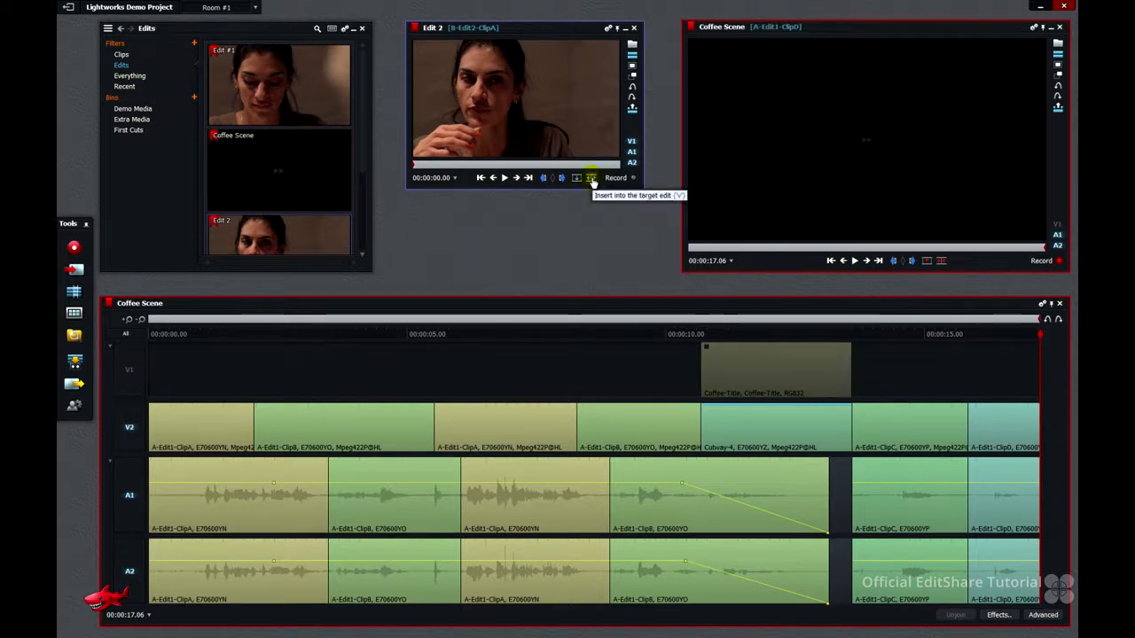
# Insert Edit 2's clips after Edit #1's in Coffee Scene, extending it to 1:29.
pyautogui.click(590, 178)
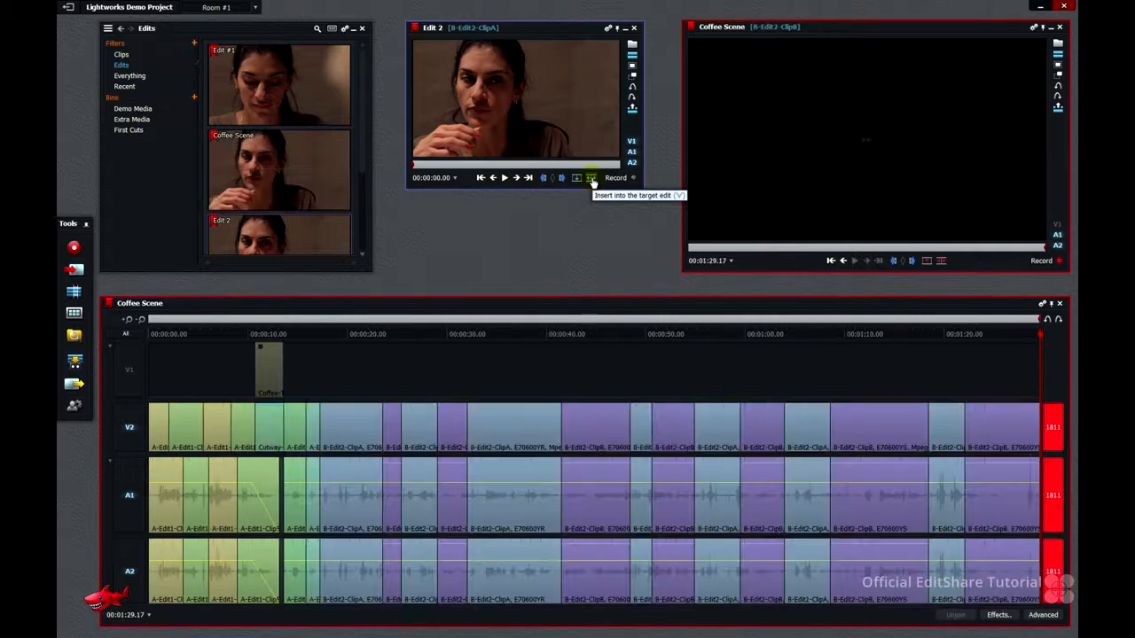
pyautogui.moveTo(614, 220)
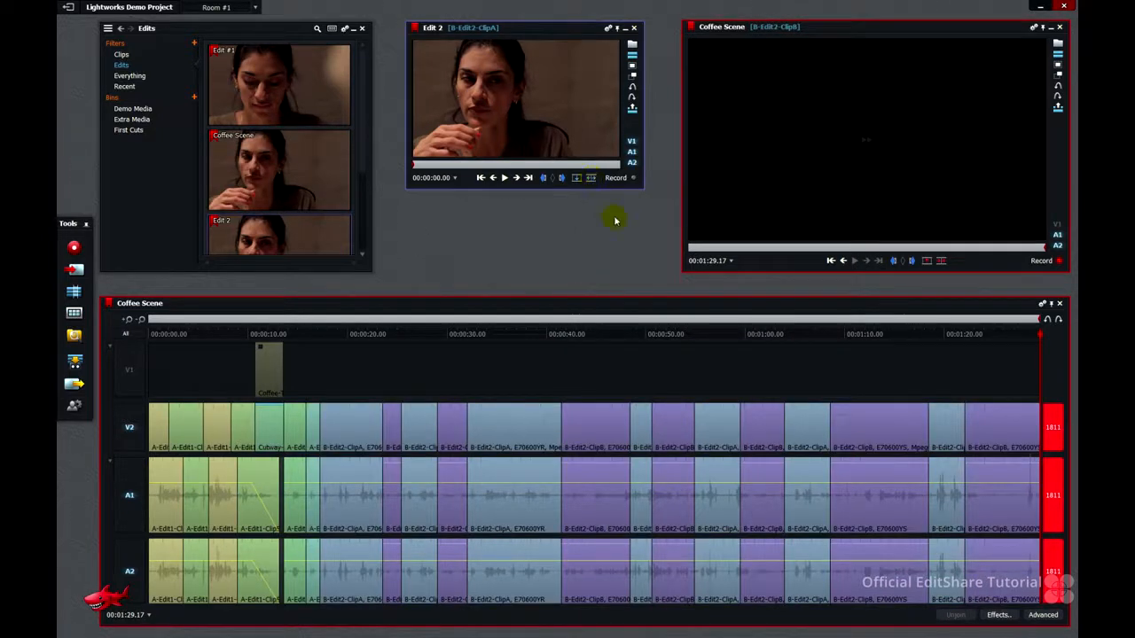
pyautogui.moveTo(1055, 419)
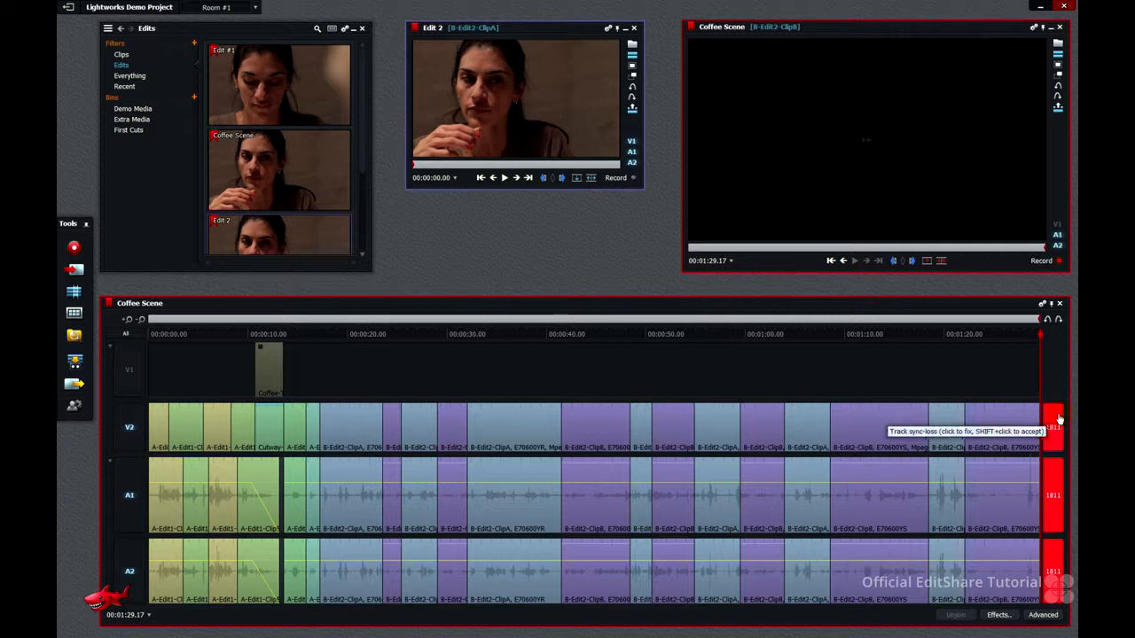
pyautogui.moveTo(523, 379)
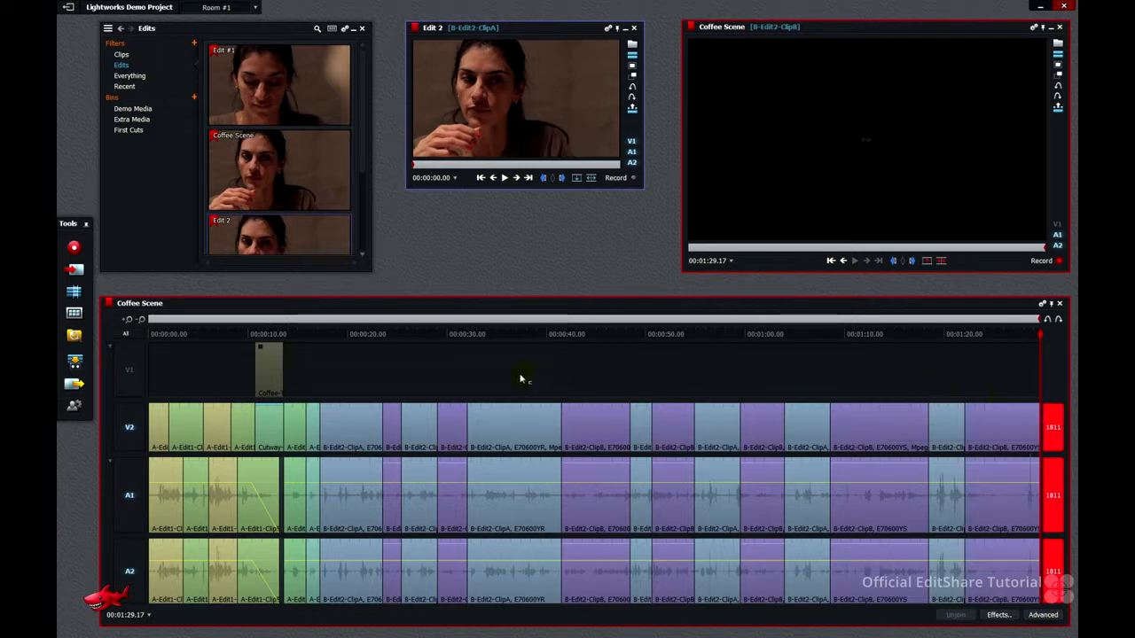
pyautogui.moveTo(836, 375)
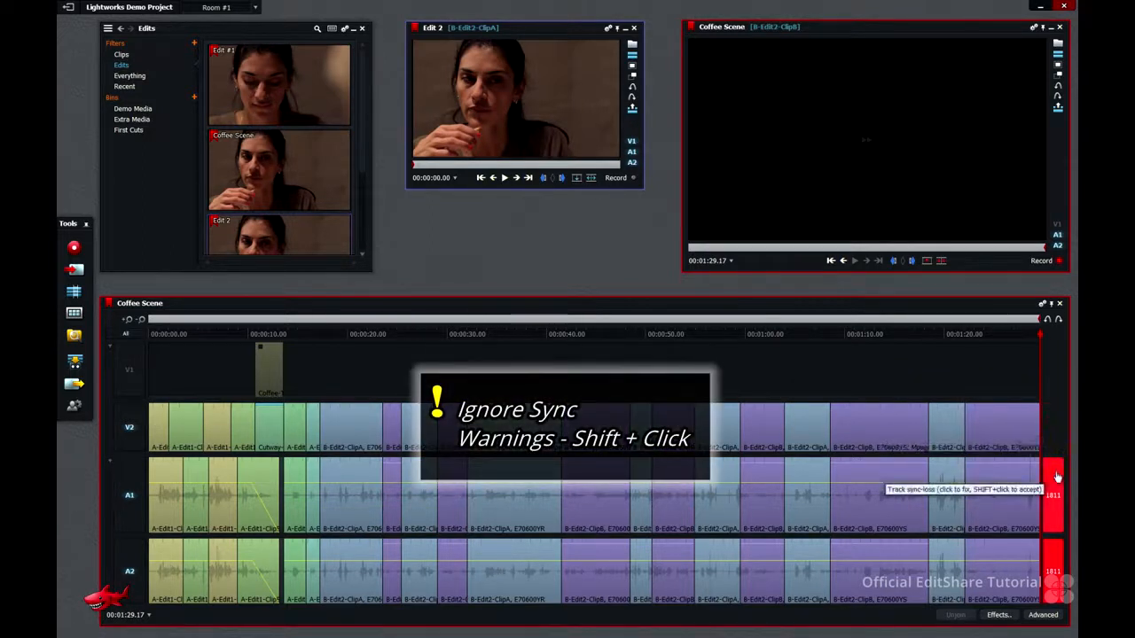
pyautogui.moveTo(1058, 561)
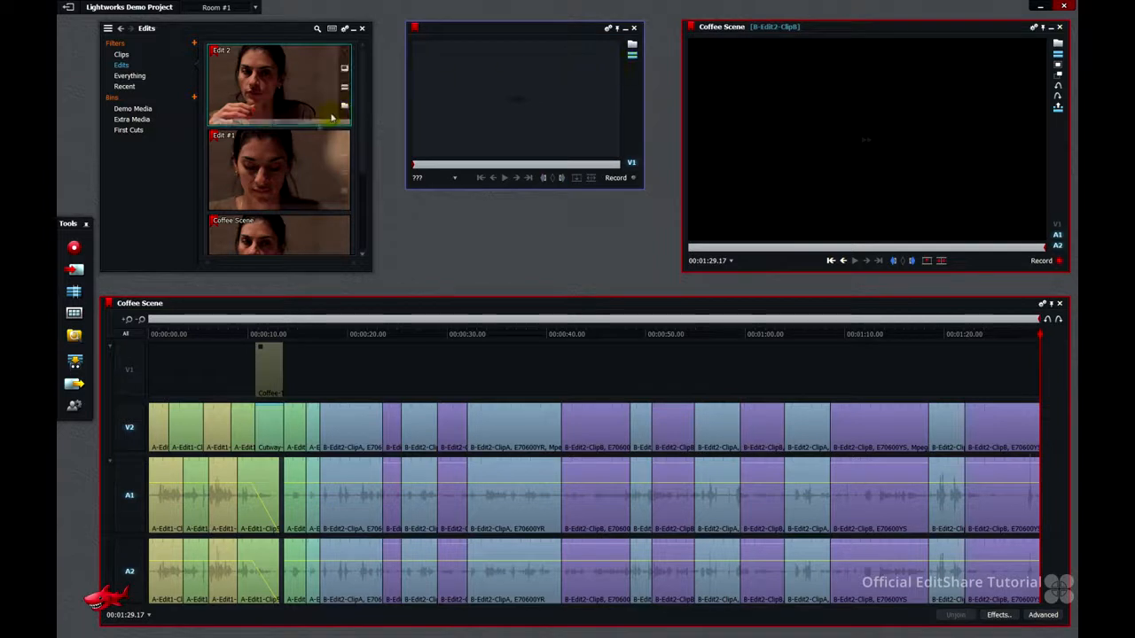
# Load Edit 3 from the Edits bin, glance at its timeline, then dismiss it.
pyautogui.scroll(-3)
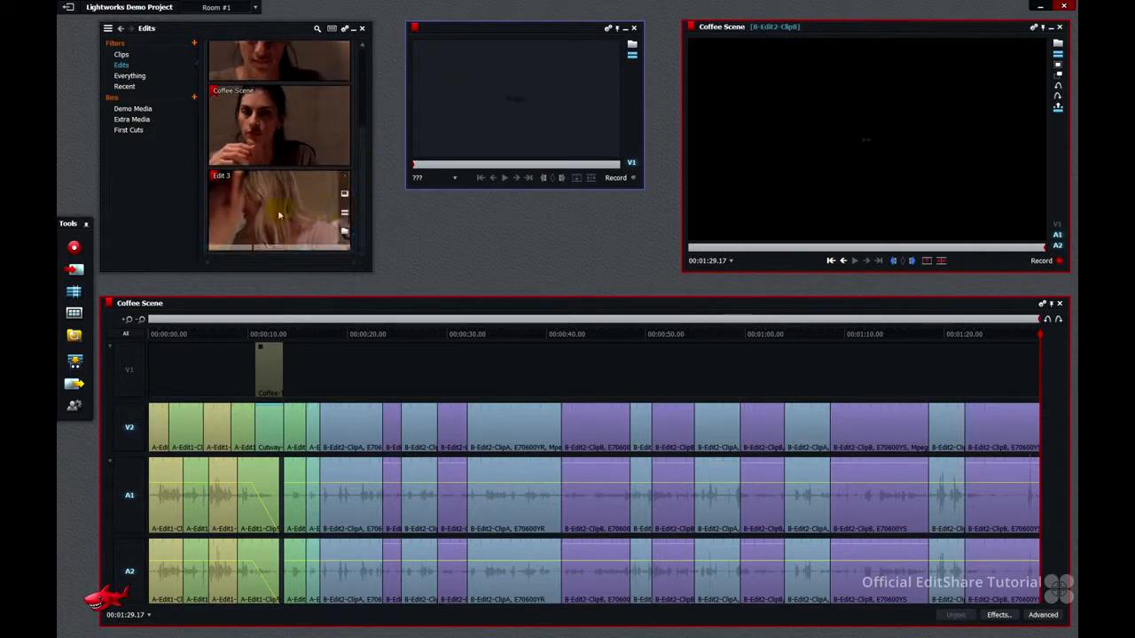
pyautogui.doubleClick(278, 210)
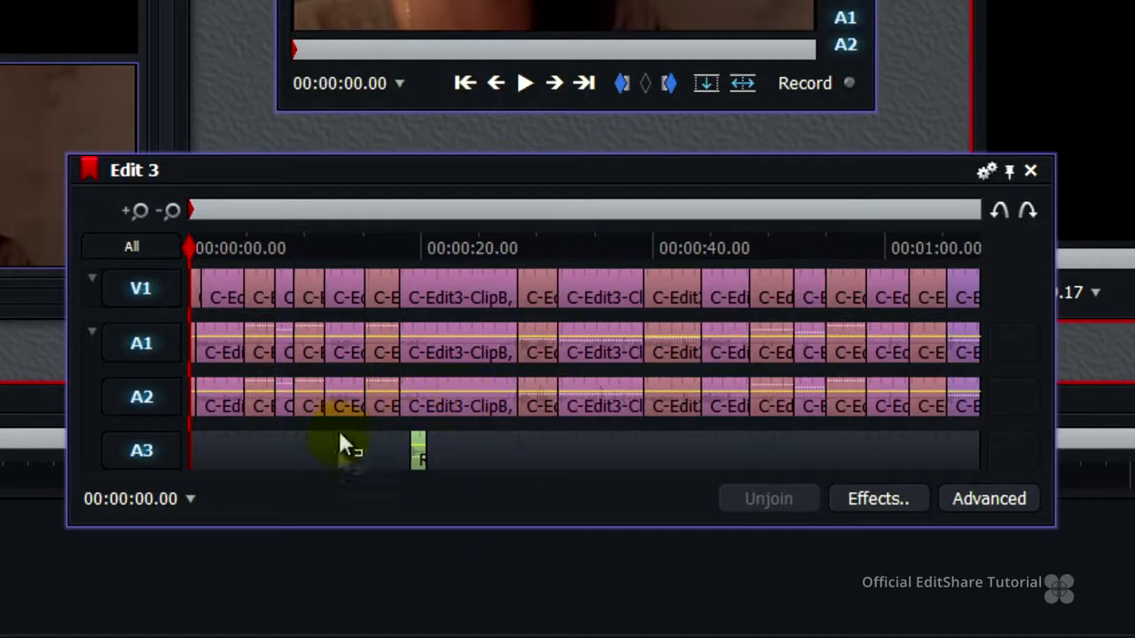
pyautogui.moveTo(475, 399)
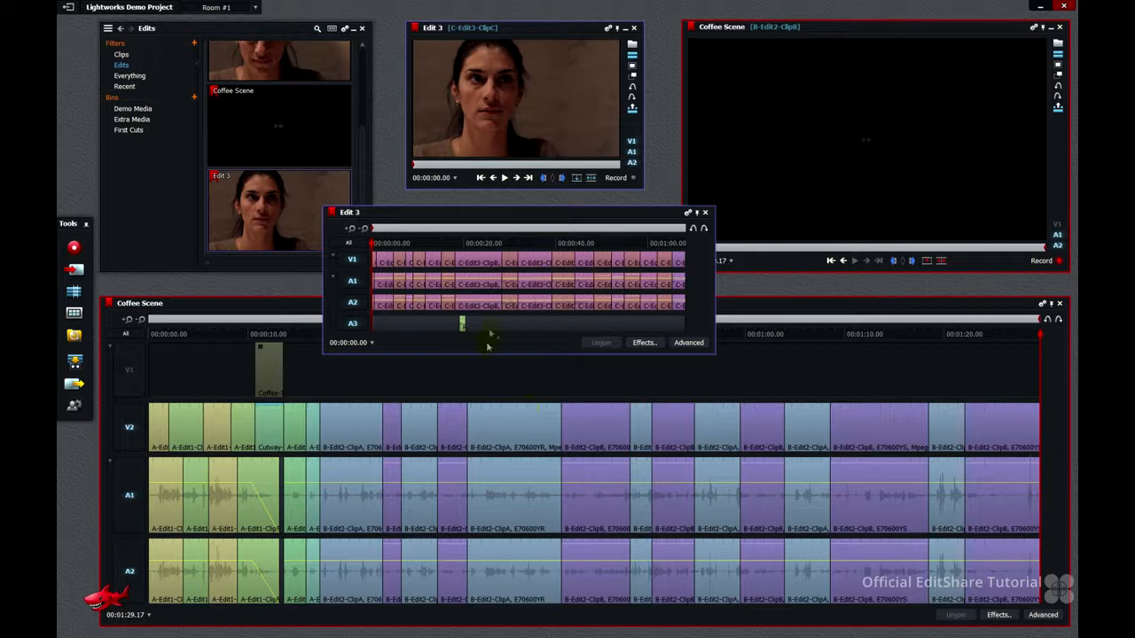
pyautogui.click(705, 212)
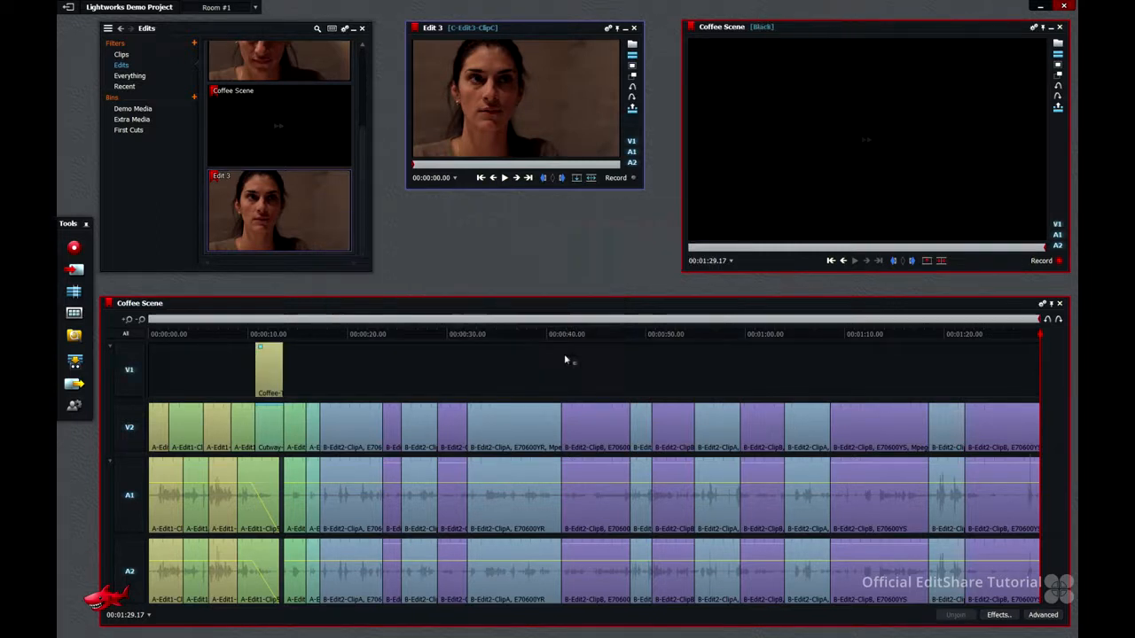
# Add a new third audio track to the Coffee Scene edit.
pyautogui.rightClick(565, 361)
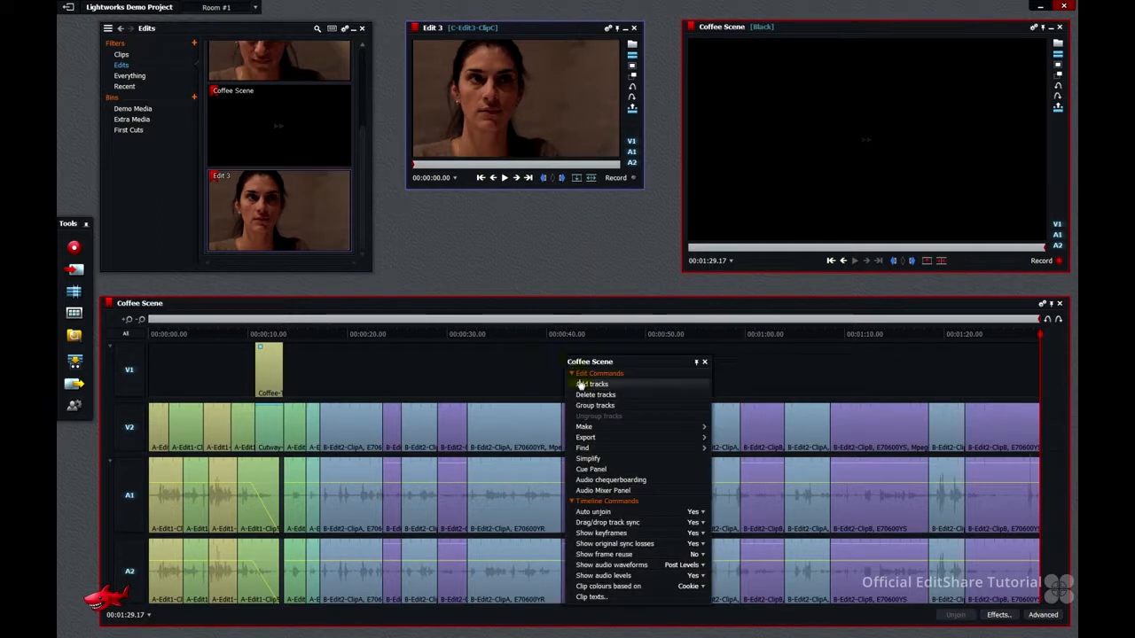
pyautogui.click(593, 384)
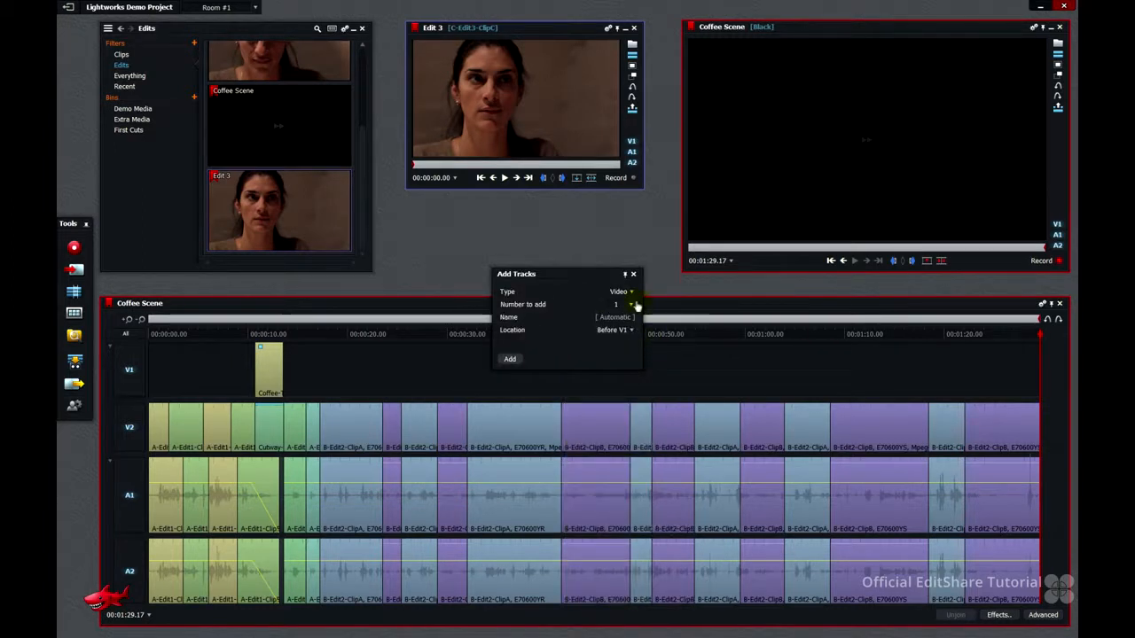
pyautogui.click(620, 291)
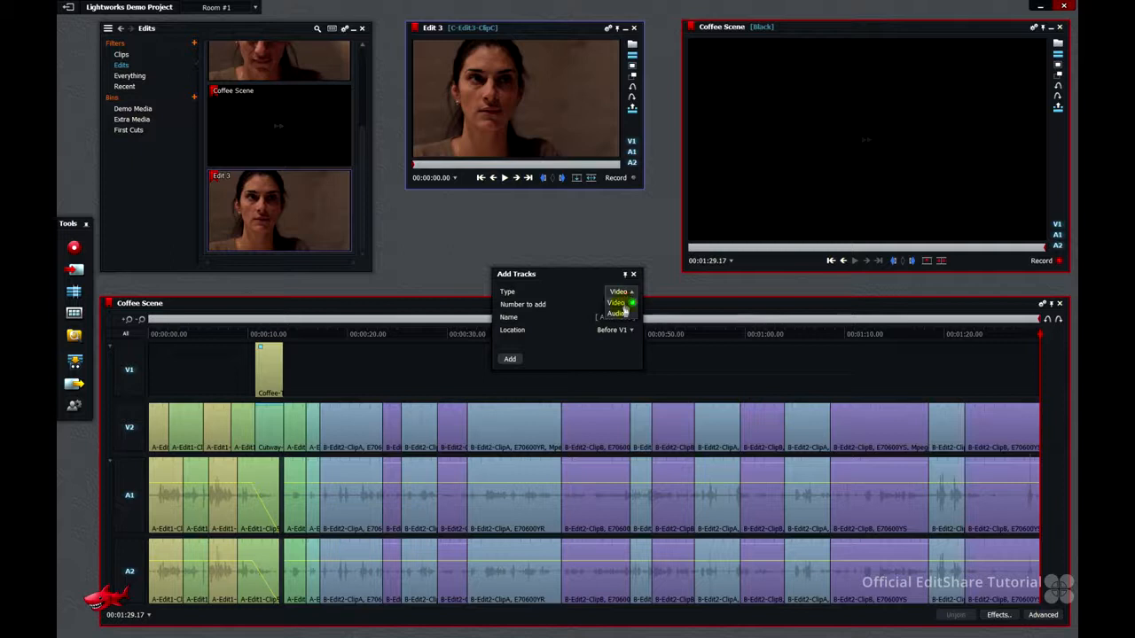
pyautogui.click(621, 291)
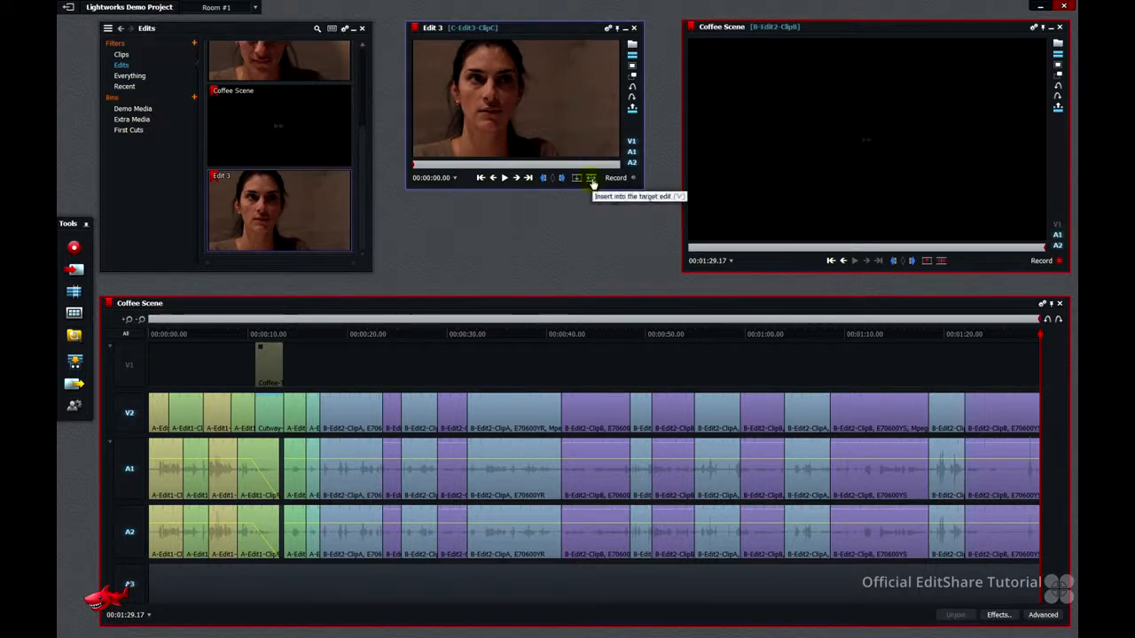
pyautogui.click(590, 178)
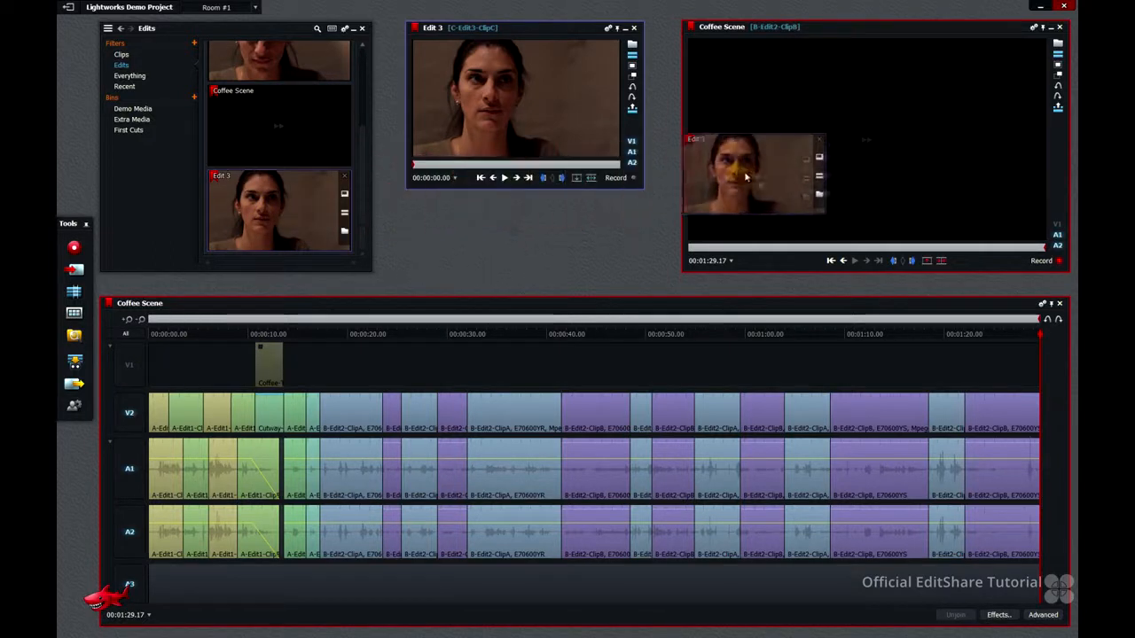
# Drop Edit 3 onto the record viewer so its clips follow Edit 2's, reaching about 2:38.
pyautogui.moveTo(745, 177); pyautogui.dragTo(850, 155)
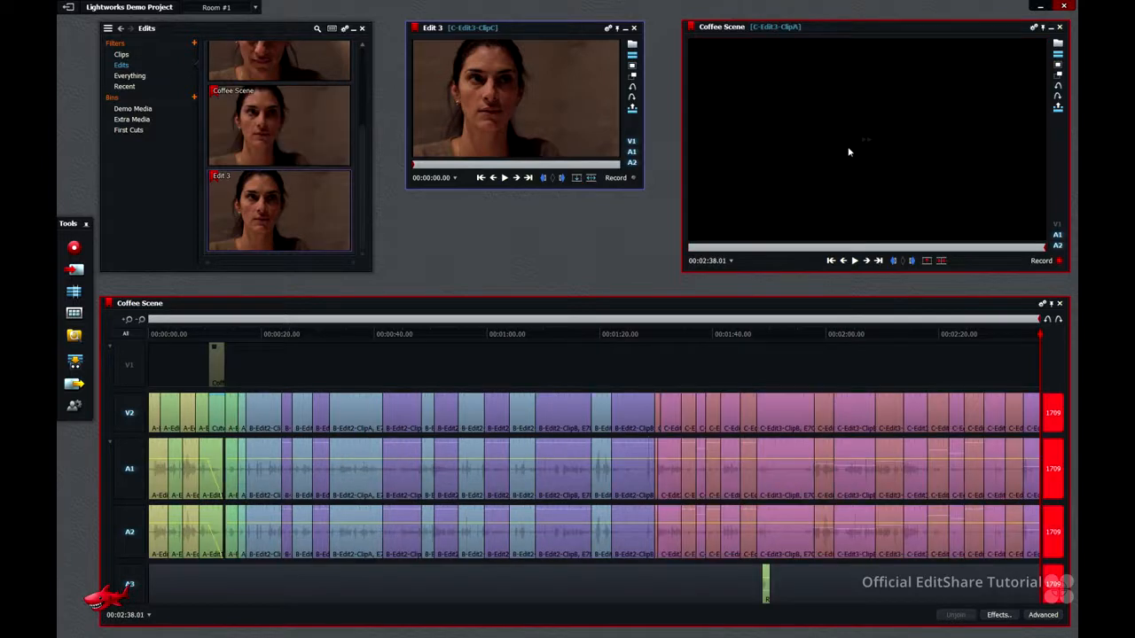
pyautogui.moveTo(1054, 419)
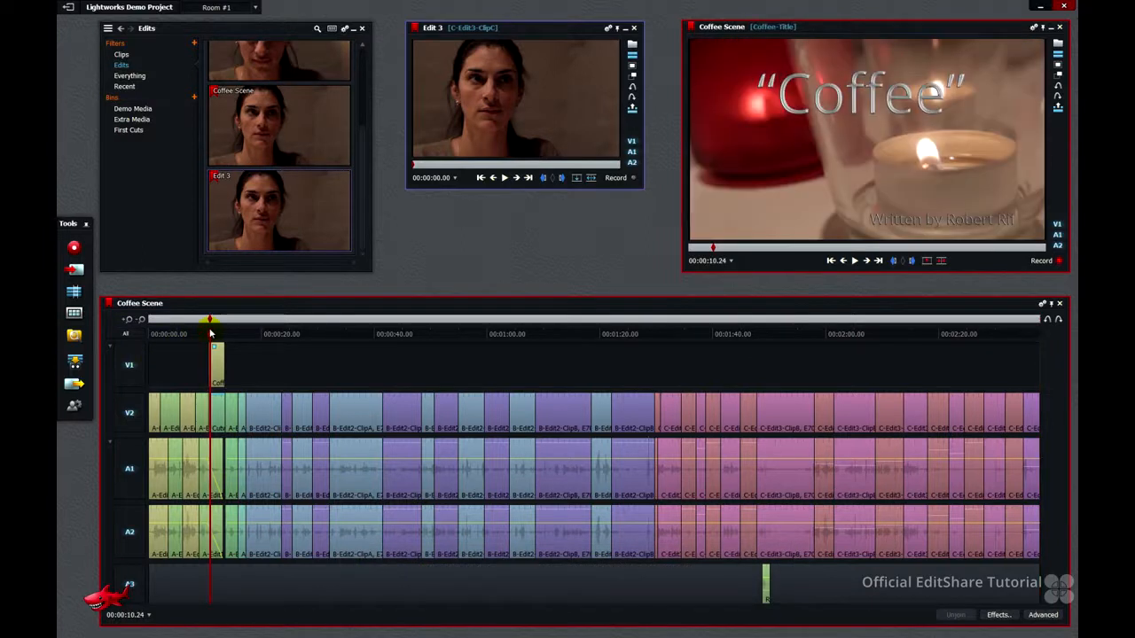
# Zoom the timeline in around the title and switch to the Extra Media bin.
pyautogui.click(128, 319)
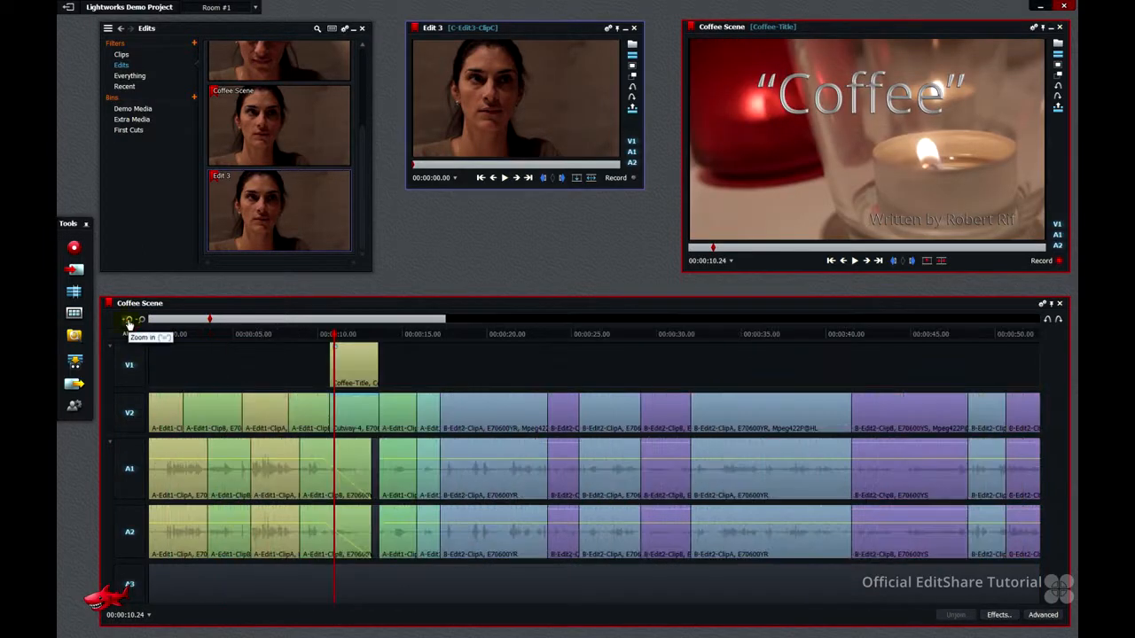
pyautogui.click(128, 320)
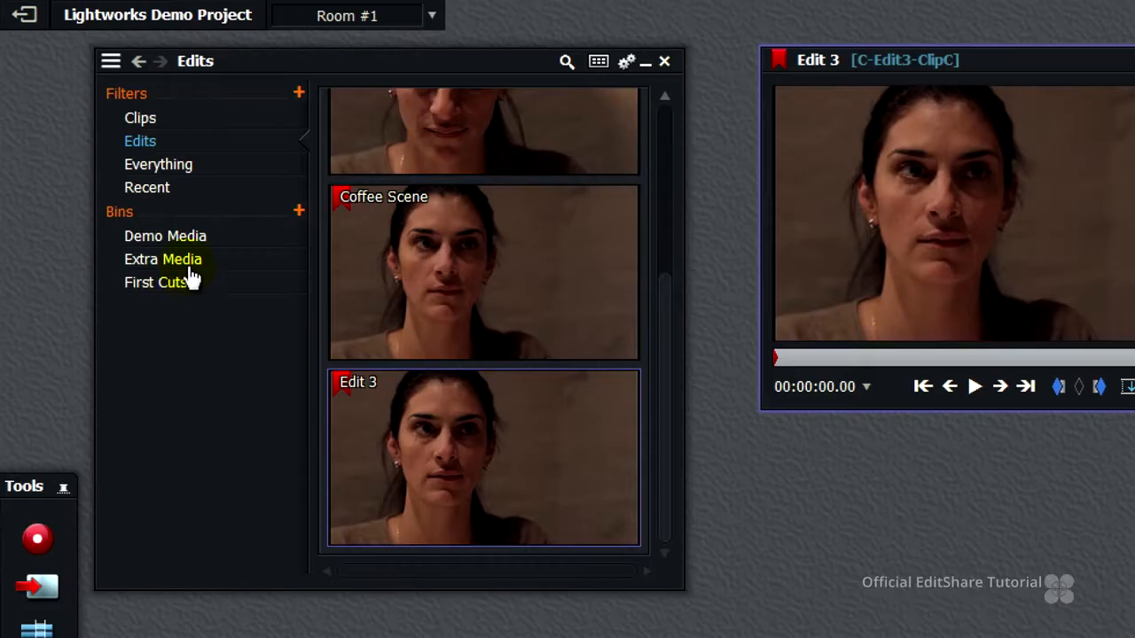
pyautogui.click(162, 259)
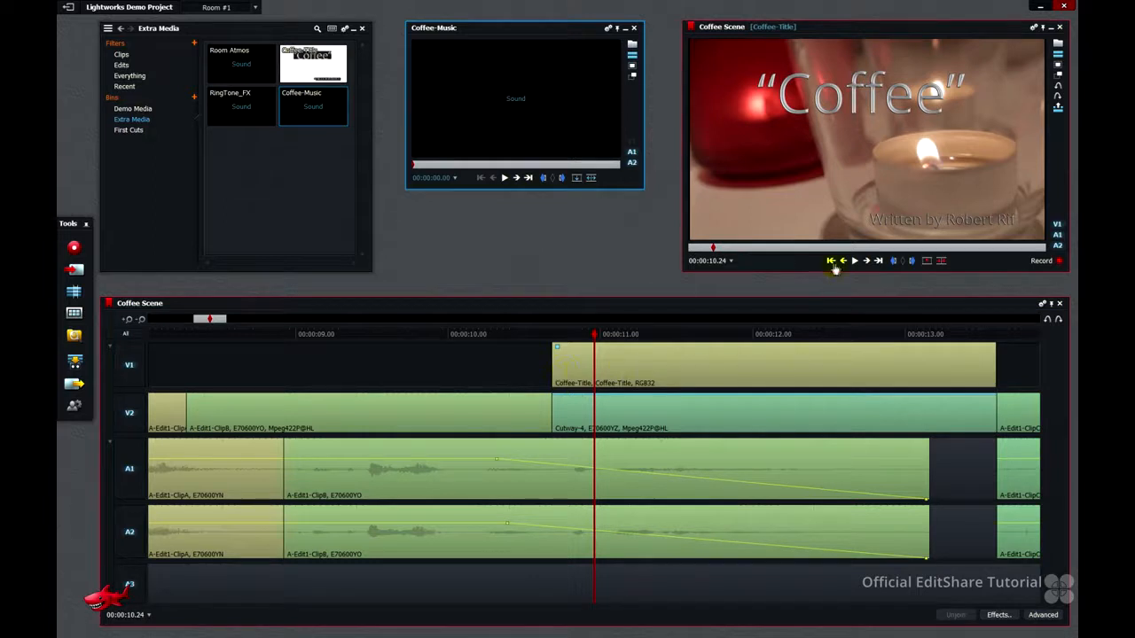
# Replace the A3 range from the title's start to 14:20 with Coffee-Music.
pyautogui.click(879, 260)
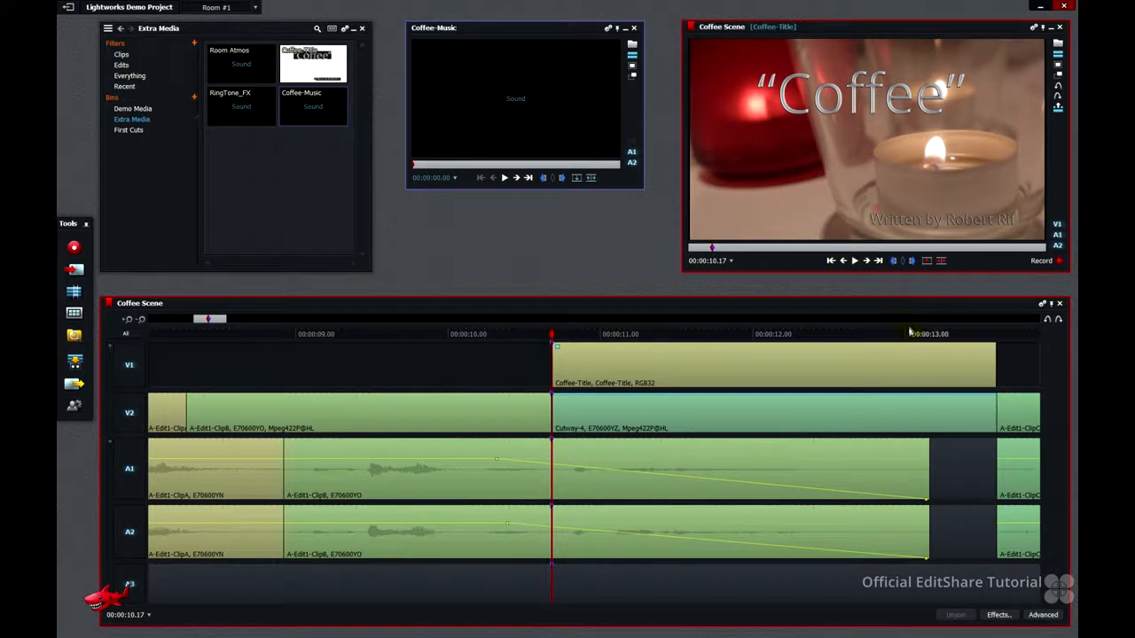
pyautogui.click(1019, 335)
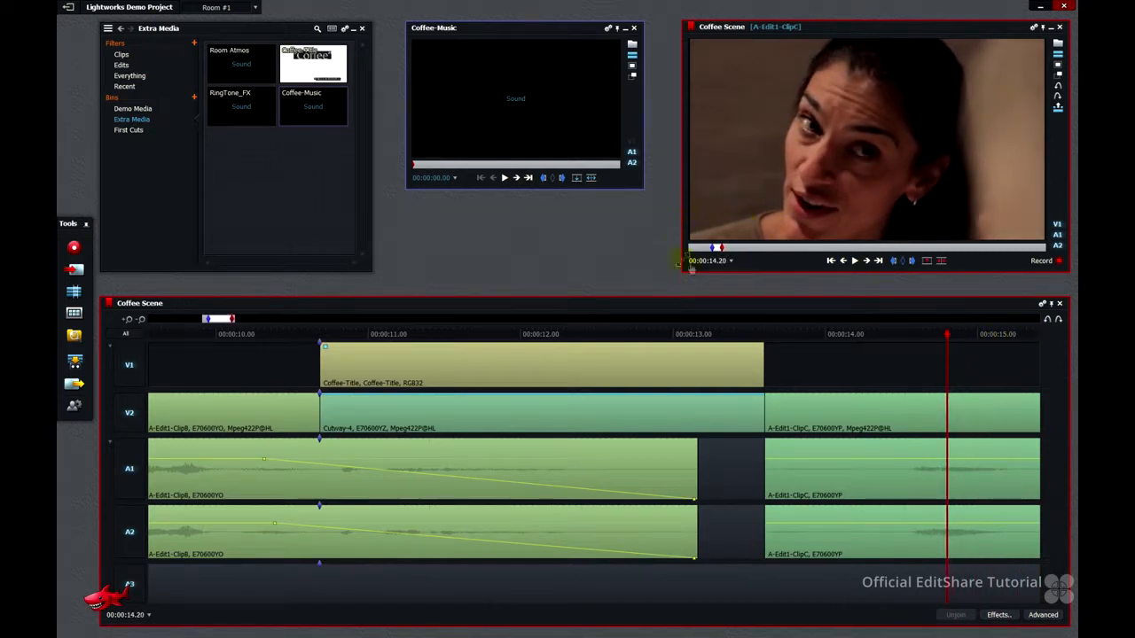
pyautogui.moveTo(127, 334)
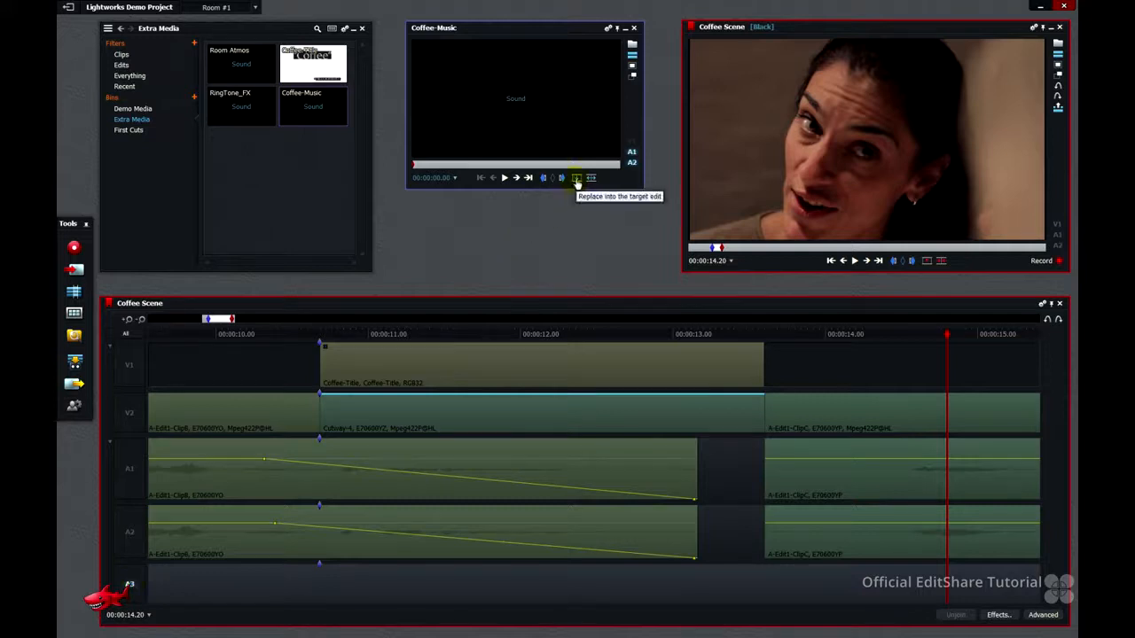
pyautogui.click(576, 177)
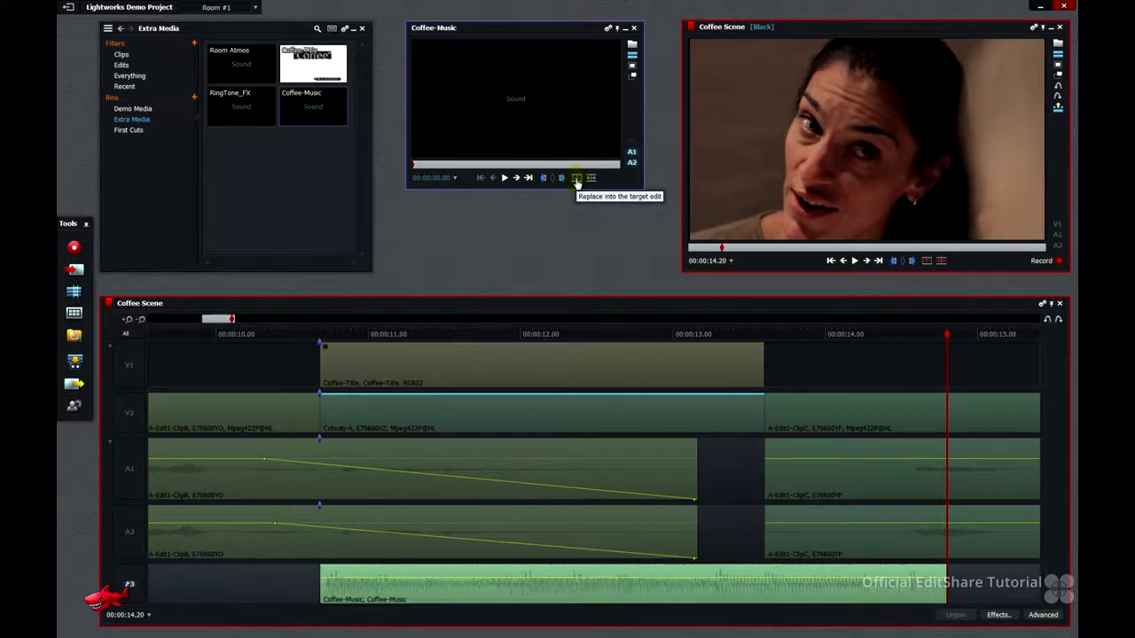
pyautogui.moveTo(576, 180)
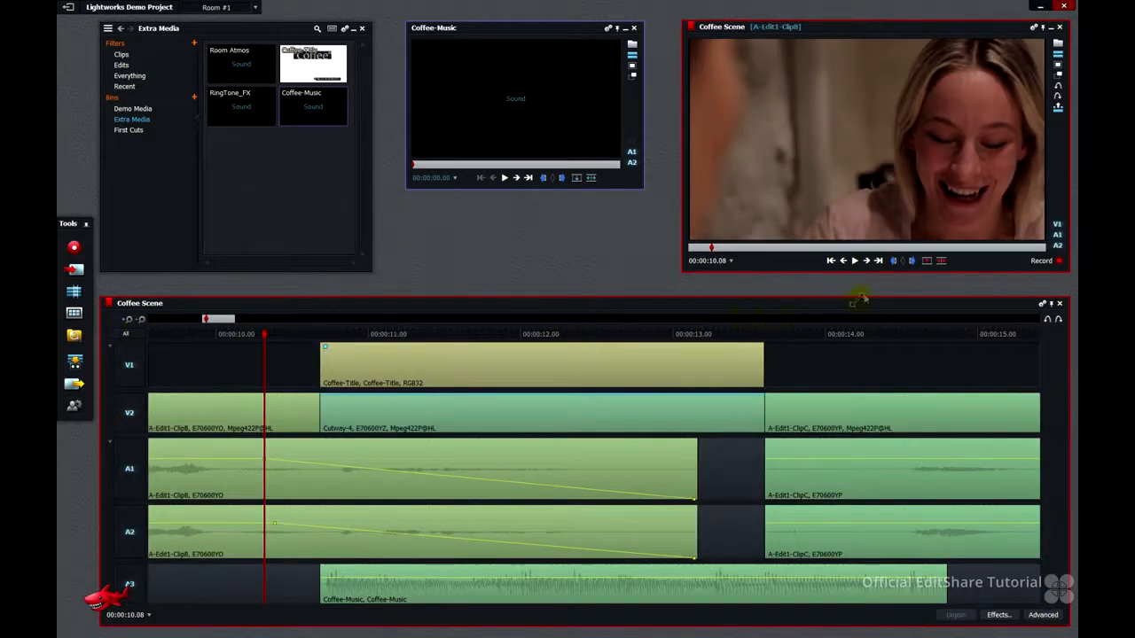
# Play through the title section to hear the new music, stopping after it.
pyautogui.click(856, 260)
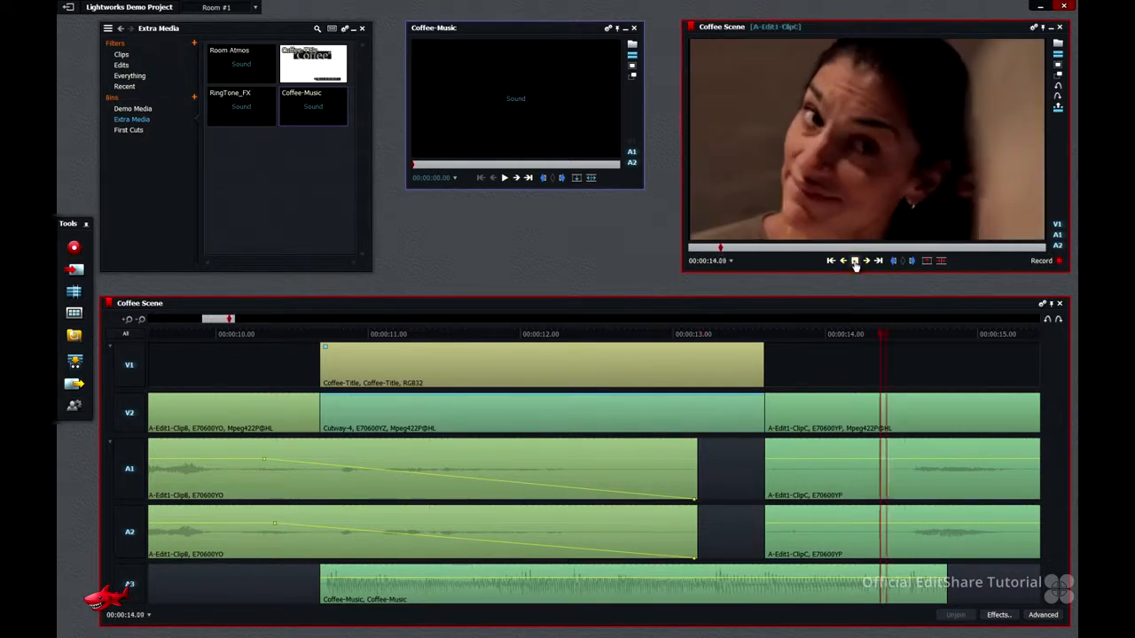
pyautogui.click(853, 259)
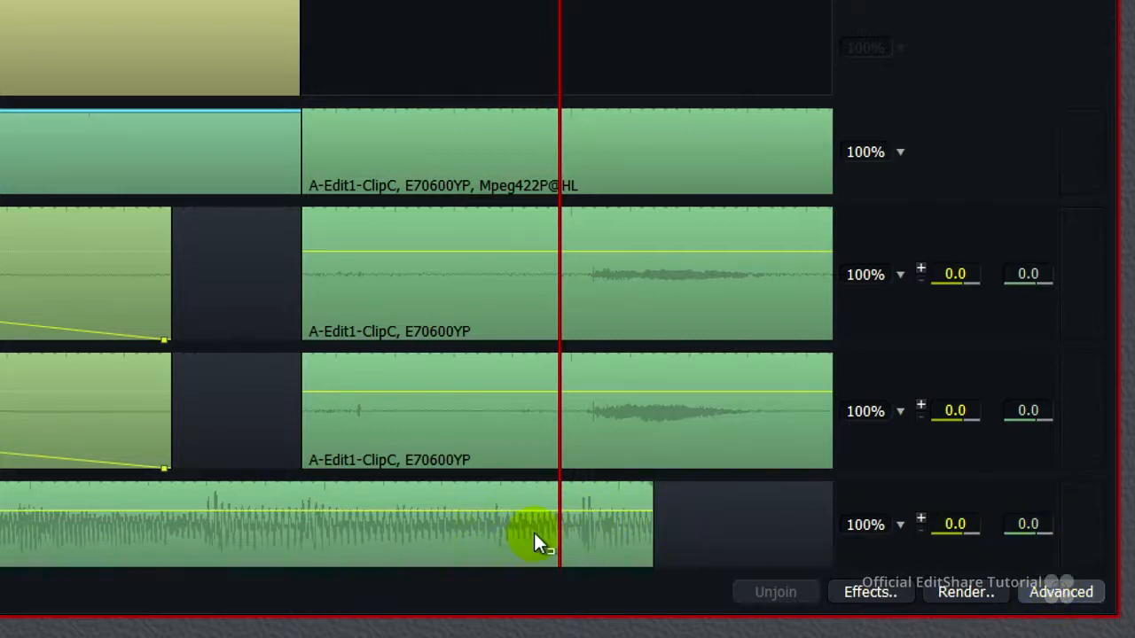
pyautogui.moveTo(1029, 524)
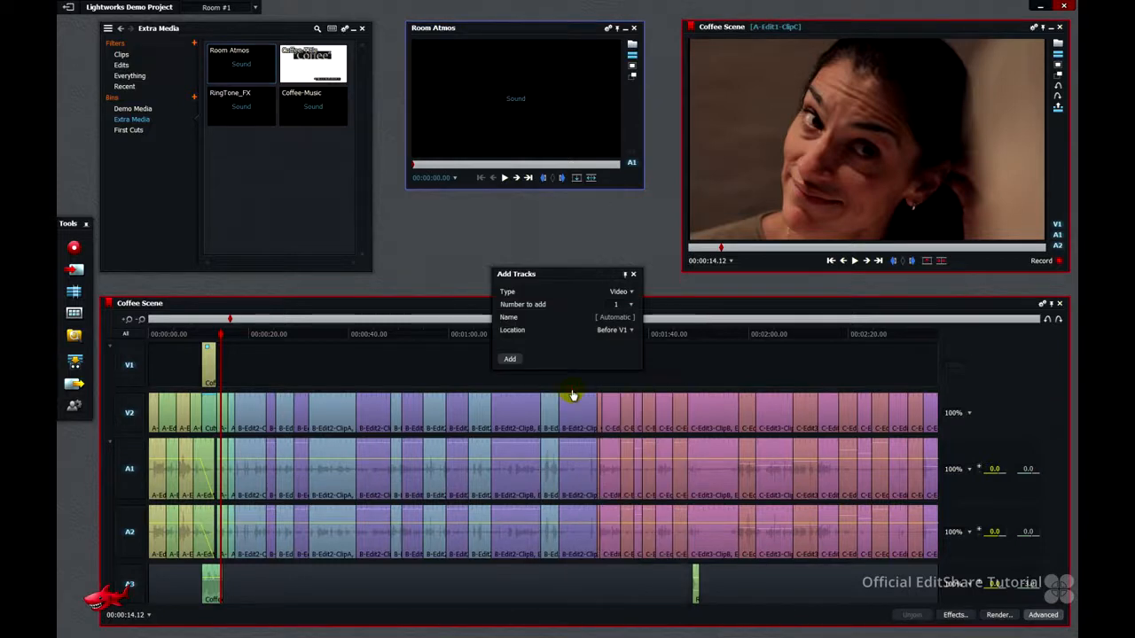
# Add a new Audio-type track located after A3 for the Room Atmos sound.
pyautogui.click(621, 291)
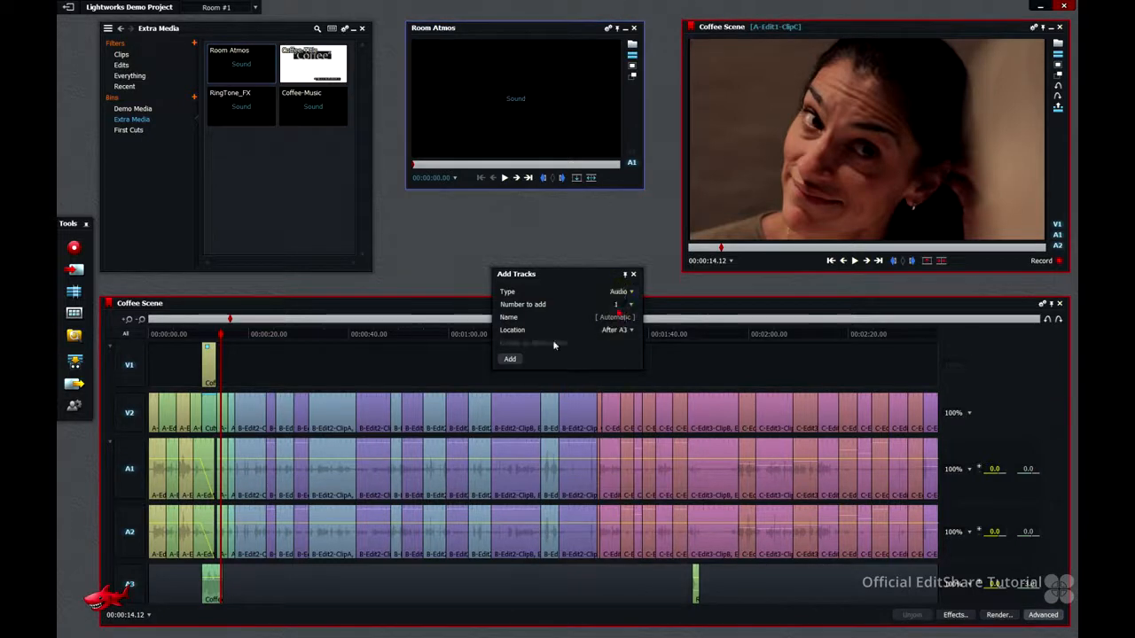
pyautogui.click(509, 359)
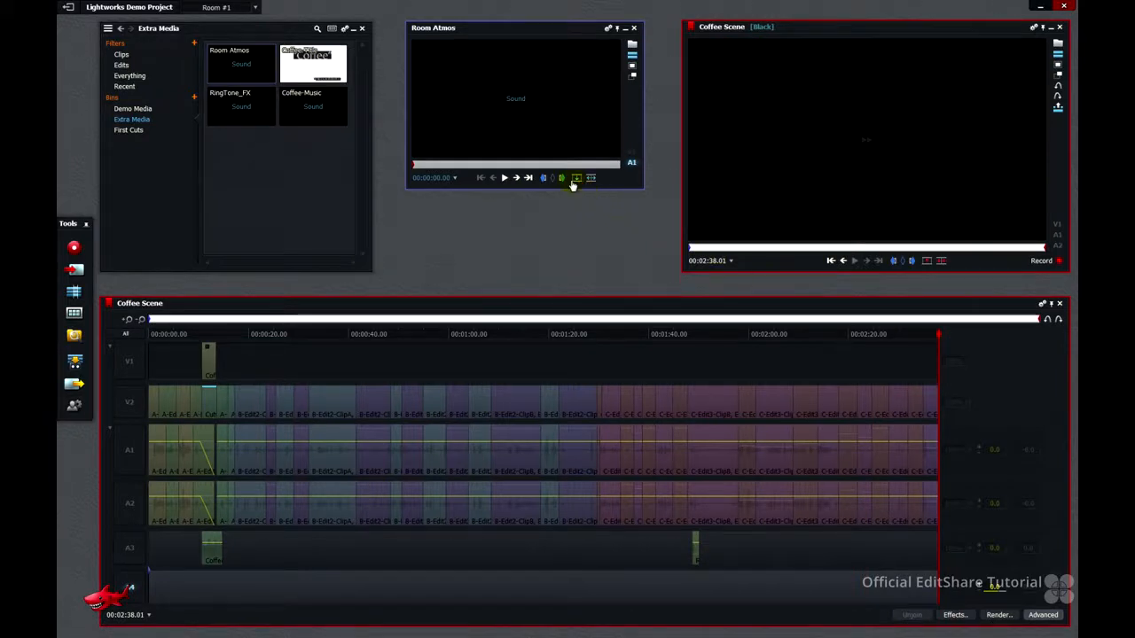
pyautogui.moveTo(576, 178)
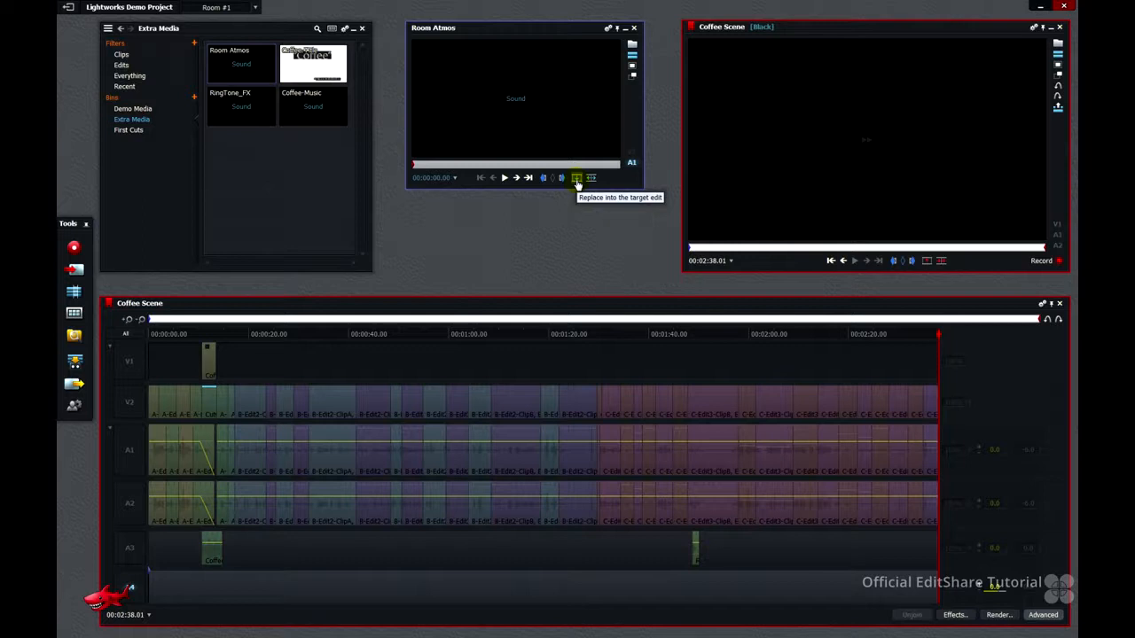
# Replace the marked whole sequence on A4 with the Room Atmos clip.
pyautogui.click(576, 177)
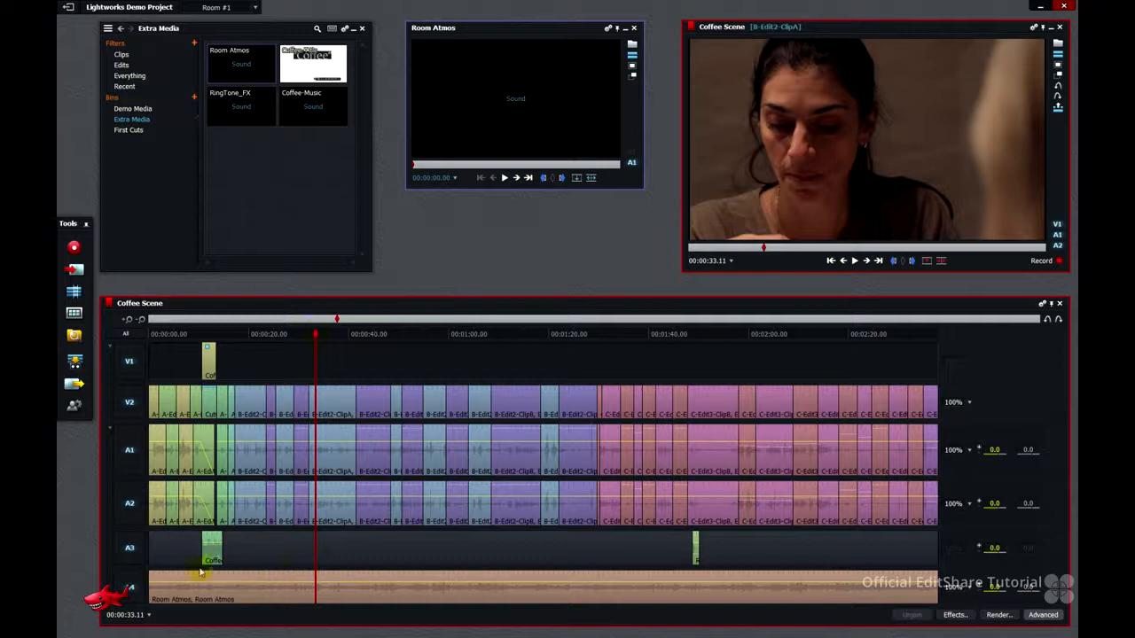
pyautogui.moveTo(585, 593)
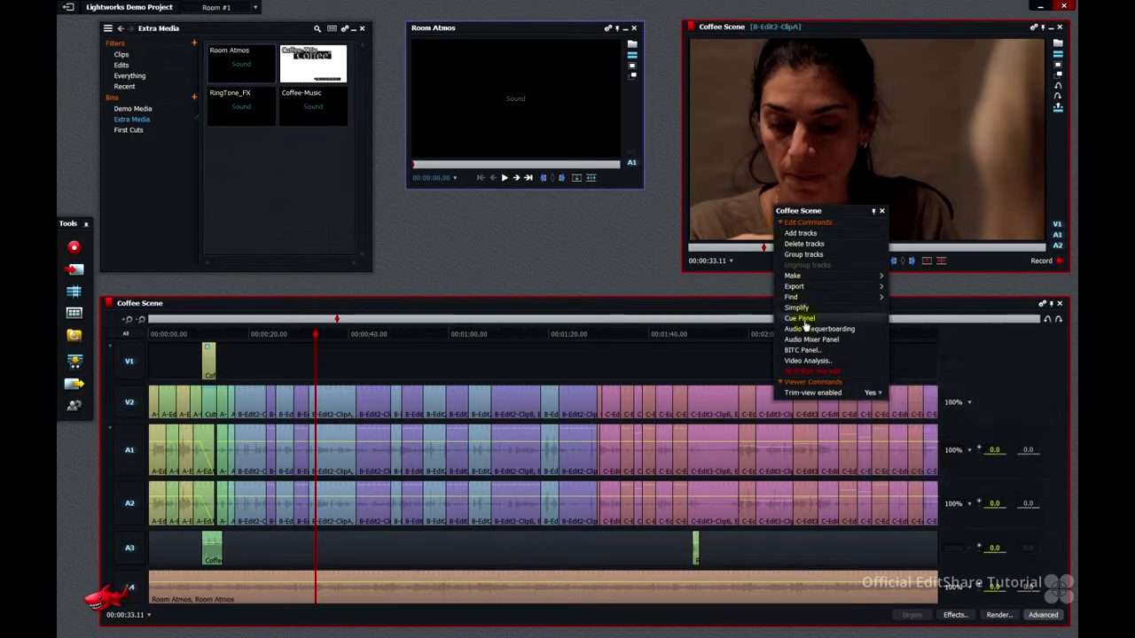
# In the Audio Mixer, raise the A1 and A2 faders to +10.0 during playback, then close the mixer.
pyautogui.click(811, 340)
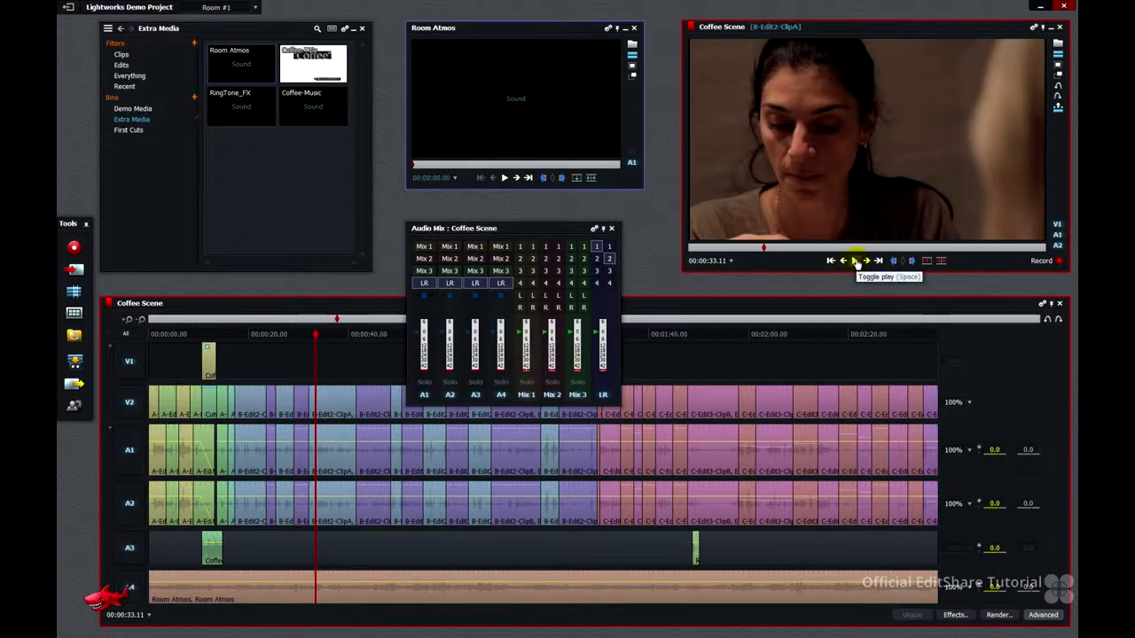
pyautogui.click(855, 261)
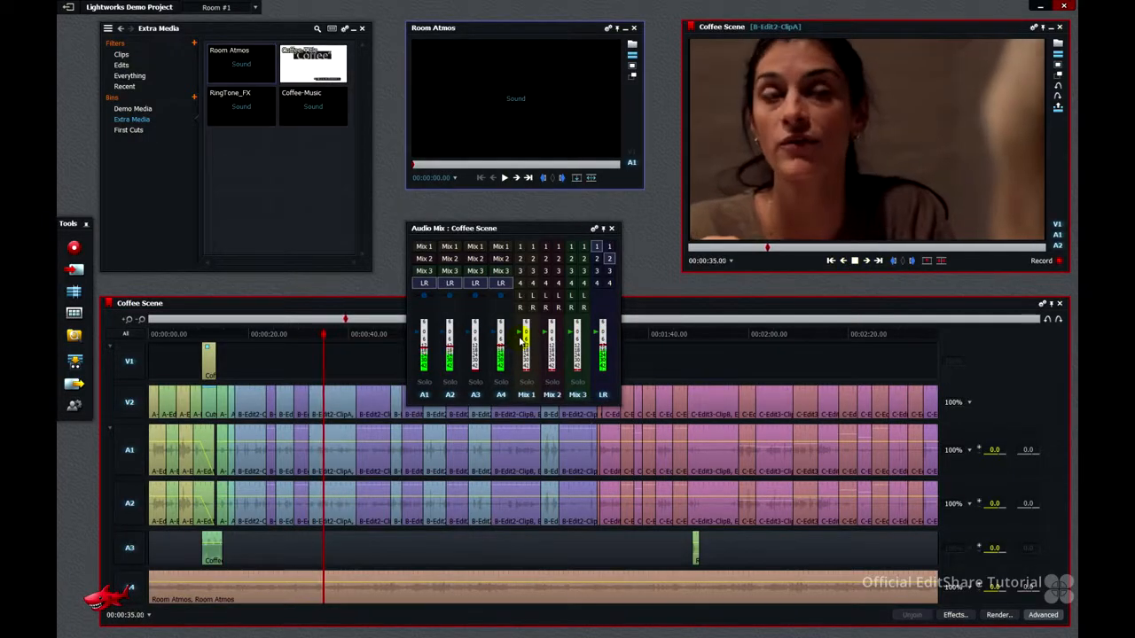
pyautogui.click(504, 177)
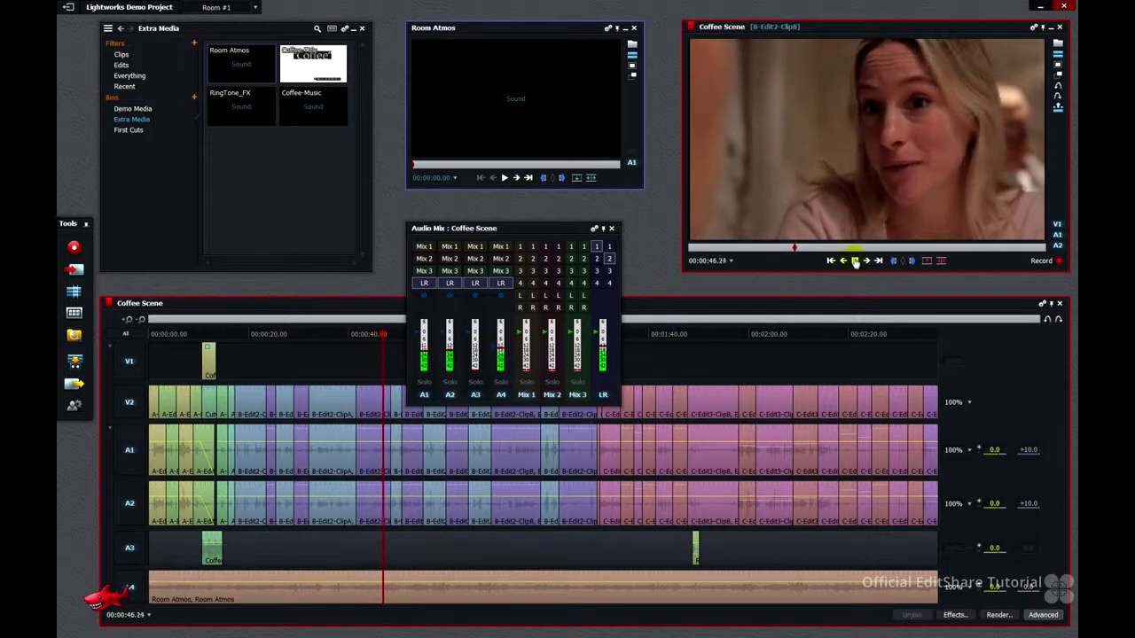
pyautogui.click(853, 260)
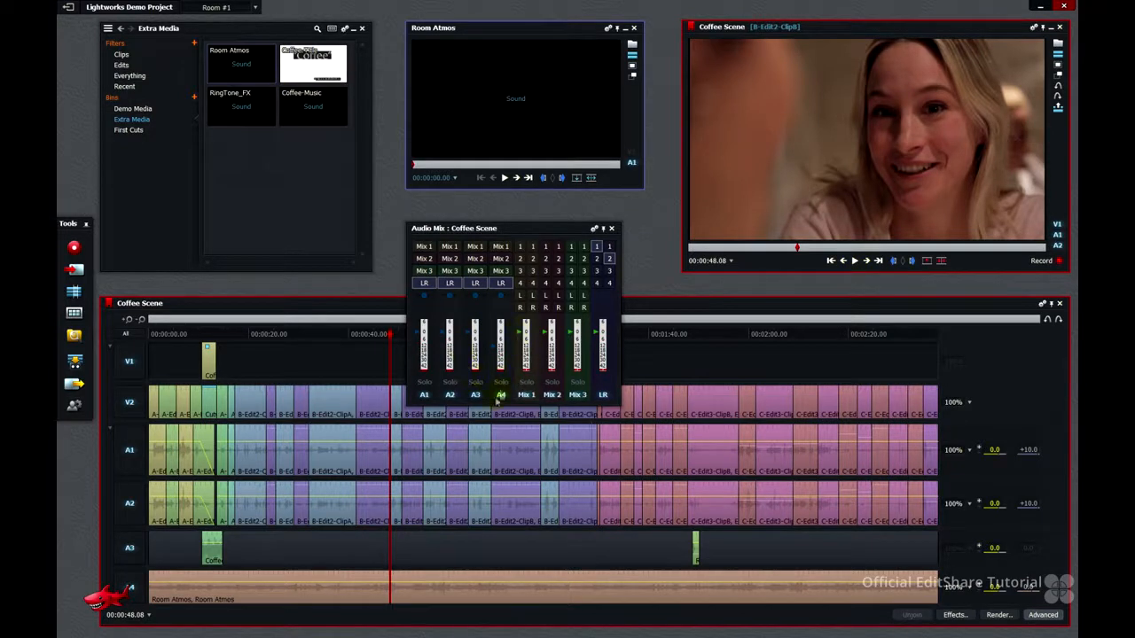
pyautogui.moveTo(773, 590)
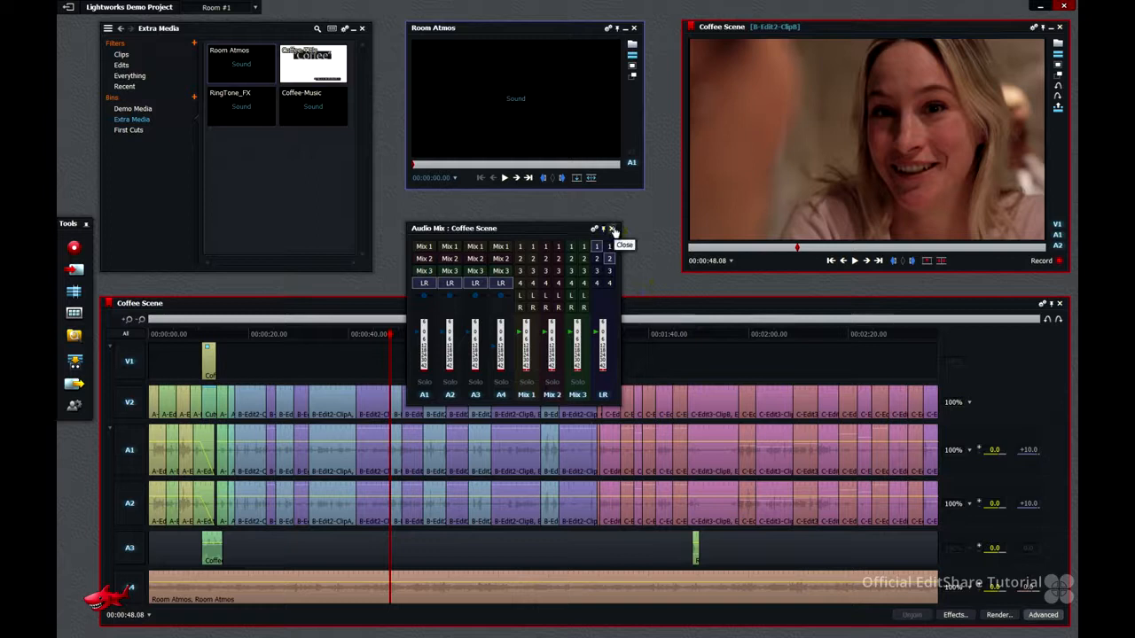
pyautogui.click(612, 228)
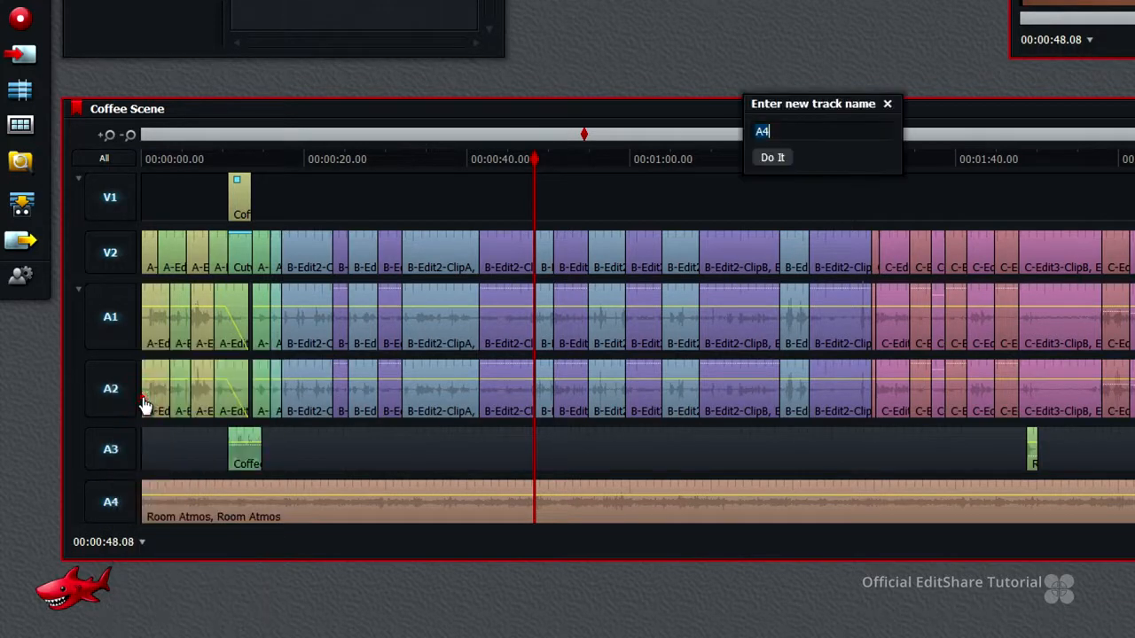
# Rename audio tracks A4, A3 and A1 to ATMOS, SFX and VOC.
pyautogui.press('Backspace')
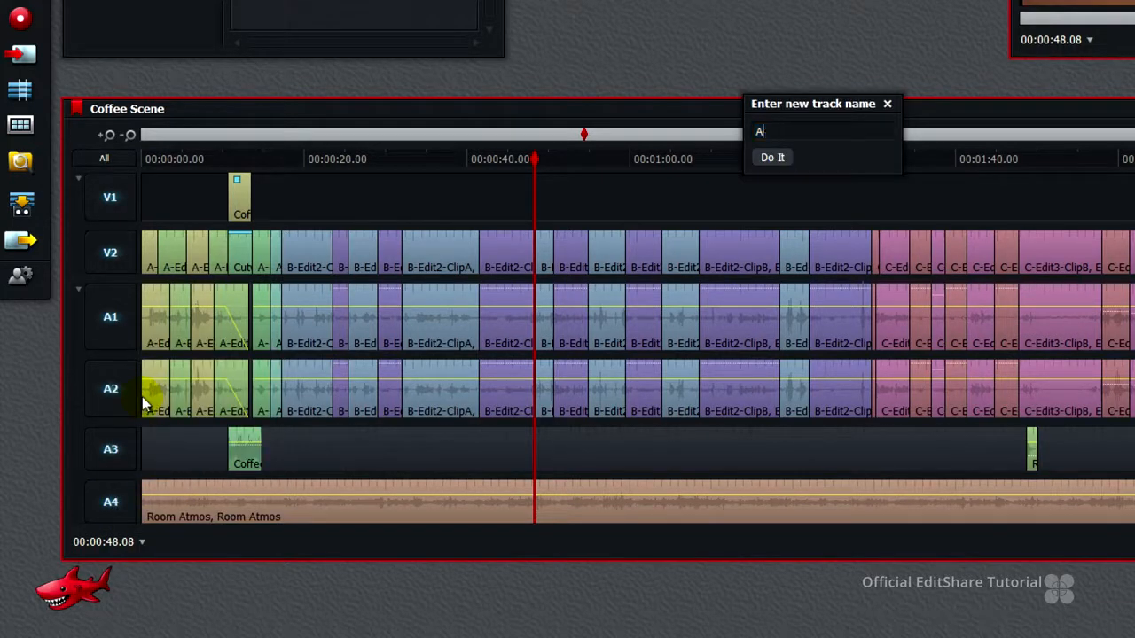
pyautogui.write('TMOS')
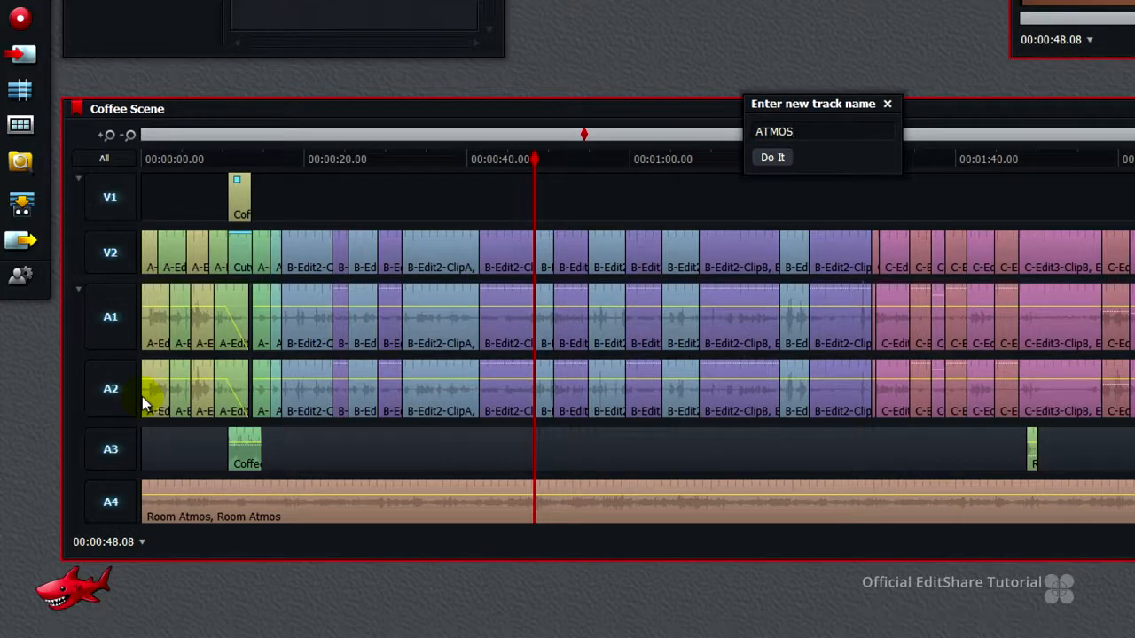
pyautogui.click(771, 157)
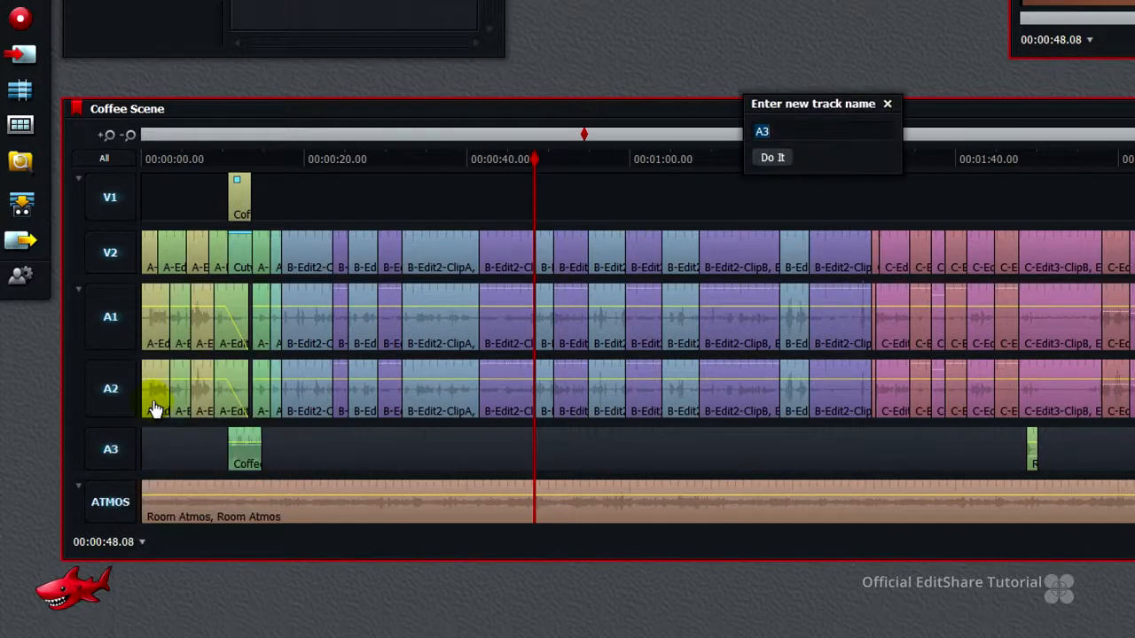
pyautogui.write('SFX')
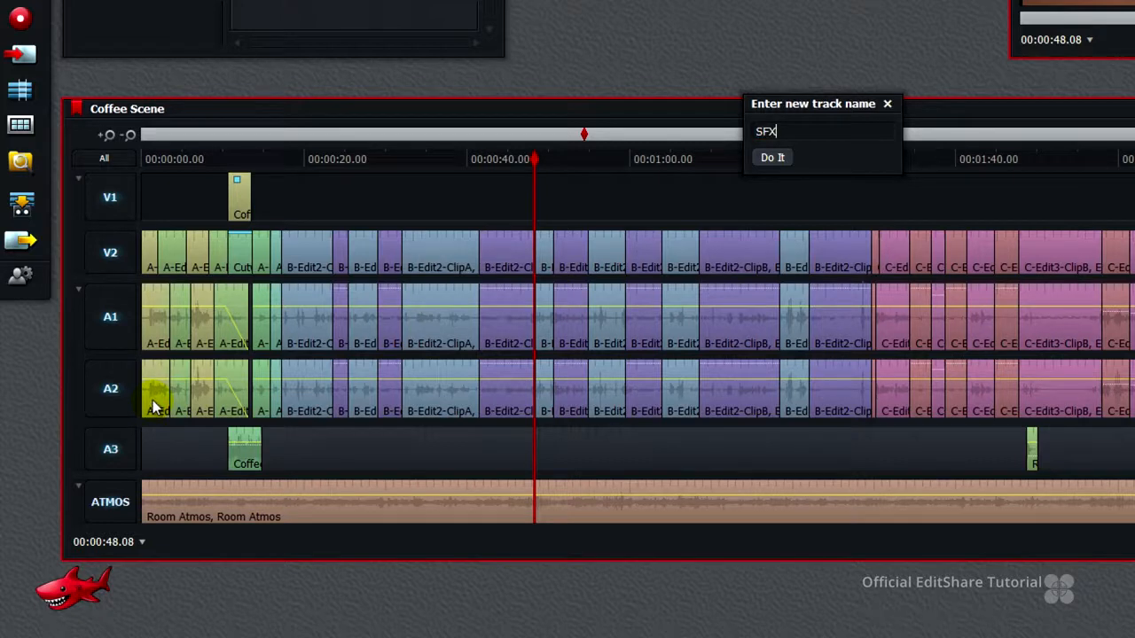
pyautogui.click(772, 157)
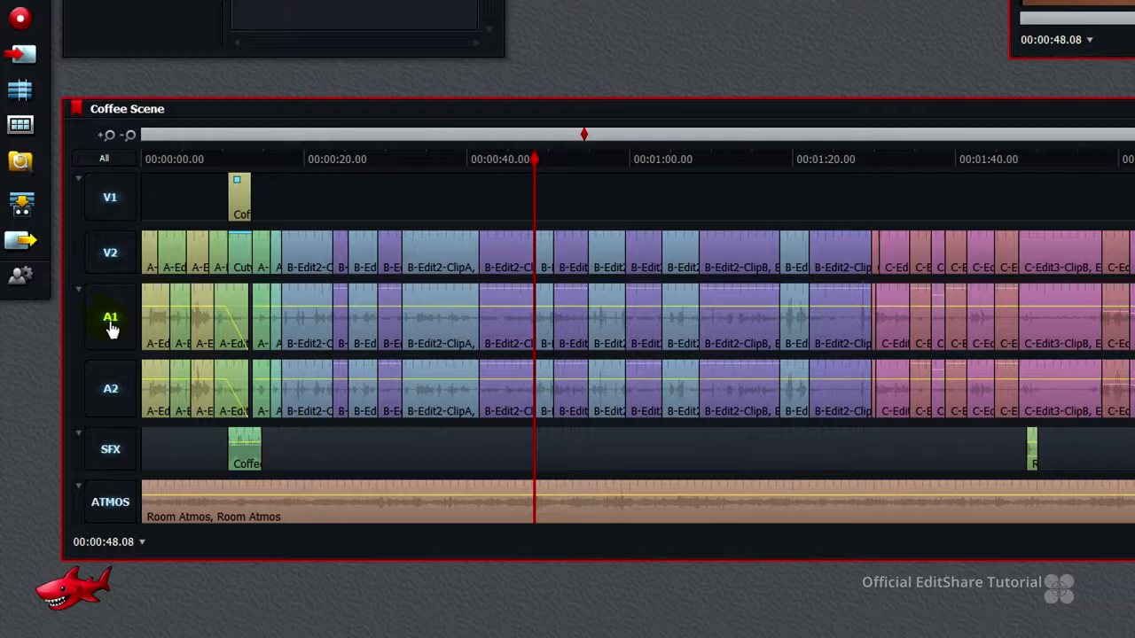
pyautogui.rightClick(110, 316)
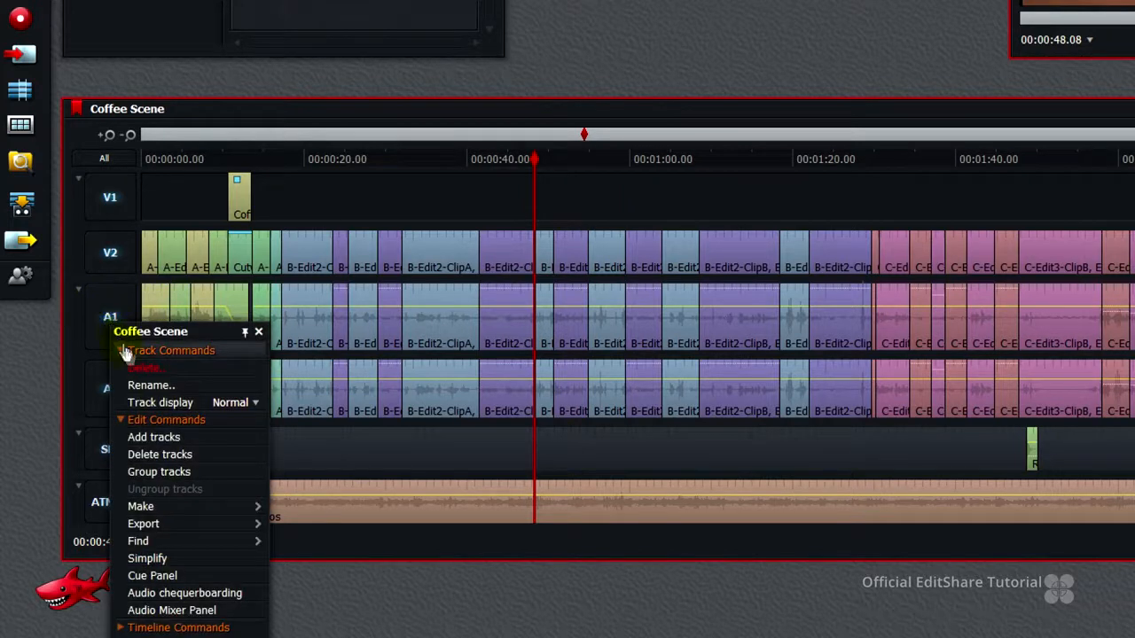
pyautogui.click(151, 384)
pyautogui.write('VOC')
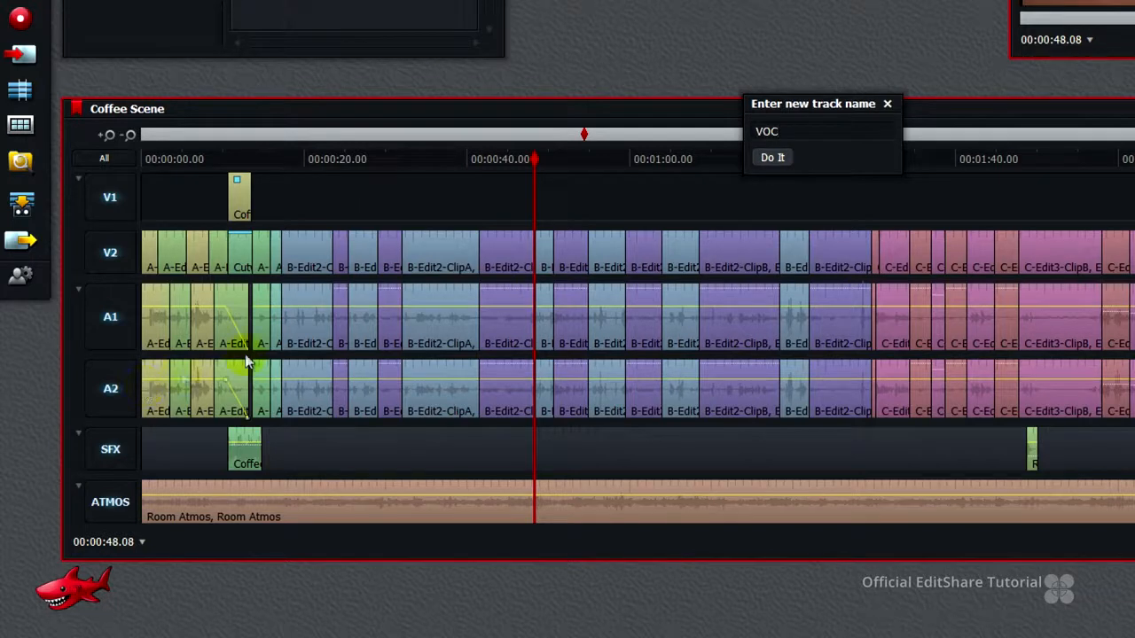
pyautogui.click(772, 157)
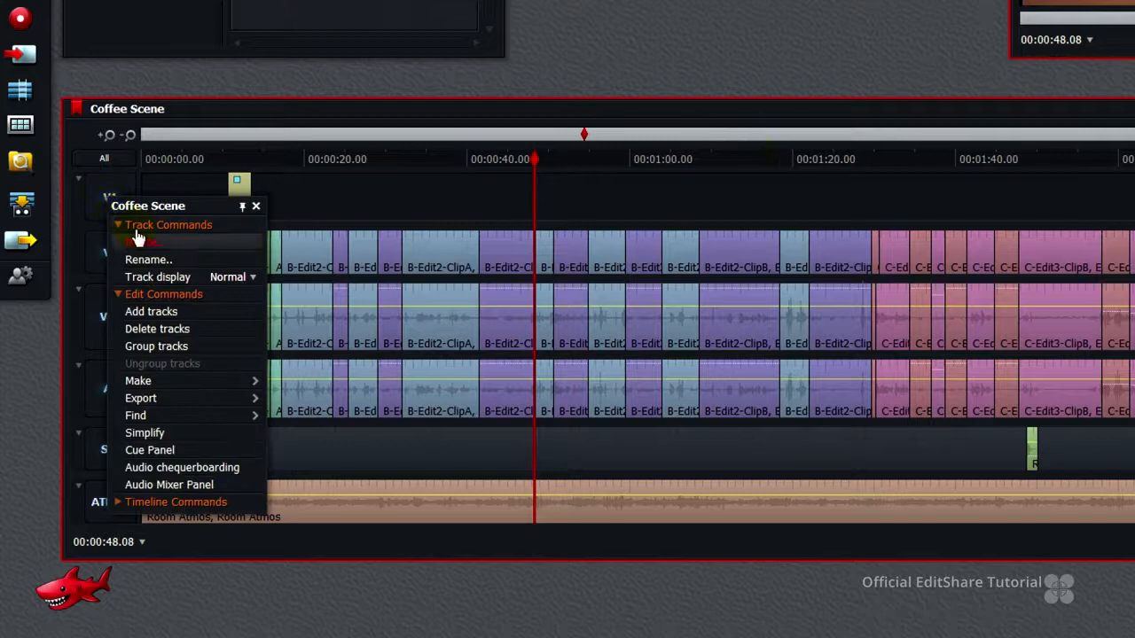
# Rename video track V1 to GFX.
pyautogui.click(149, 260)
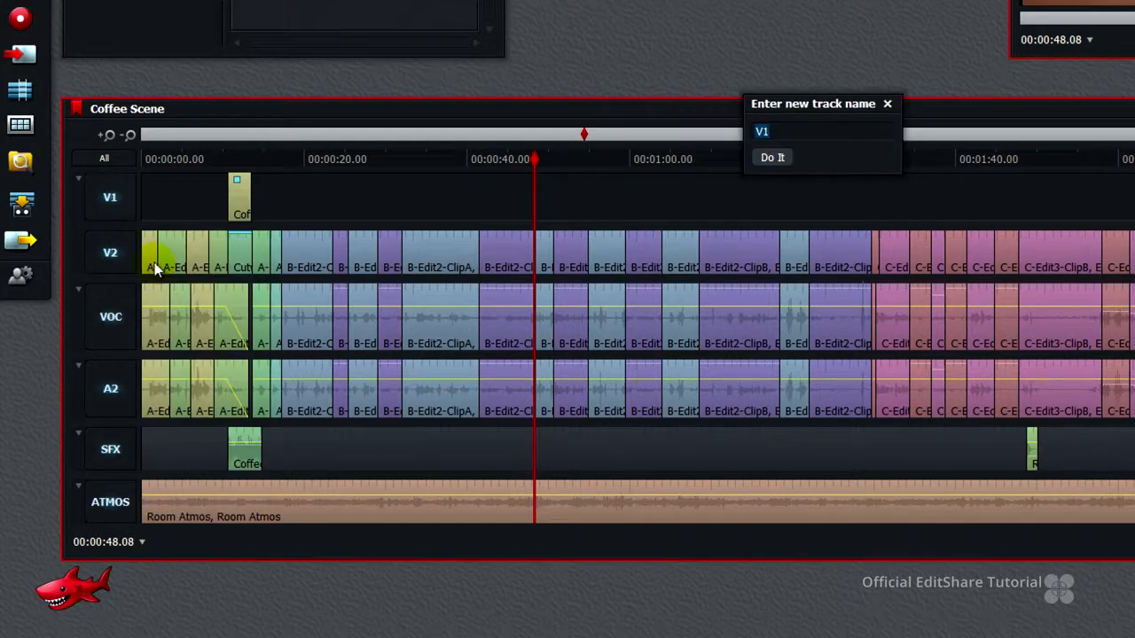
pyautogui.write('GFX')
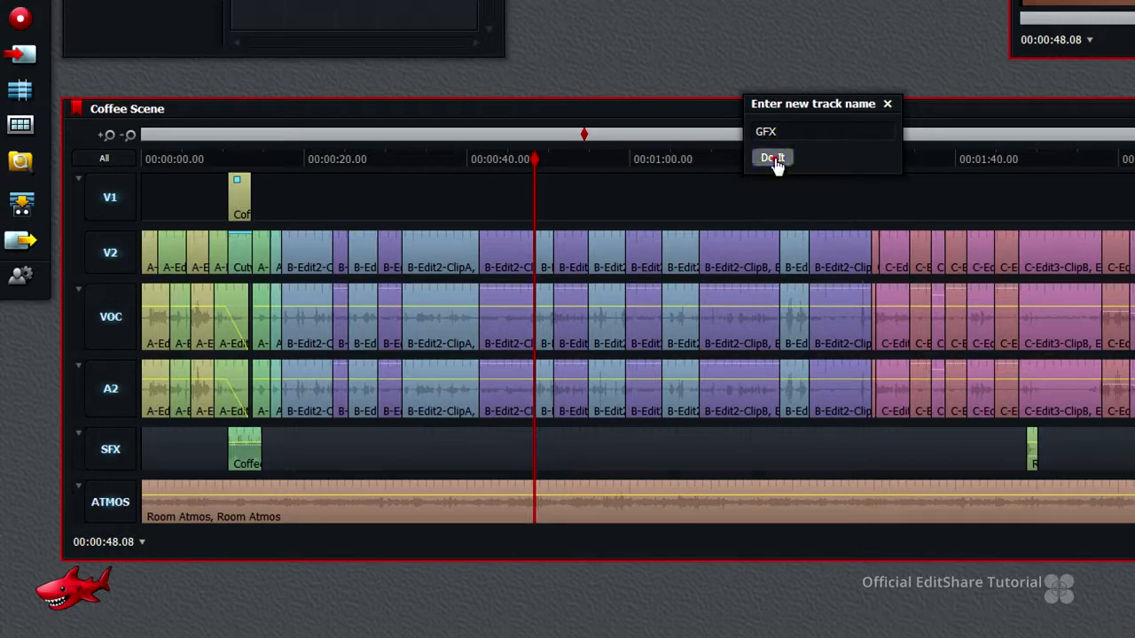
pyautogui.click(771, 157)
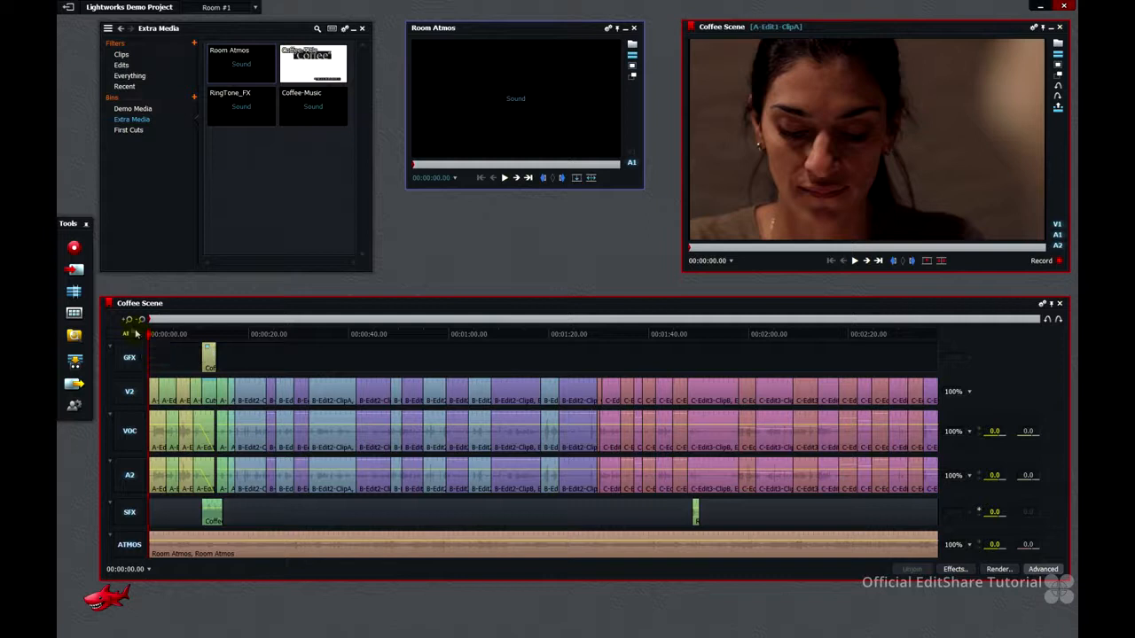
# At the zoomed-in sequence start, set transition length to 30 frames and add a Dissolve on the first clip.
pyautogui.click(130, 320)
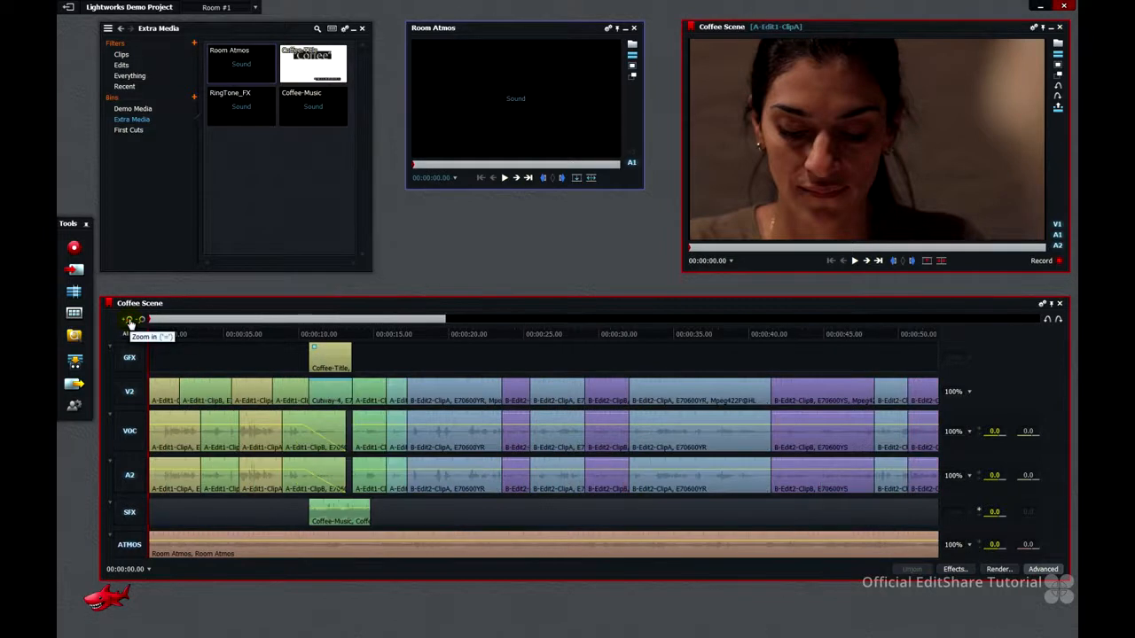
pyautogui.click(131, 320)
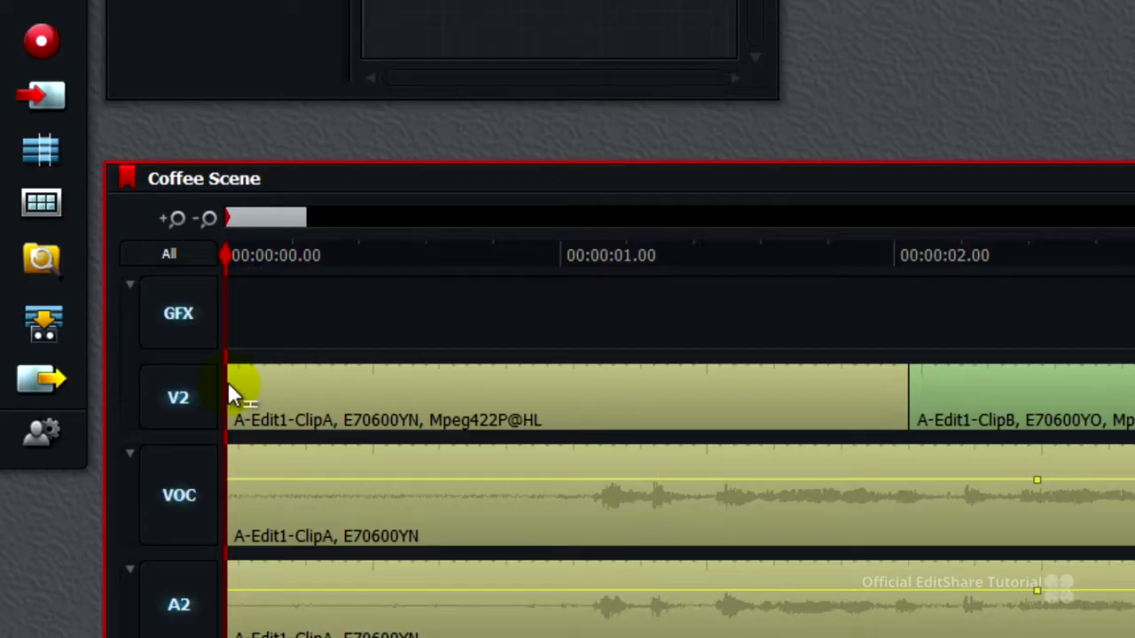
pyautogui.rightClick(244, 394)
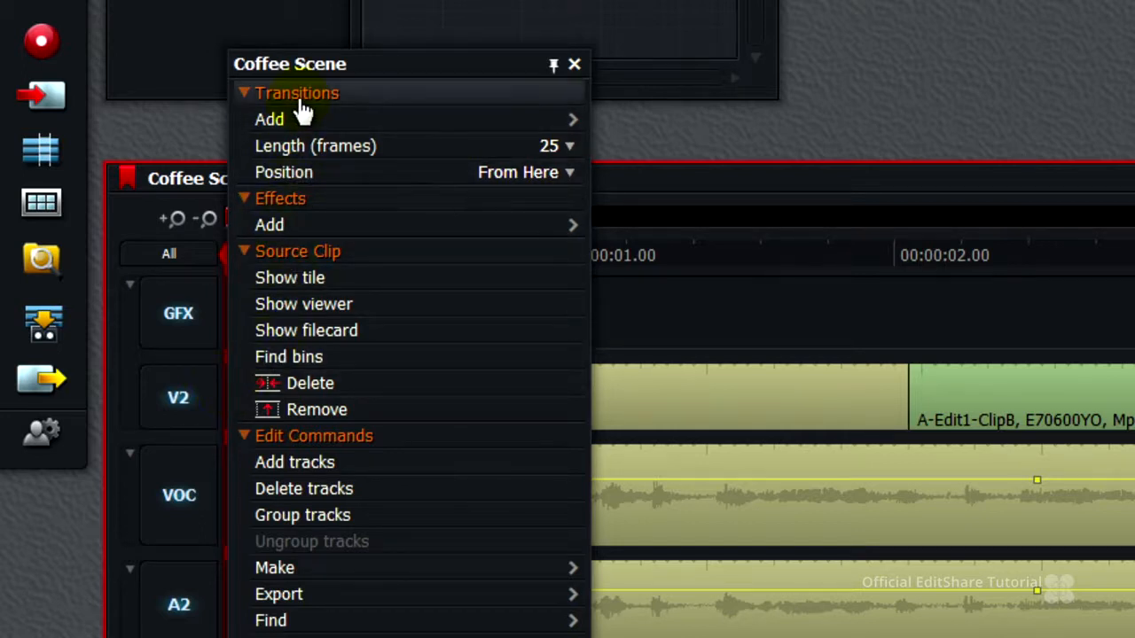
pyautogui.moveTo(315, 120)
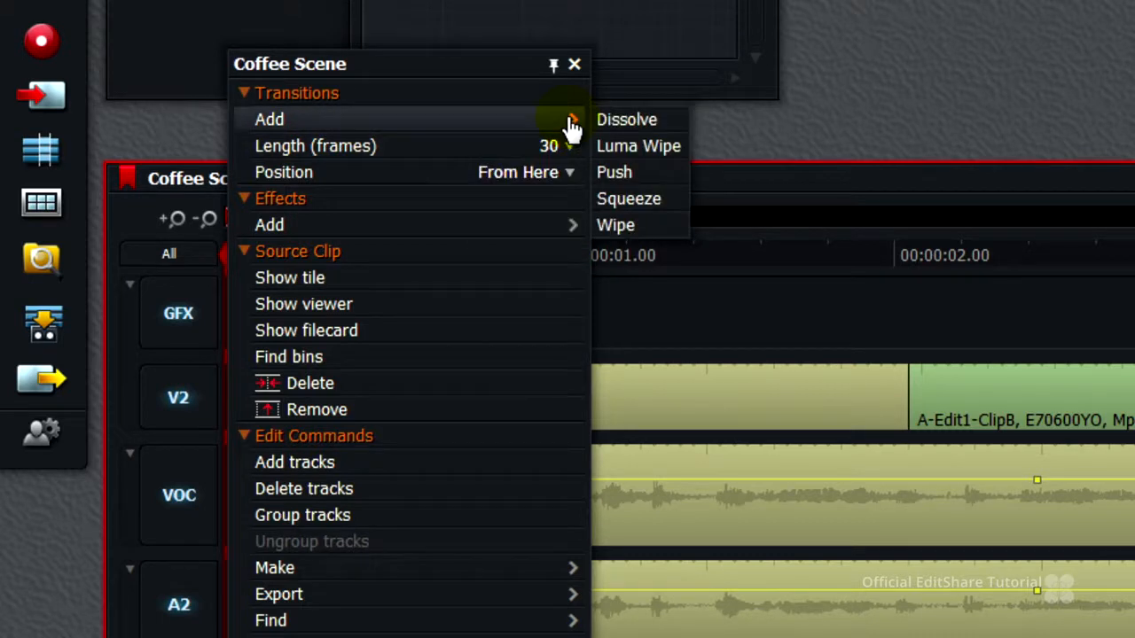
pyautogui.click(627, 119)
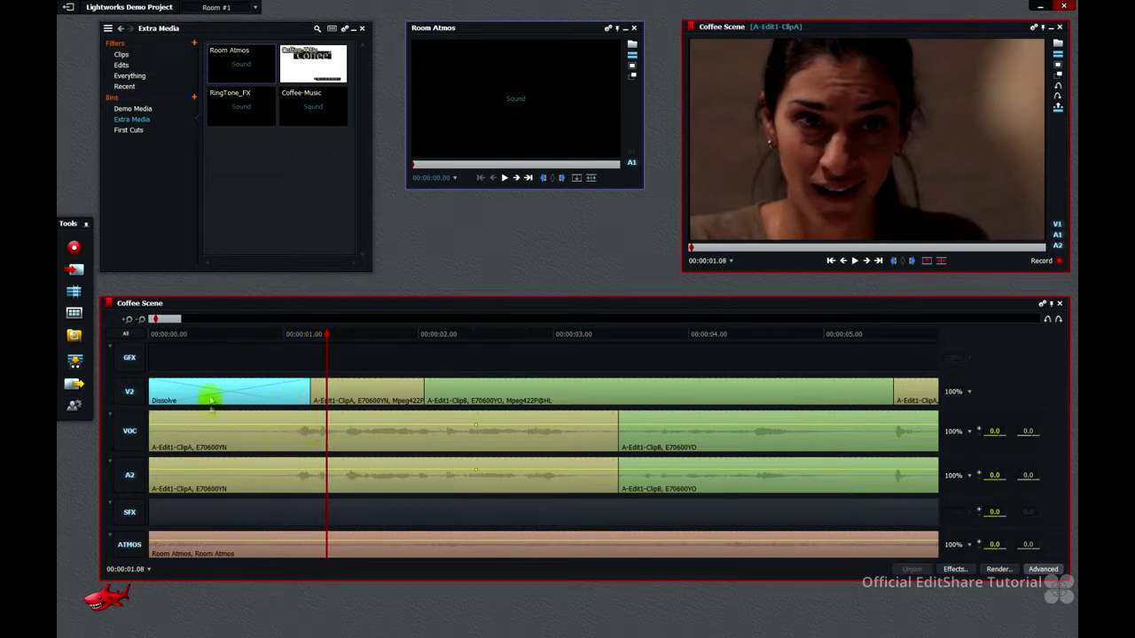
pyautogui.moveTo(248, 372)
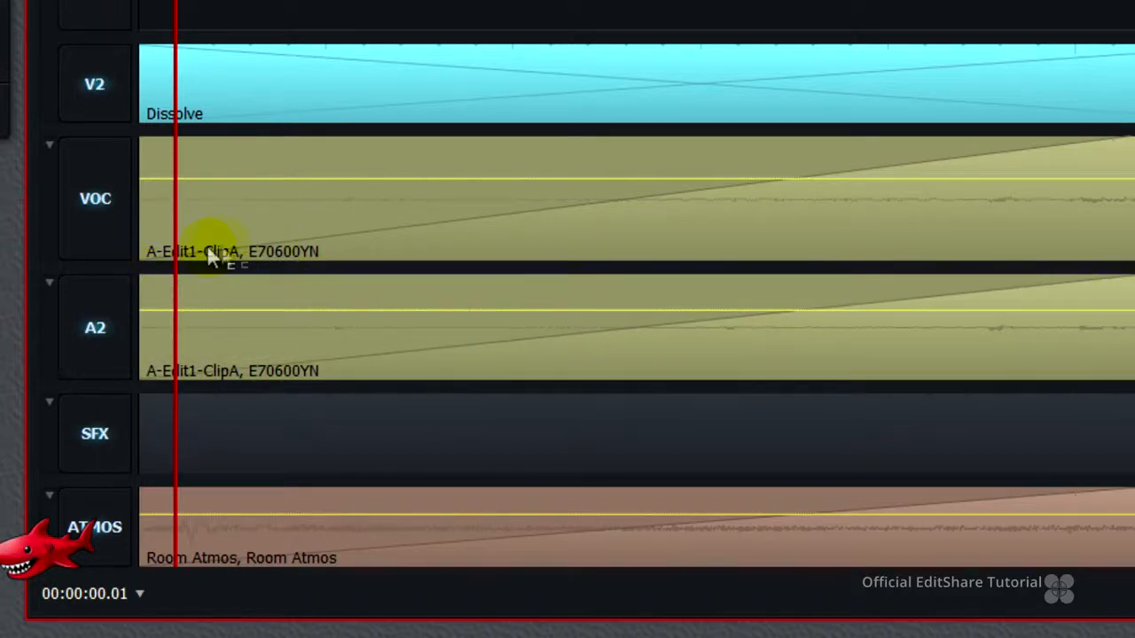
pyautogui.moveTo(368, 213)
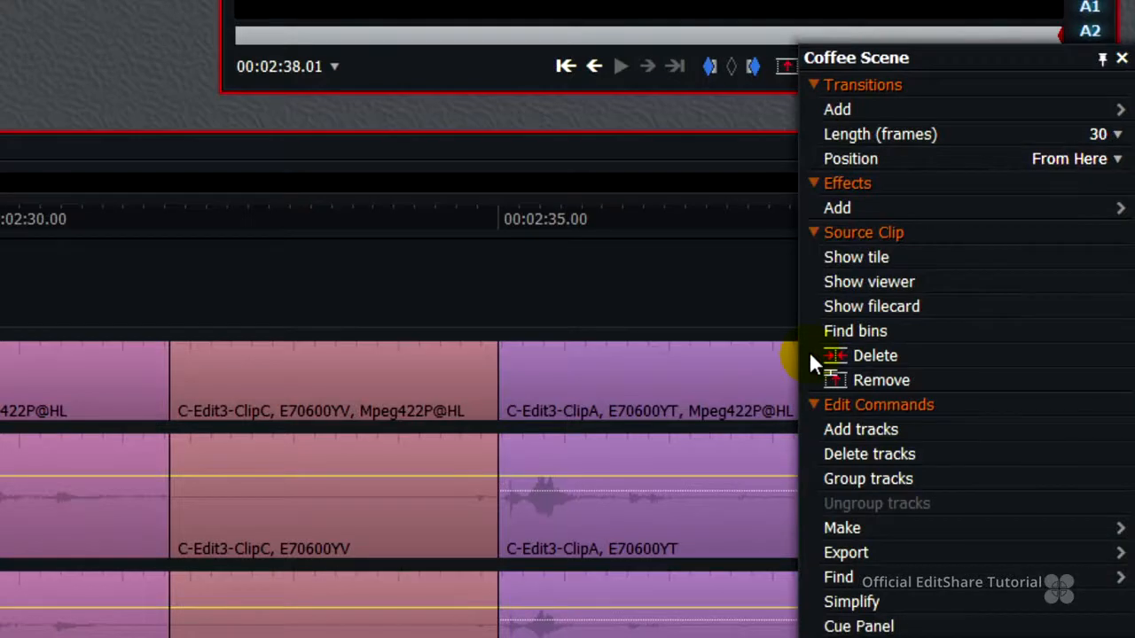
# Set Transitions Position to To Here and add a 30-frame Dissolve ending at the sequence end.
pyautogui.click(1073, 159)
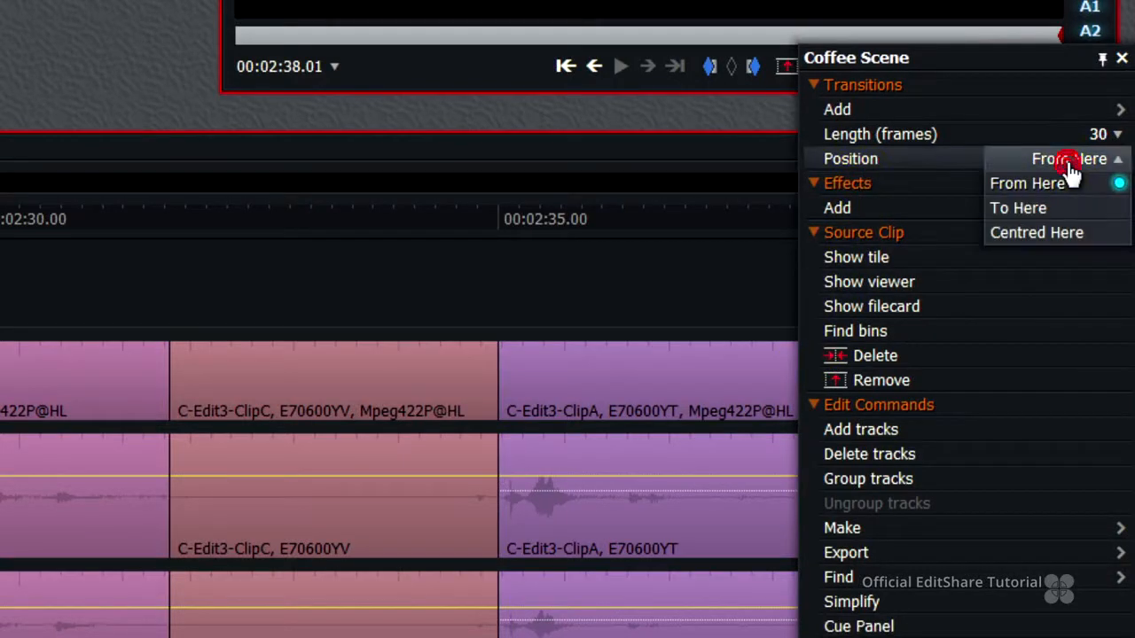
pyautogui.moveTo(1064, 213)
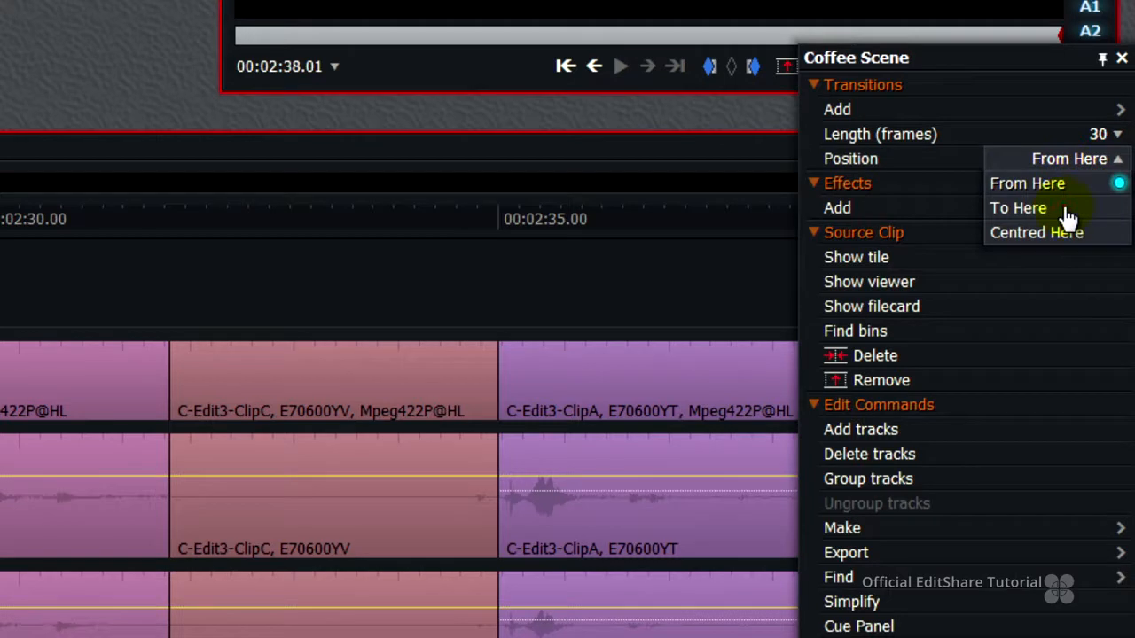
pyautogui.click(1018, 208)
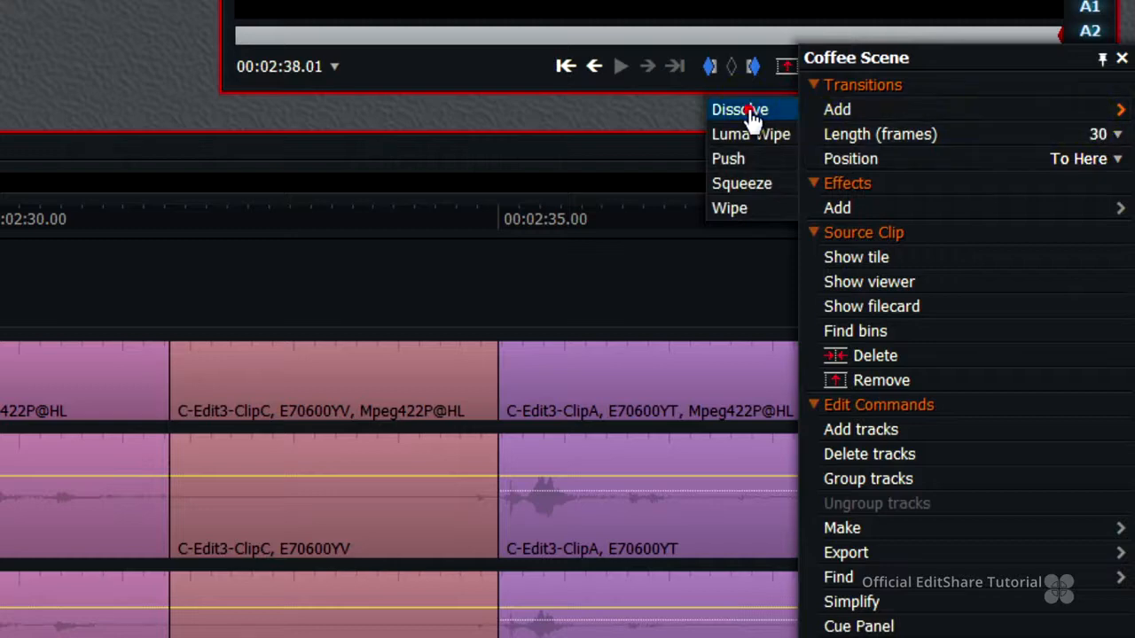
pyautogui.click(740, 109)
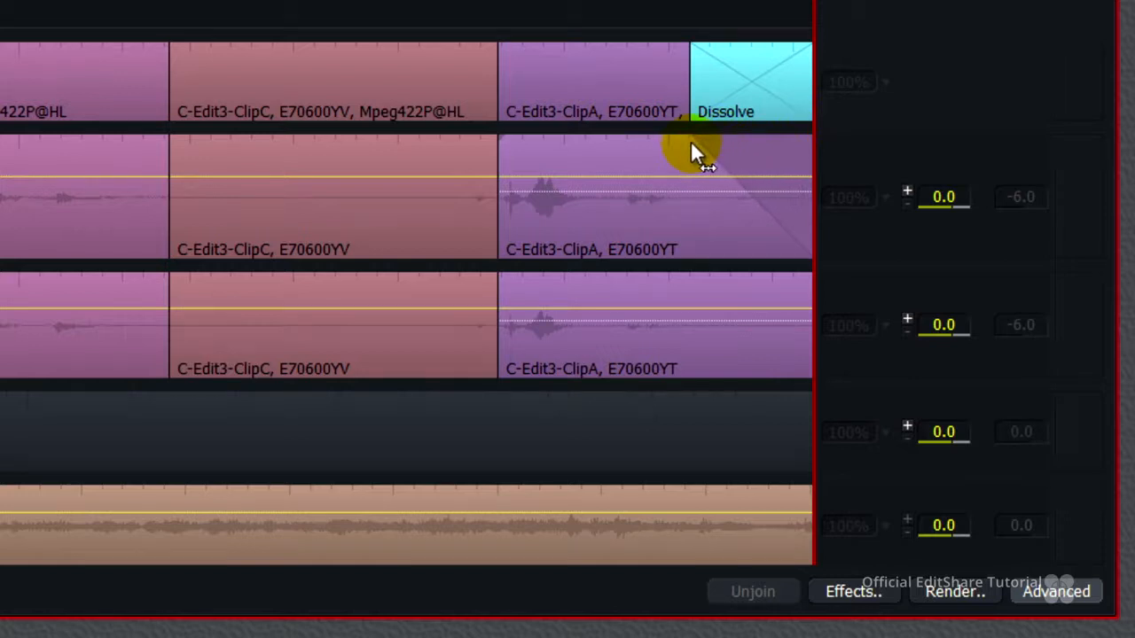
pyautogui.moveTo(812, 283)
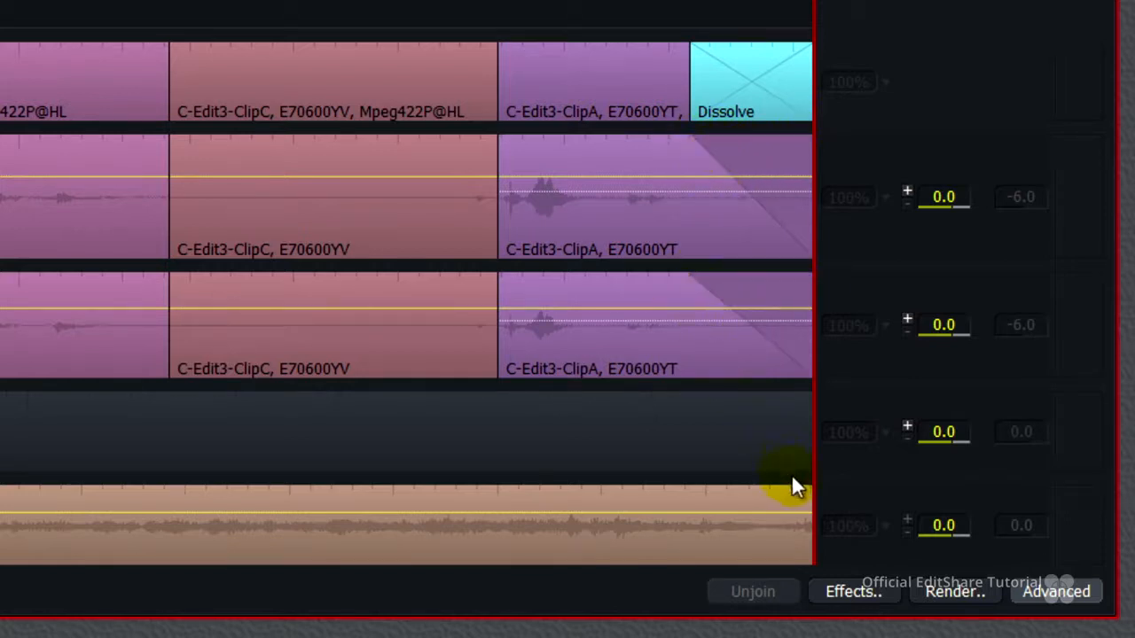
pyautogui.moveTo(714, 496)
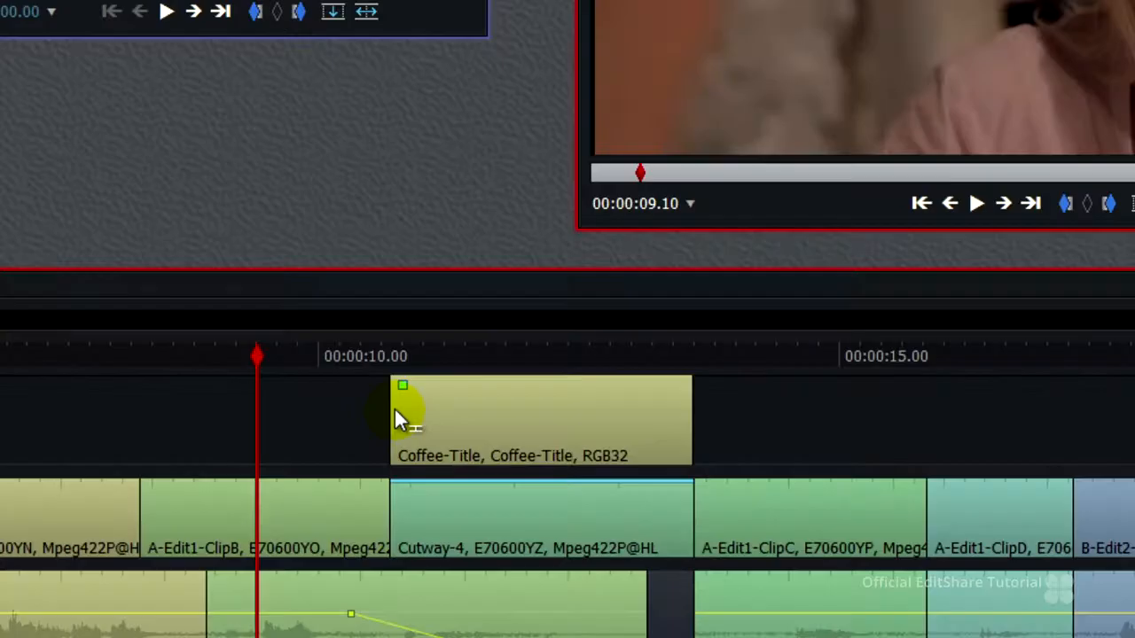
# Add a 15-frame Dissolve starting From Here at the beginning of the Coffee-Title clip.
pyautogui.rightClick(399, 417)
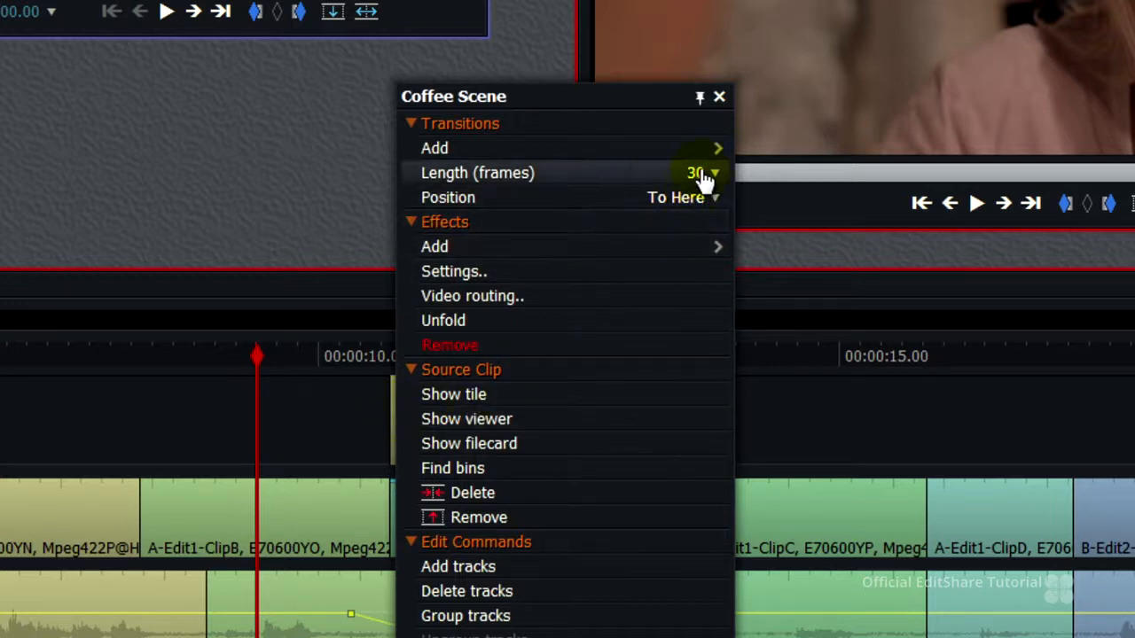
pyautogui.click(695, 173)
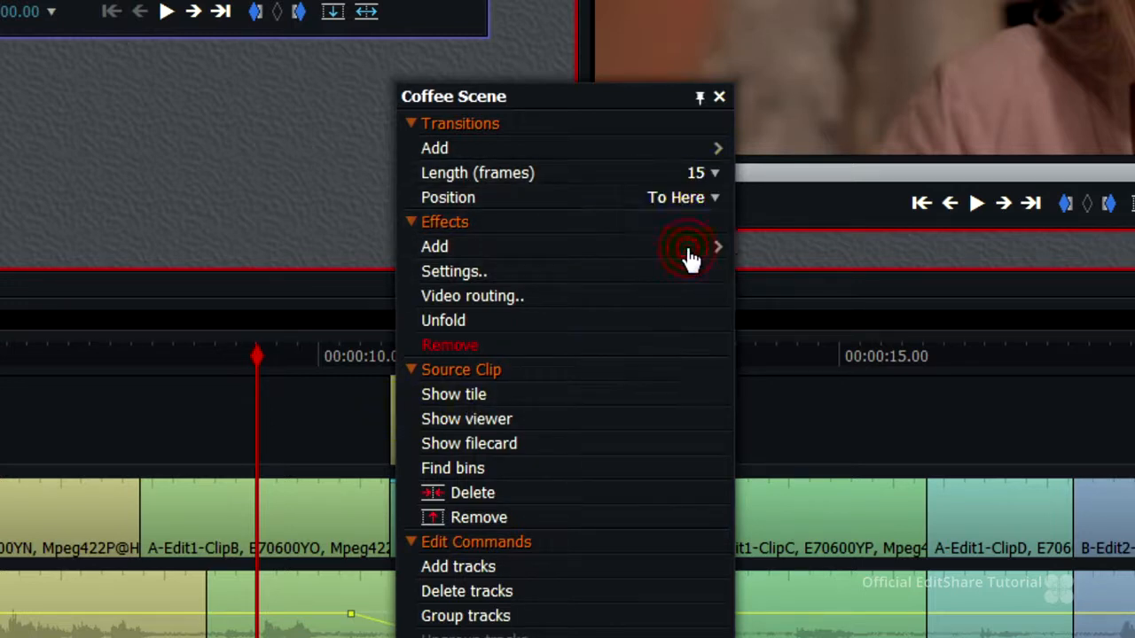
pyautogui.click(679, 197)
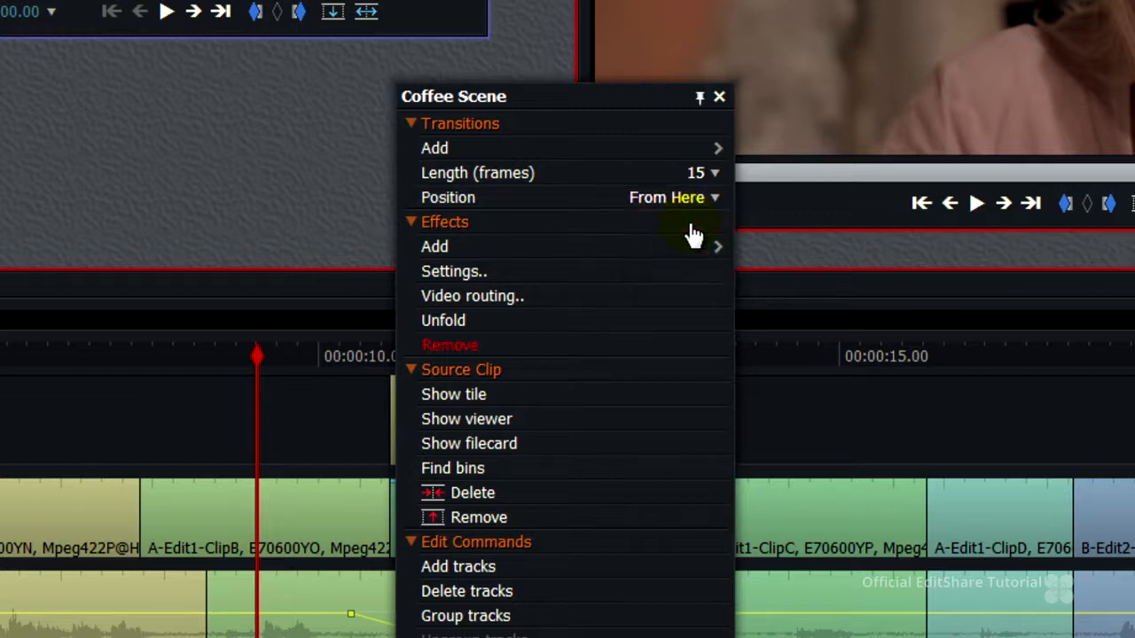
pyautogui.click(434, 148)
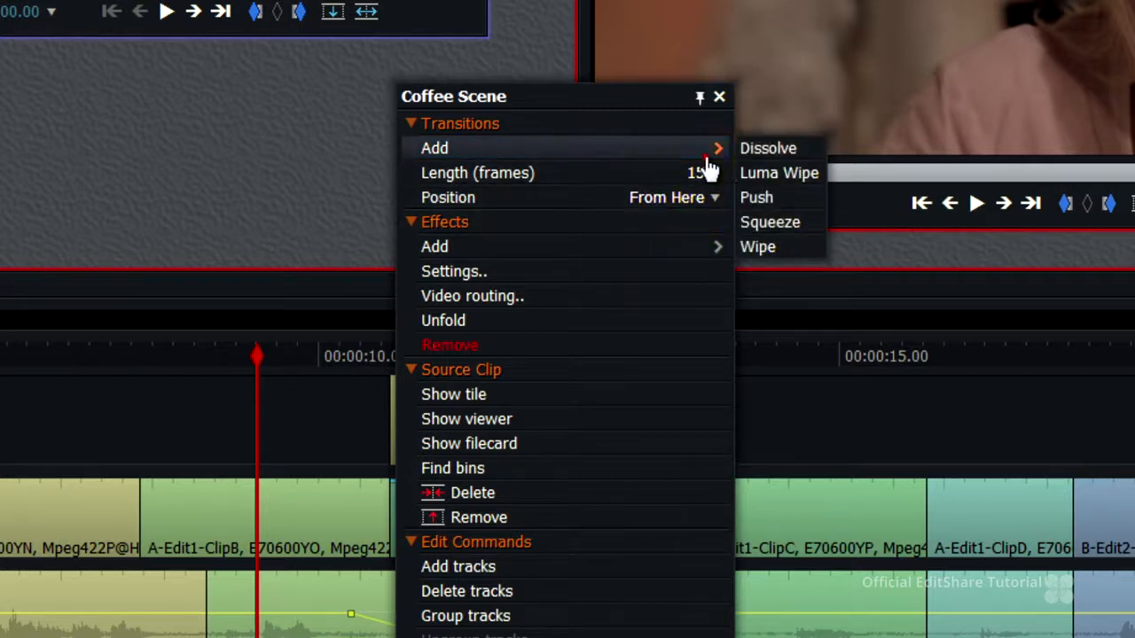
pyautogui.click(768, 148)
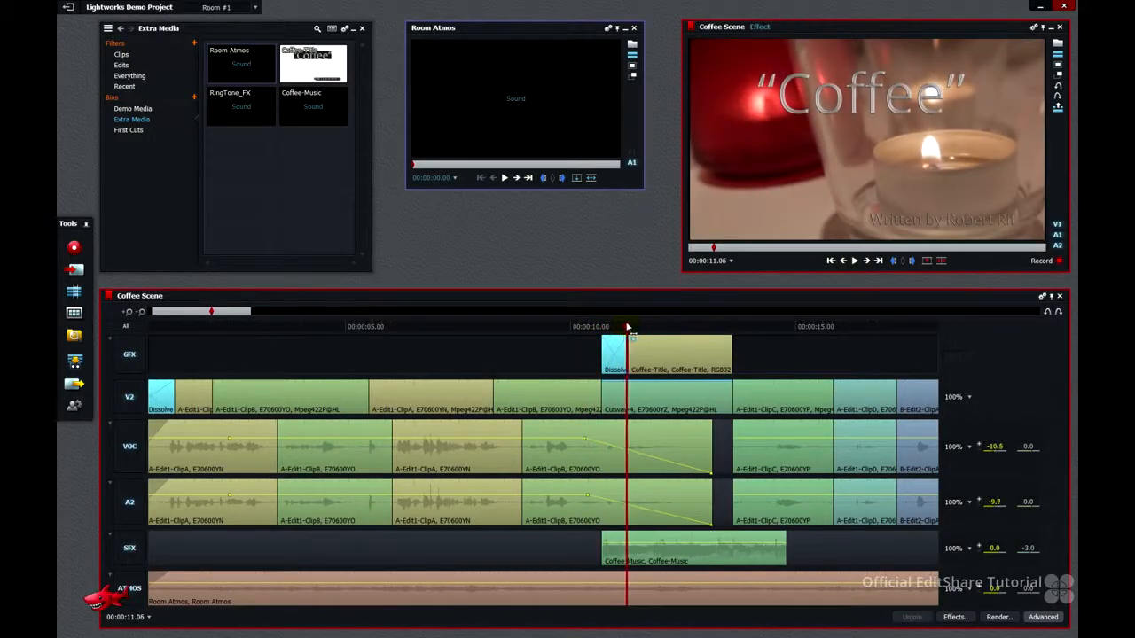
# Add a Dissolve positioned To Here so it finishes at the end of the Coffee-Title clip.
pyautogui.click(686, 342)
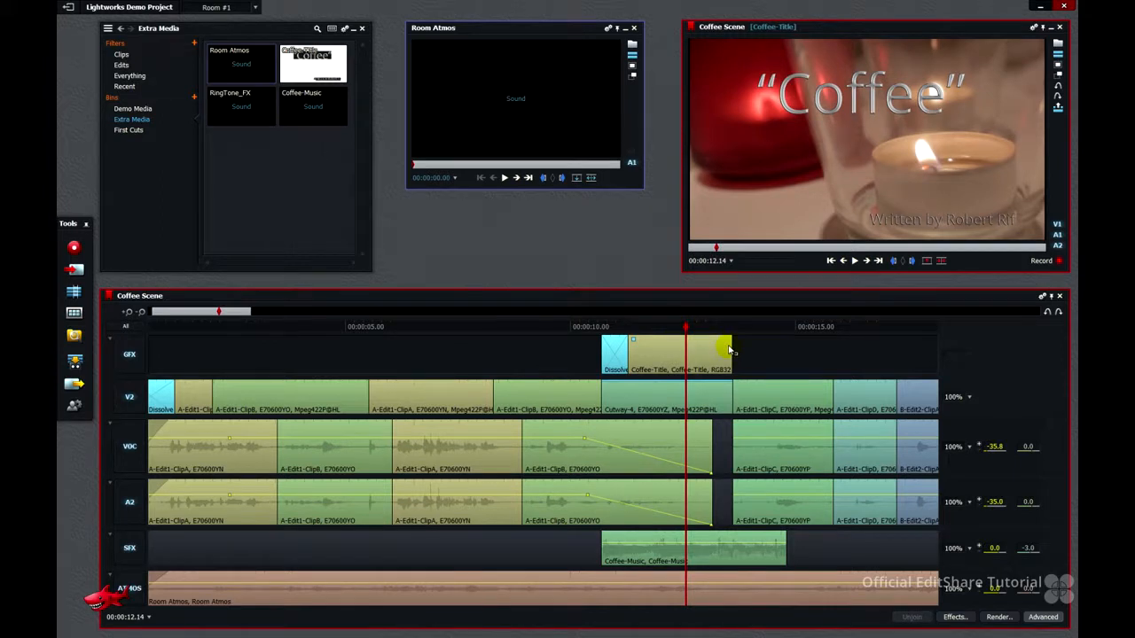
pyautogui.rightClick(732, 350)
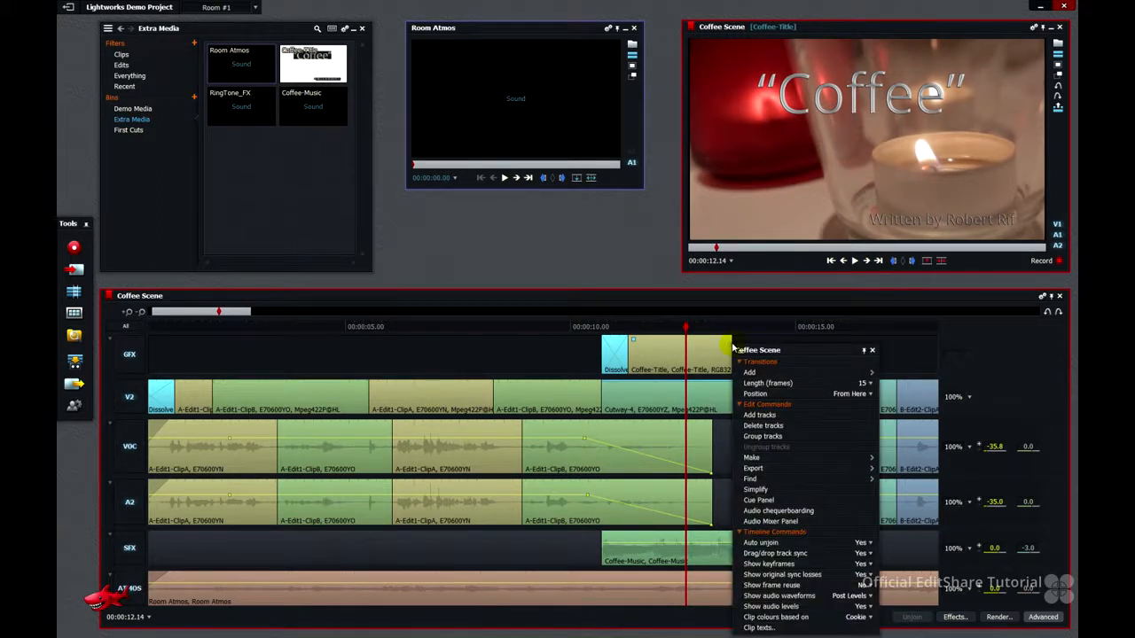
pyautogui.click(756, 392)
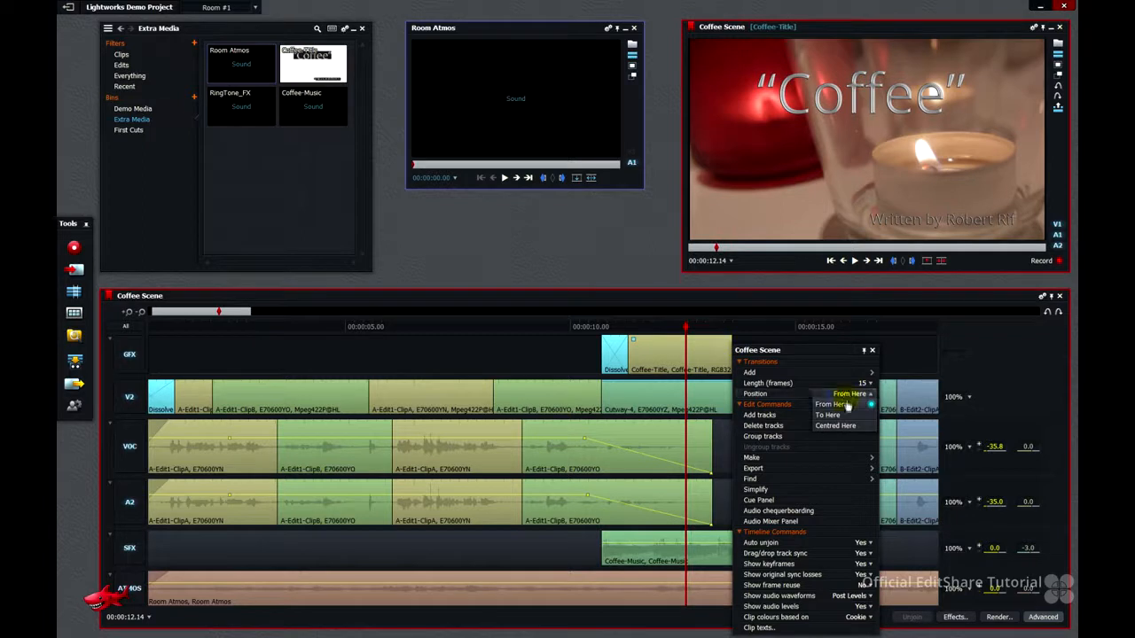
pyautogui.click(827, 415)
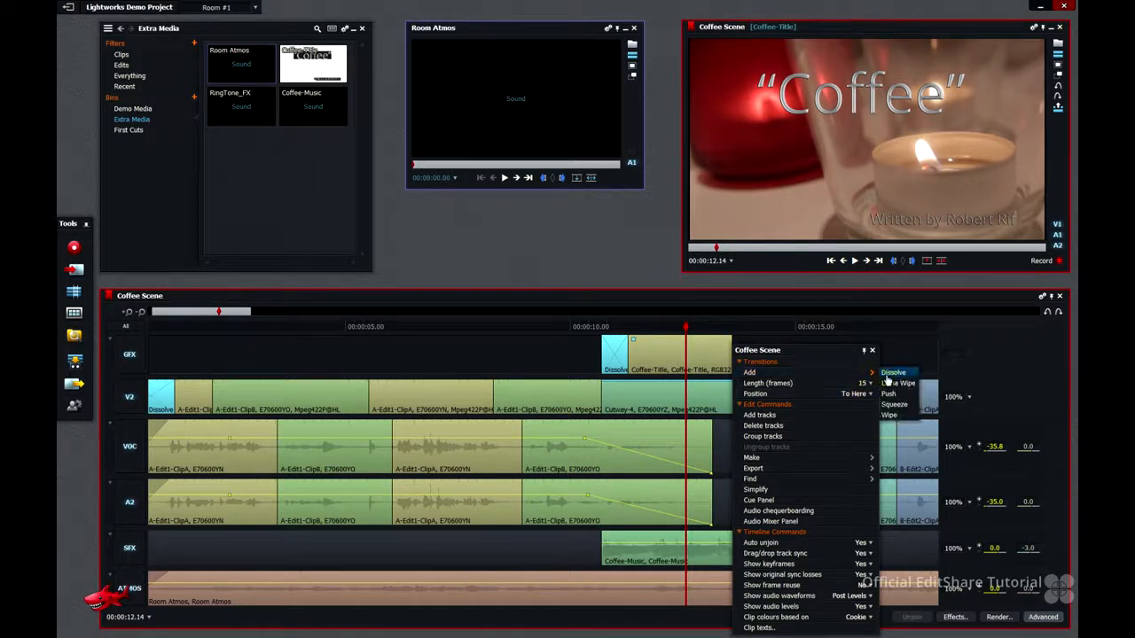
pyautogui.click(894, 373)
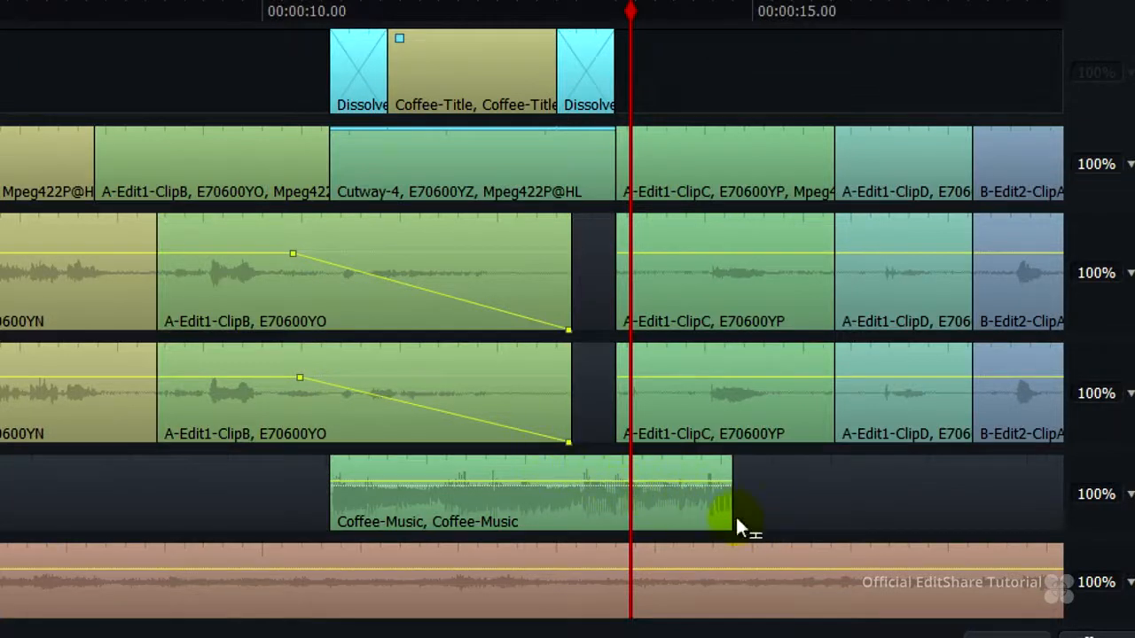
# Fade out the volume line at the end of Coffee-Music, then play past the title and stop.
pyautogui.click(263, 11)
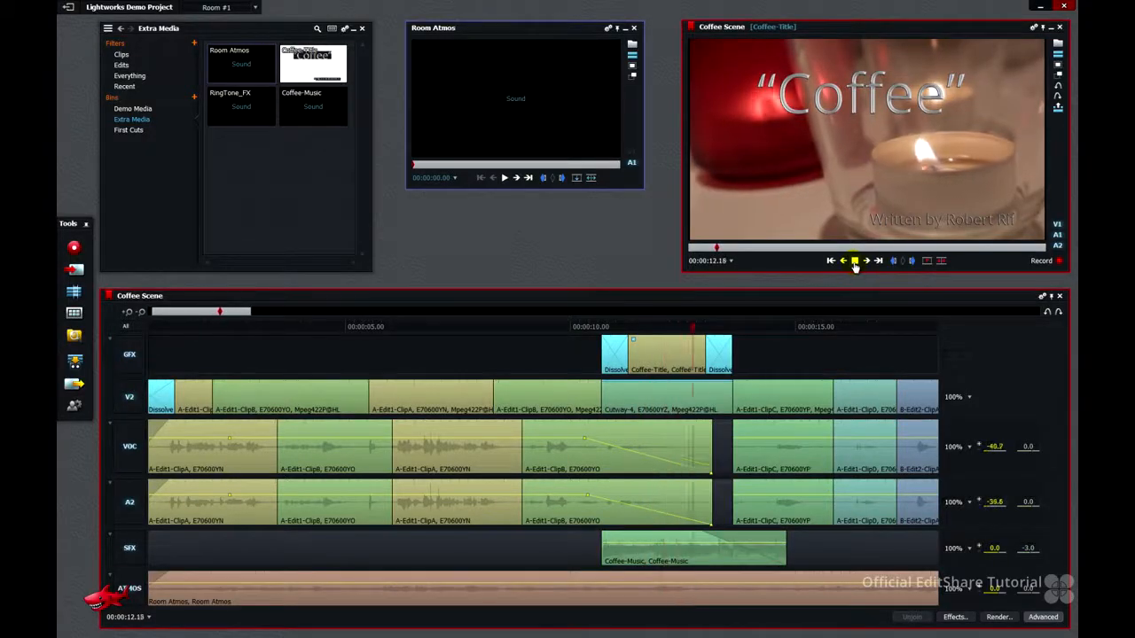
pyautogui.click(855, 259)
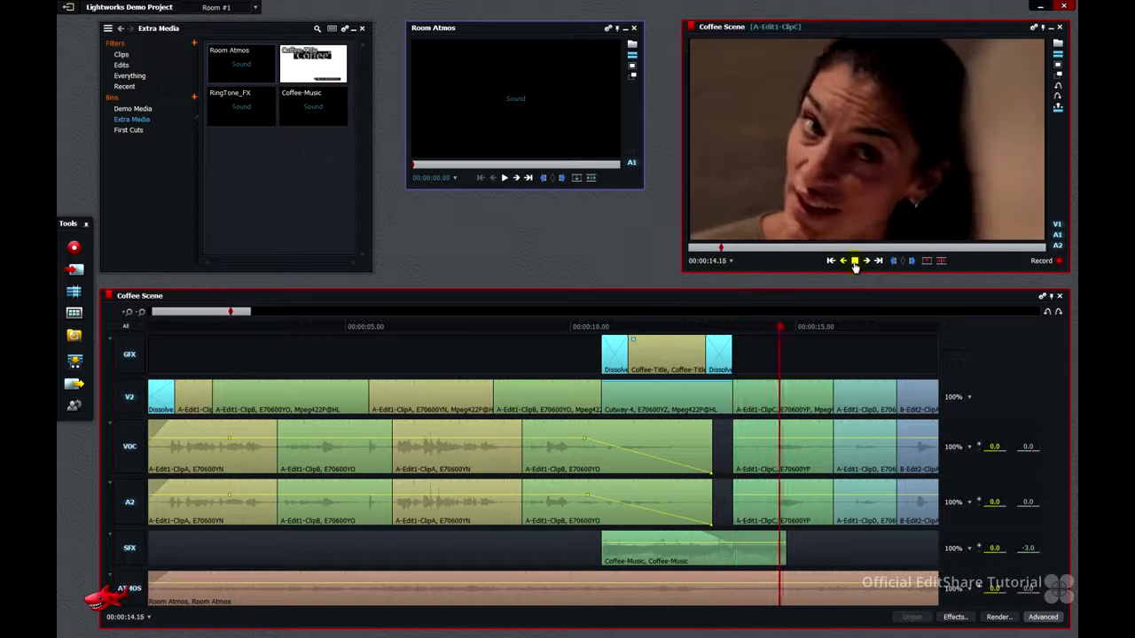
pyautogui.click(854, 260)
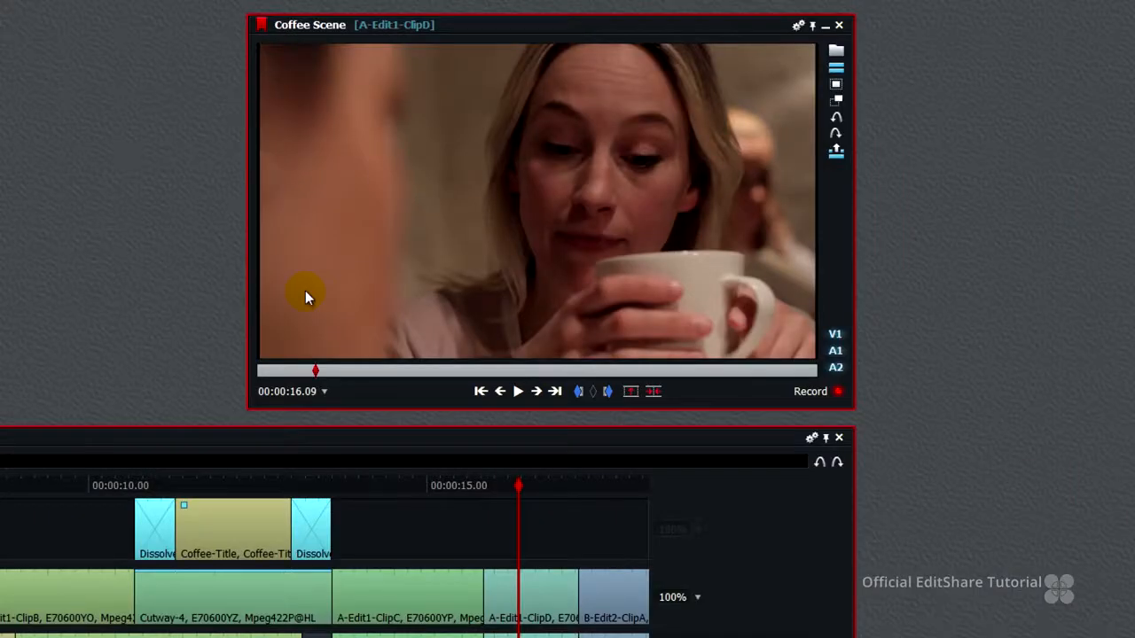
pyautogui.moveTo(336, 128)
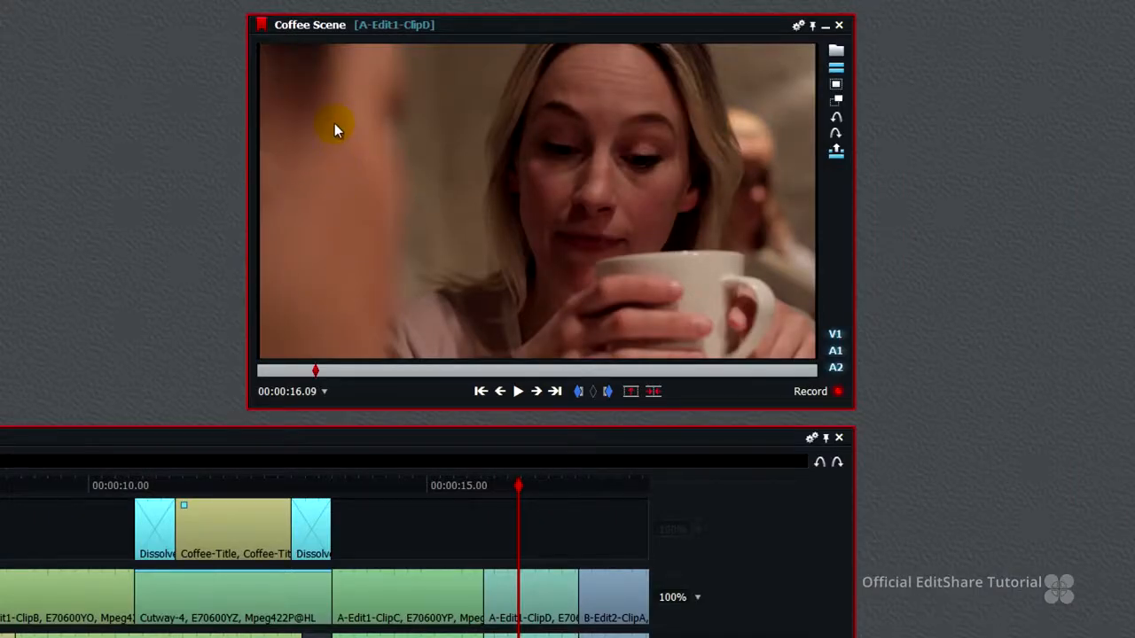
# Start a Vimeo export of the edit, keeping Size at 1080p and 25 fps.
pyautogui.rightClick(336, 124)
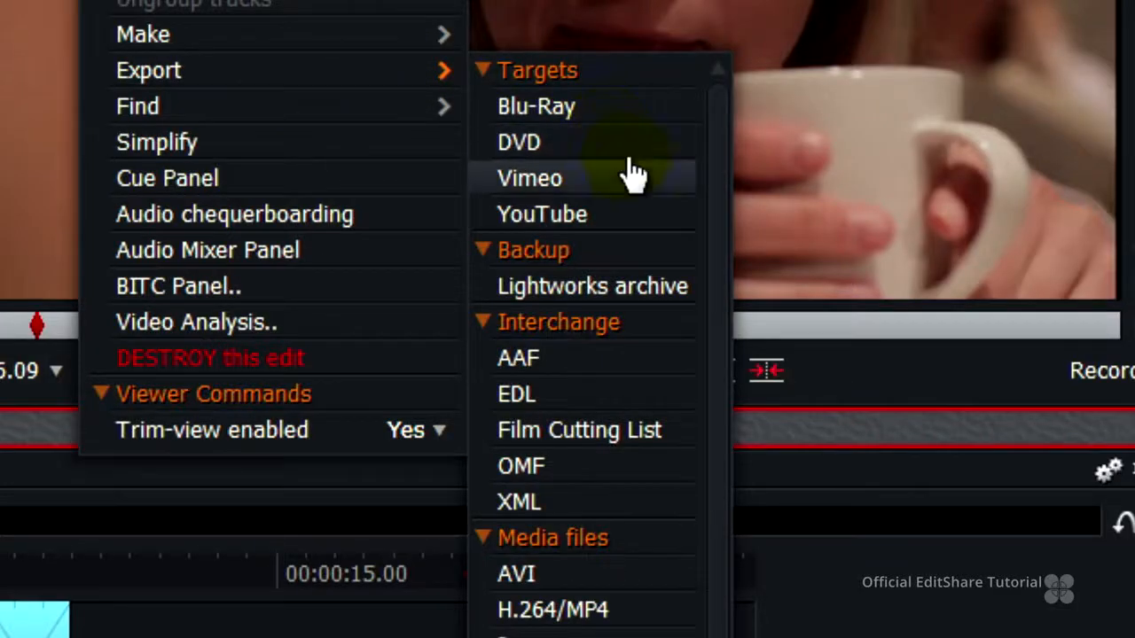
pyautogui.moveTo(639, 195)
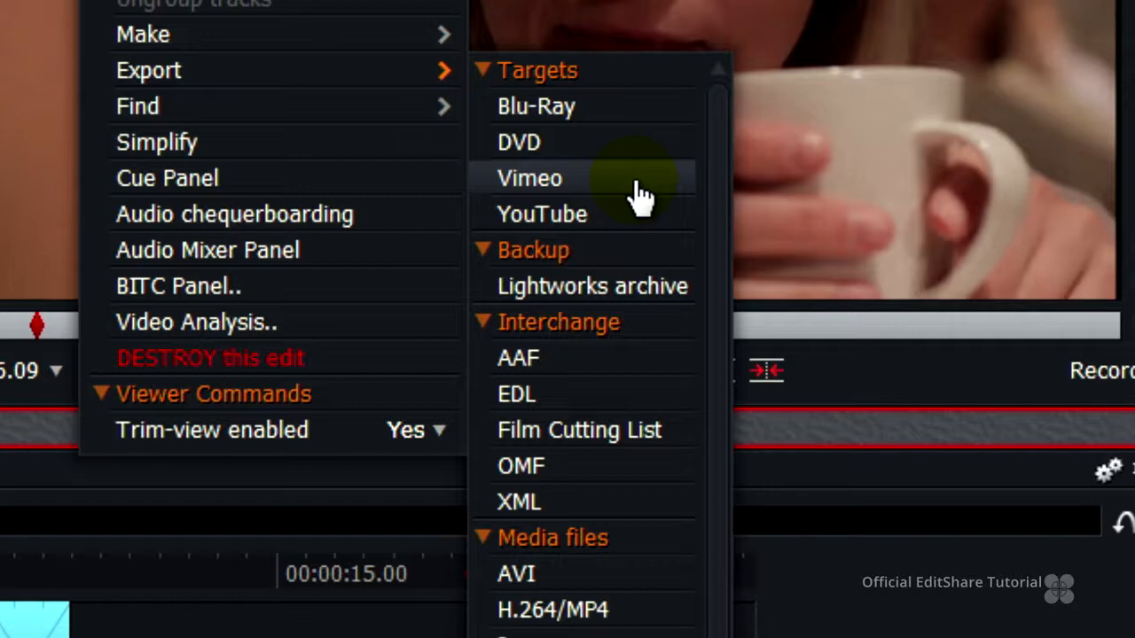
pyautogui.click(529, 179)
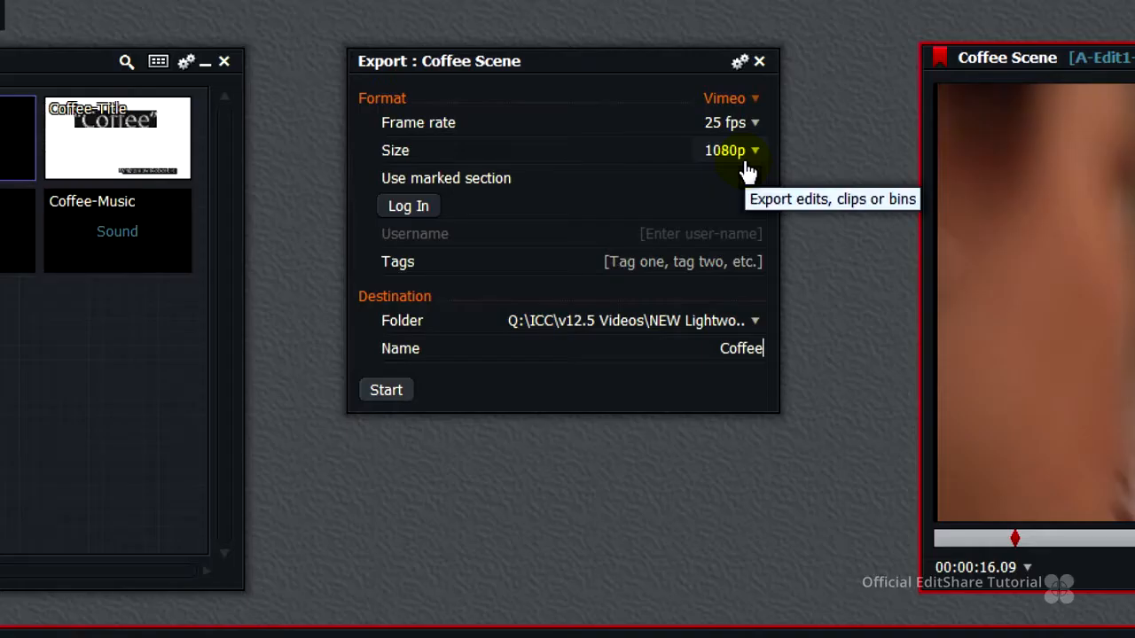
pyautogui.click(727, 150)
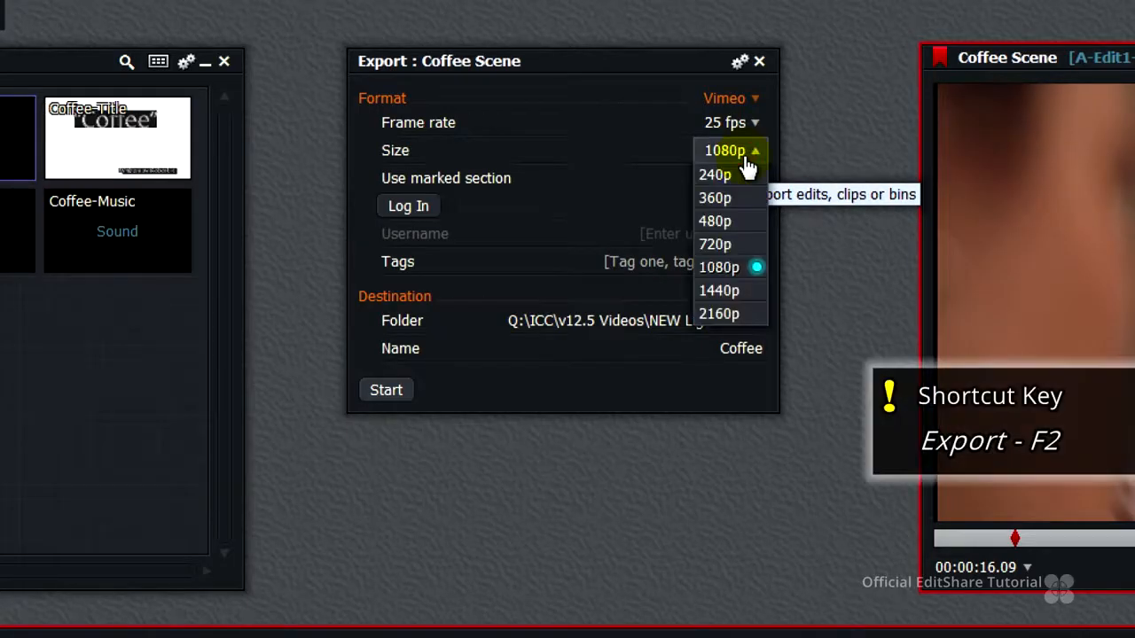
pyautogui.moveTo(754, 270)
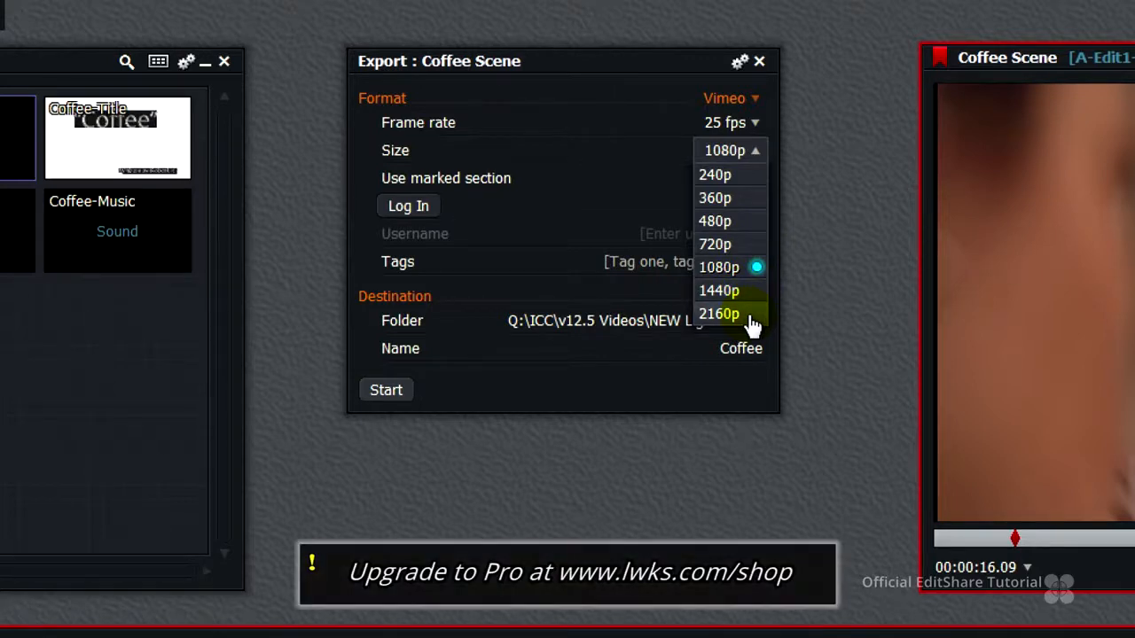
pyautogui.moveTo(727, 99)
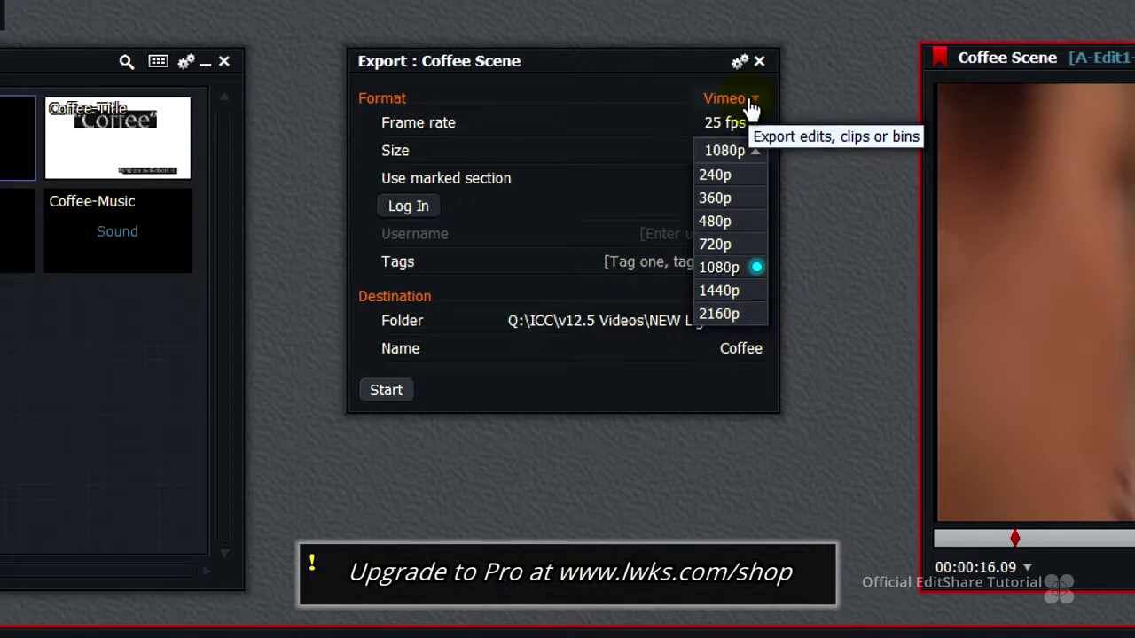
pyautogui.click(727, 99)
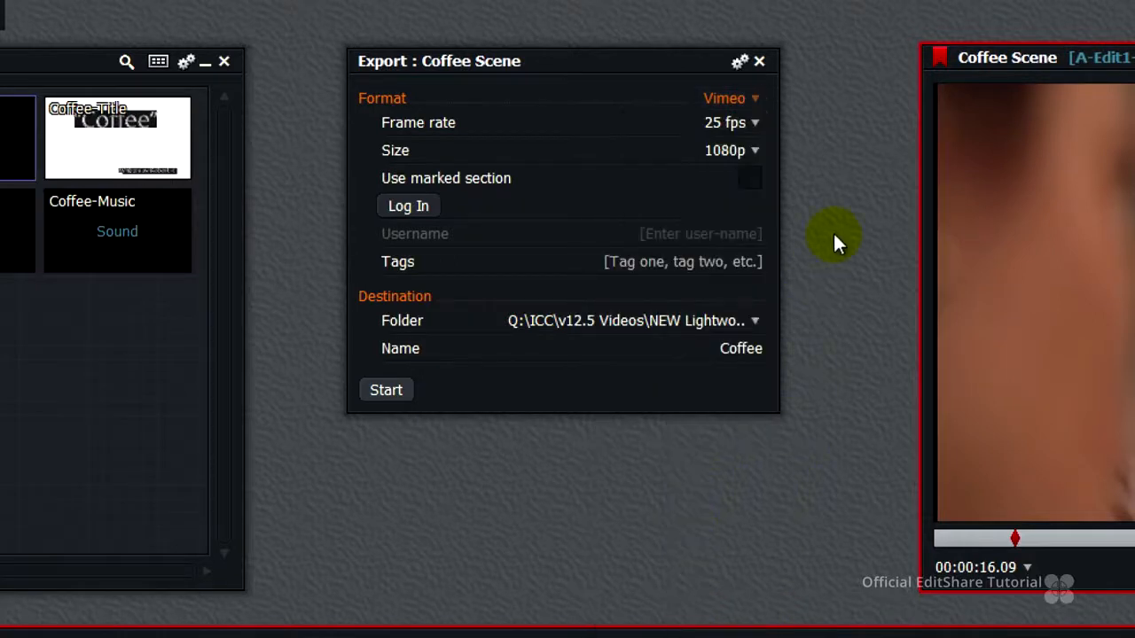
pyautogui.moveTo(408, 206)
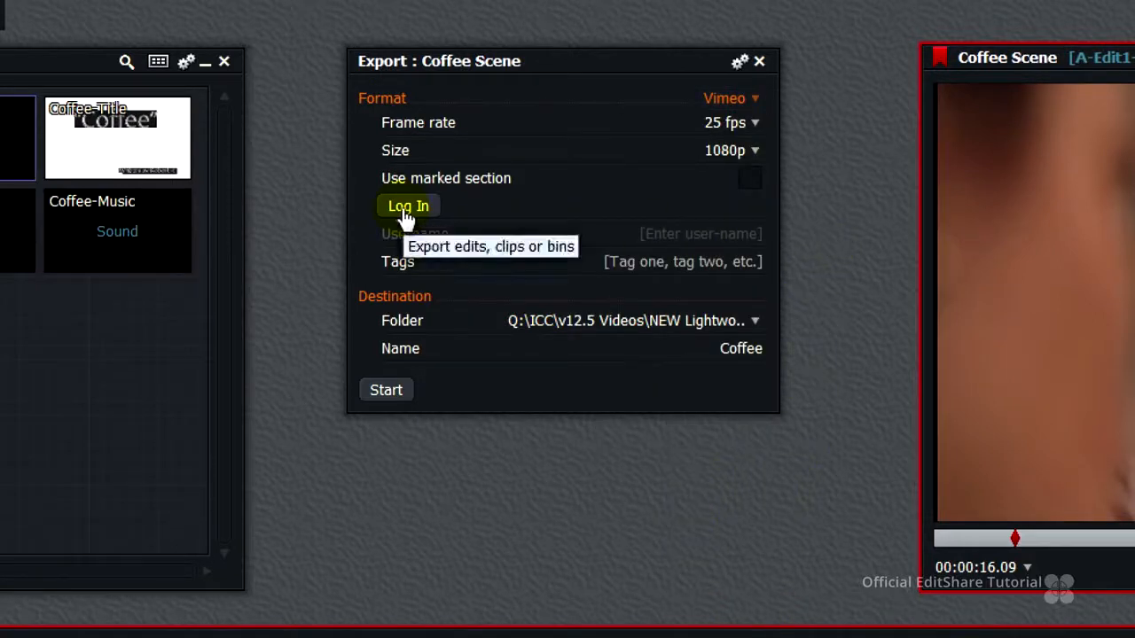
# Log in to Vimeo and Allow Lightworks to access the account for uploads.
pyautogui.click(408, 206)
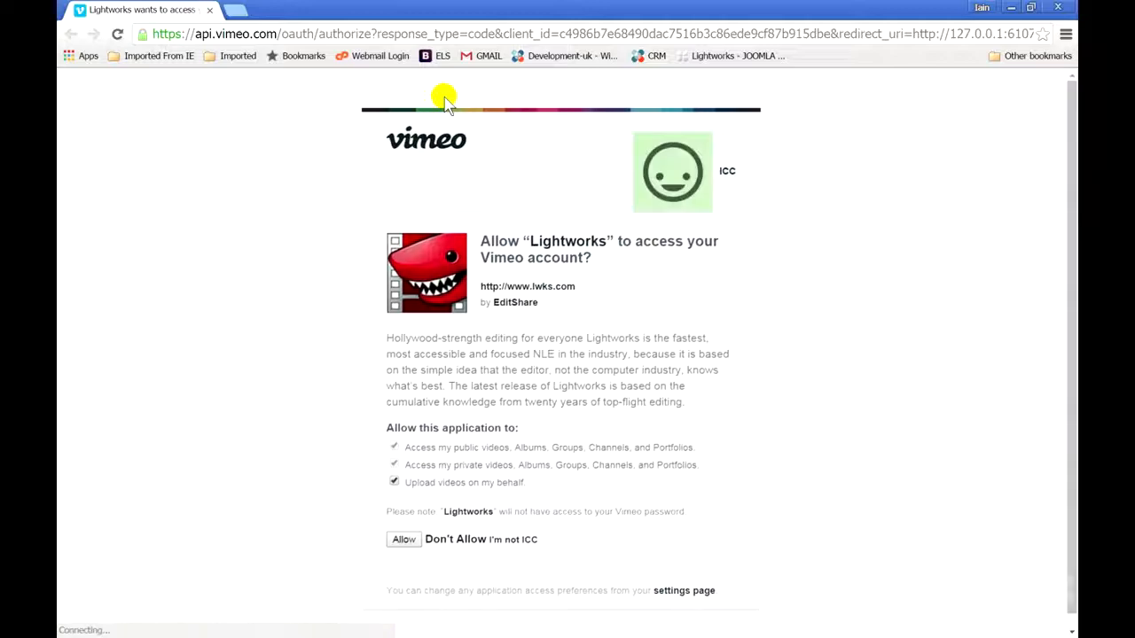
pyautogui.click(403, 539)
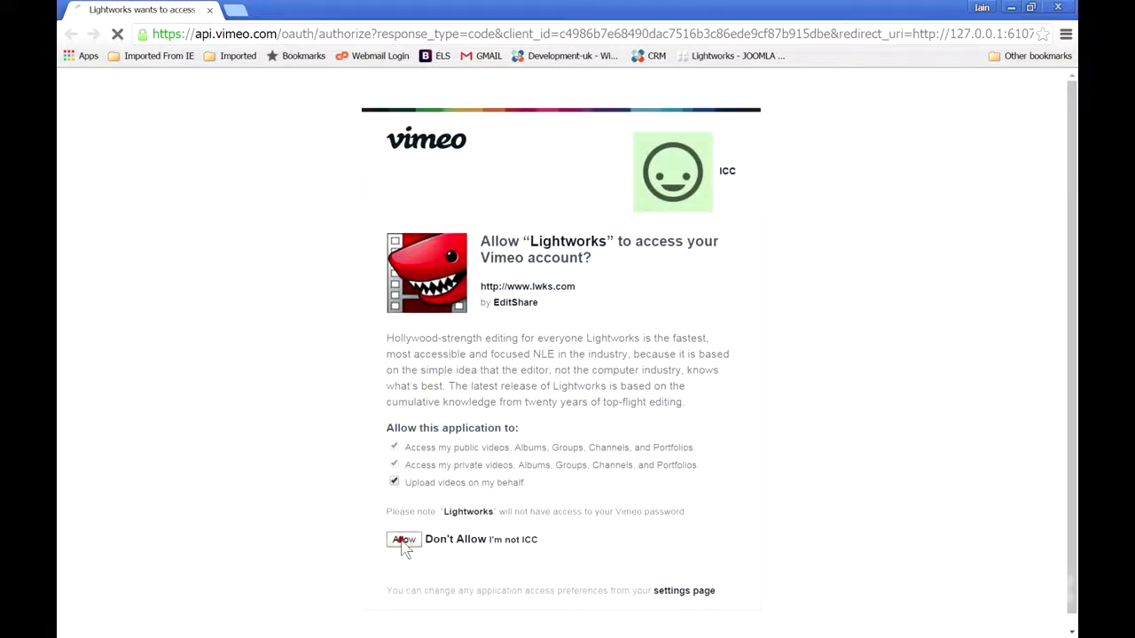
pyautogui.click(403, 539)
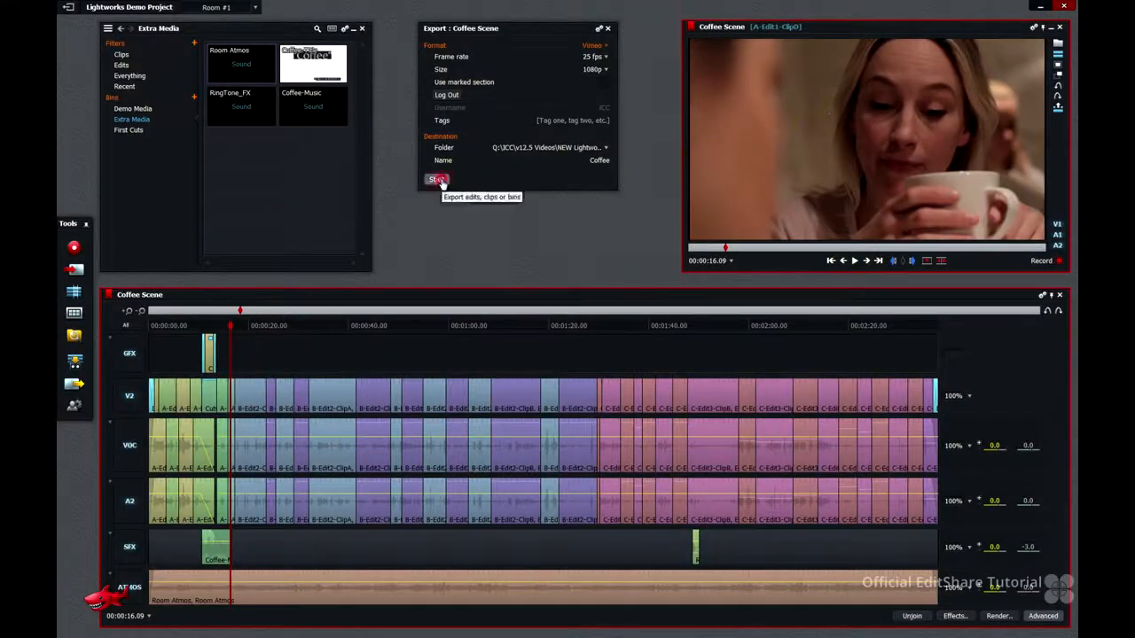
# Start the Coffee Scene export and upload to the connected Vimeo account at 1080p.
pyautogui.click(434, 179)
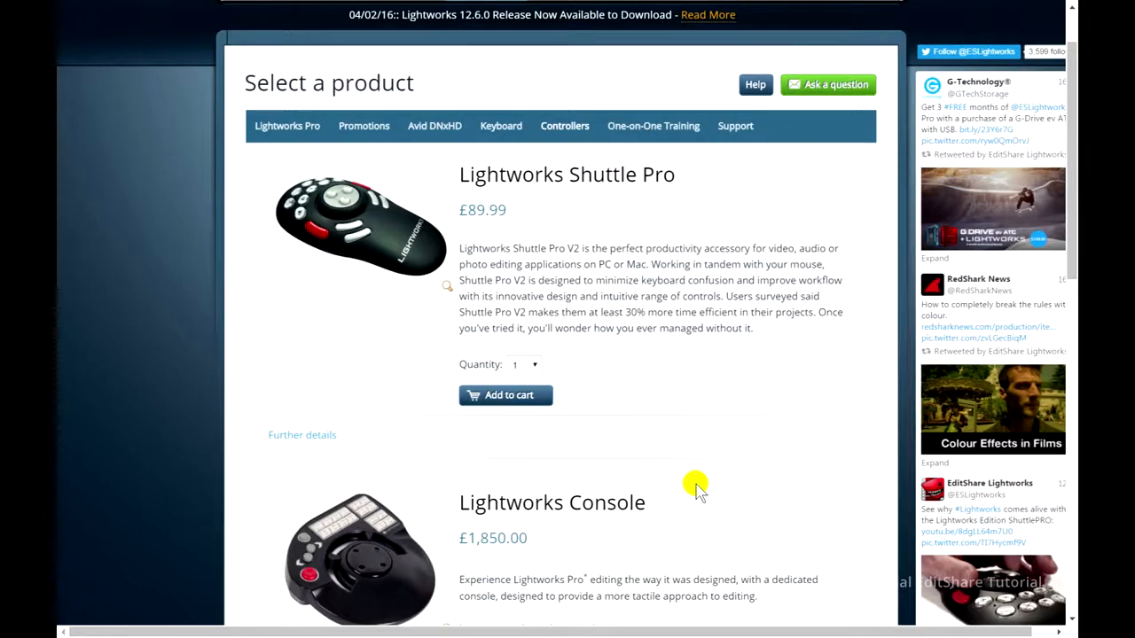
# Show the Lightworks Keyboard product page (£95.00, UK English layout) from the Shop menu.
pyautogui.click(554, 102)
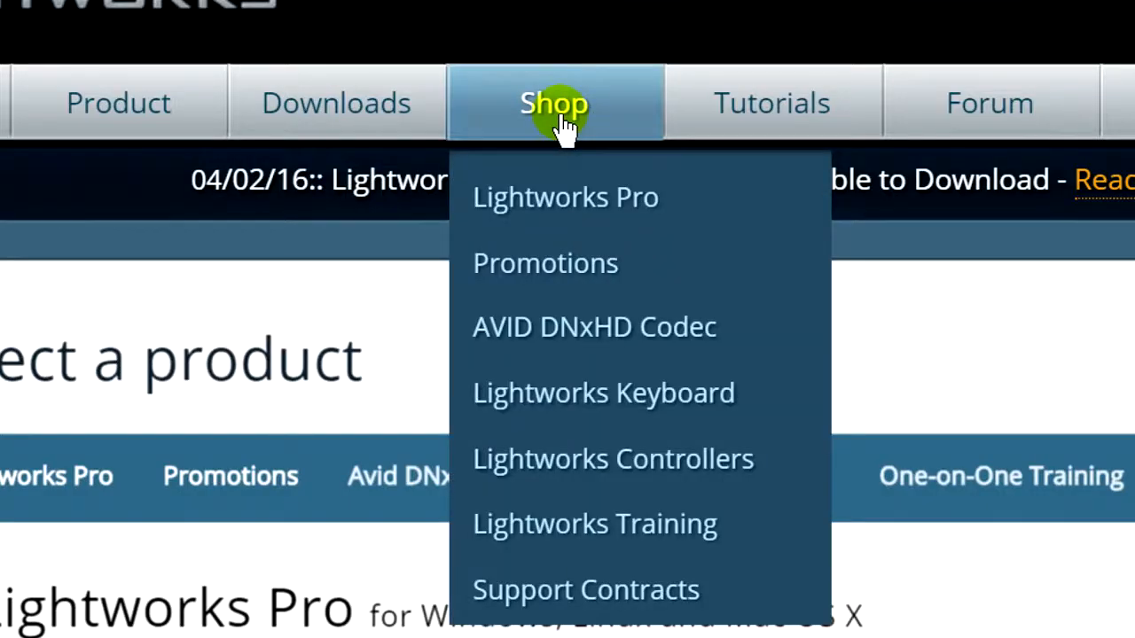
pyautogui.moveTo(580, 393)
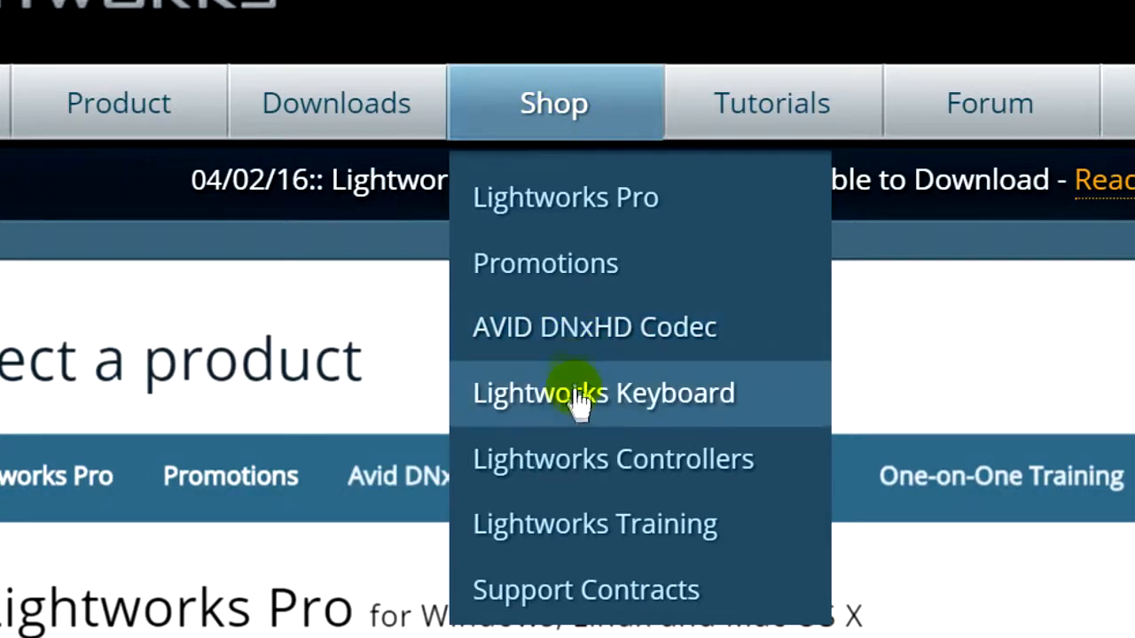
pyautogui.click(603, 393)
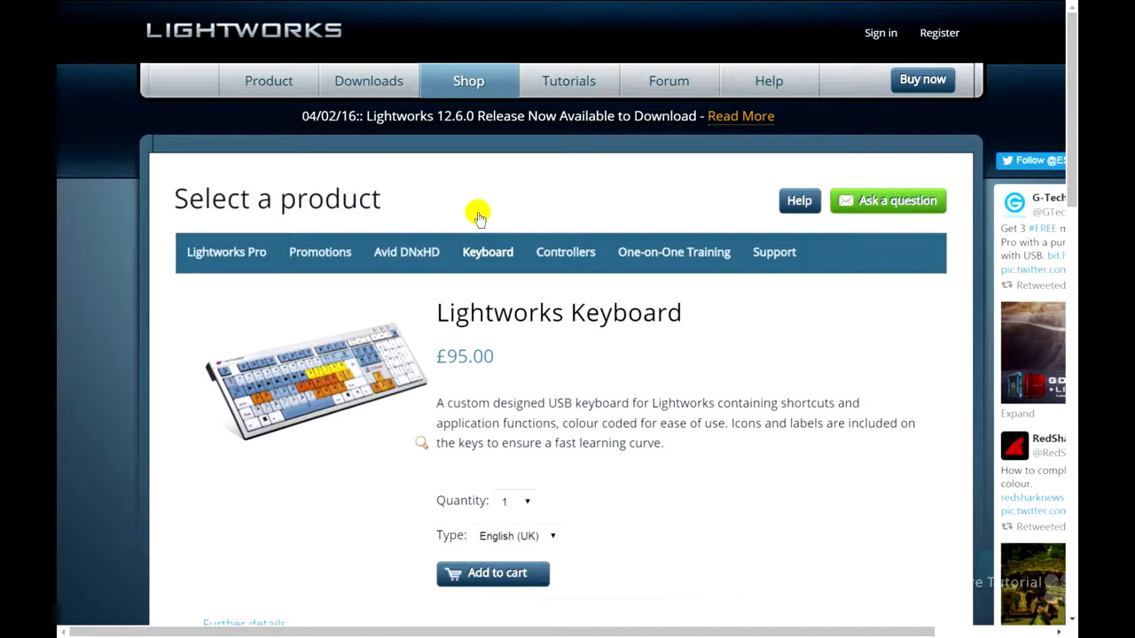
pyautogui.moveTo(566, 257)
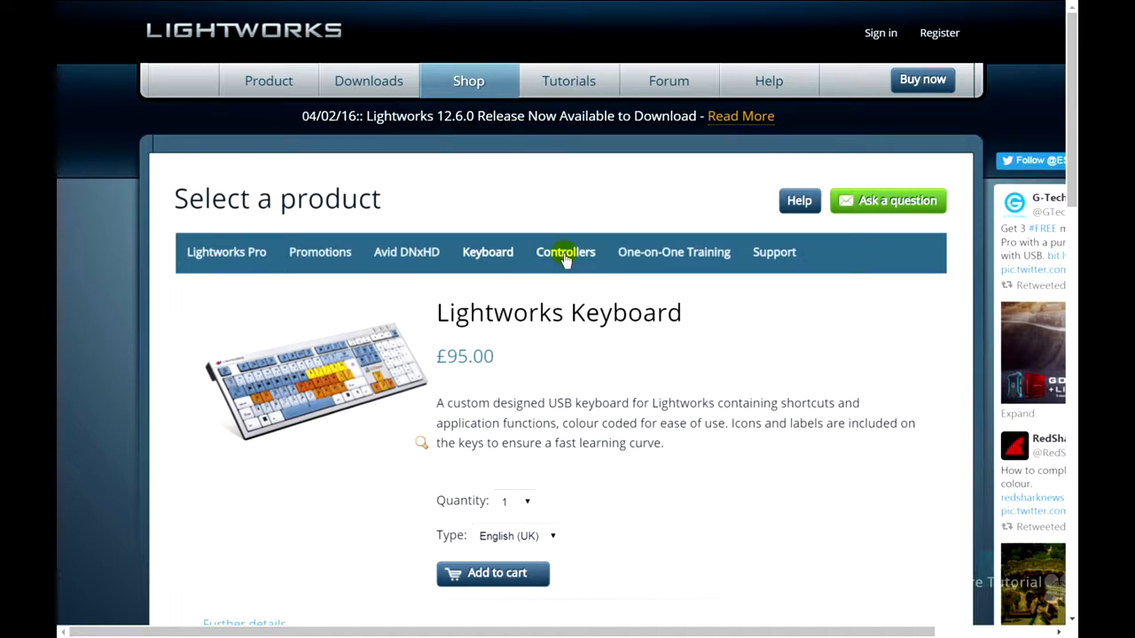